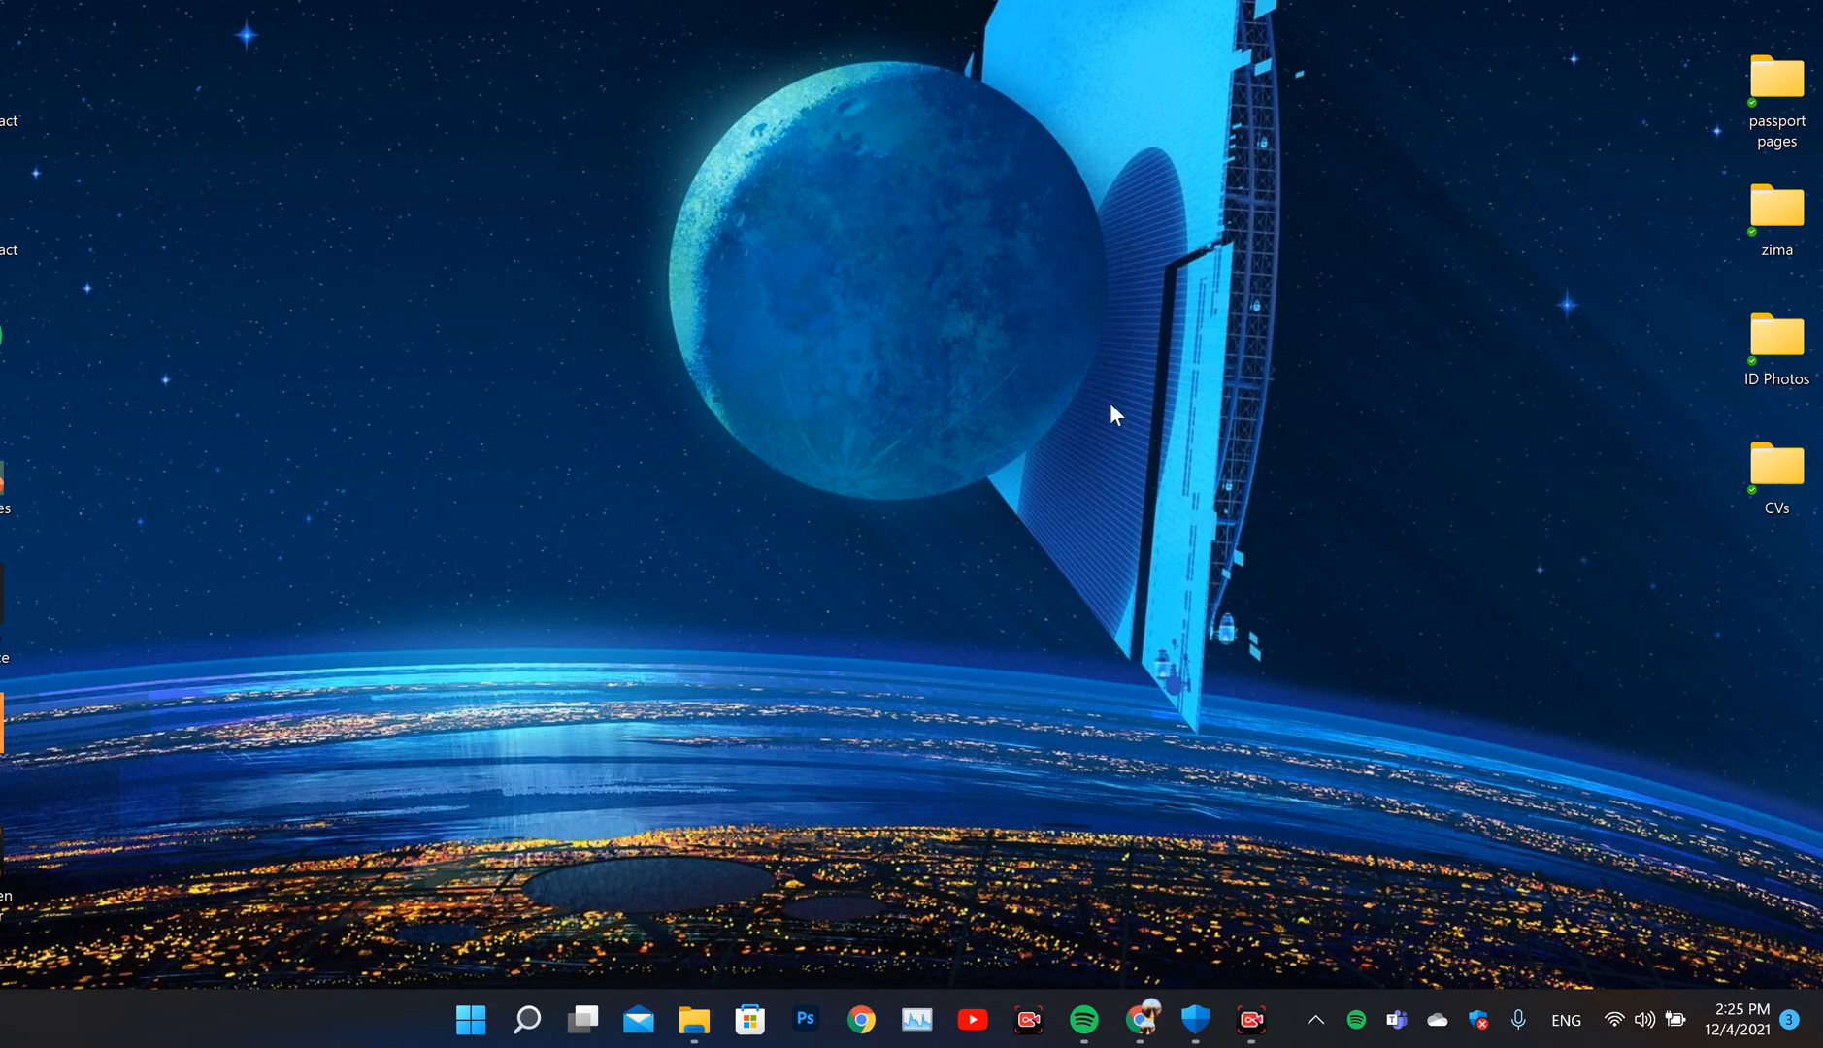
pyautogui.moveTo(1037, 441)
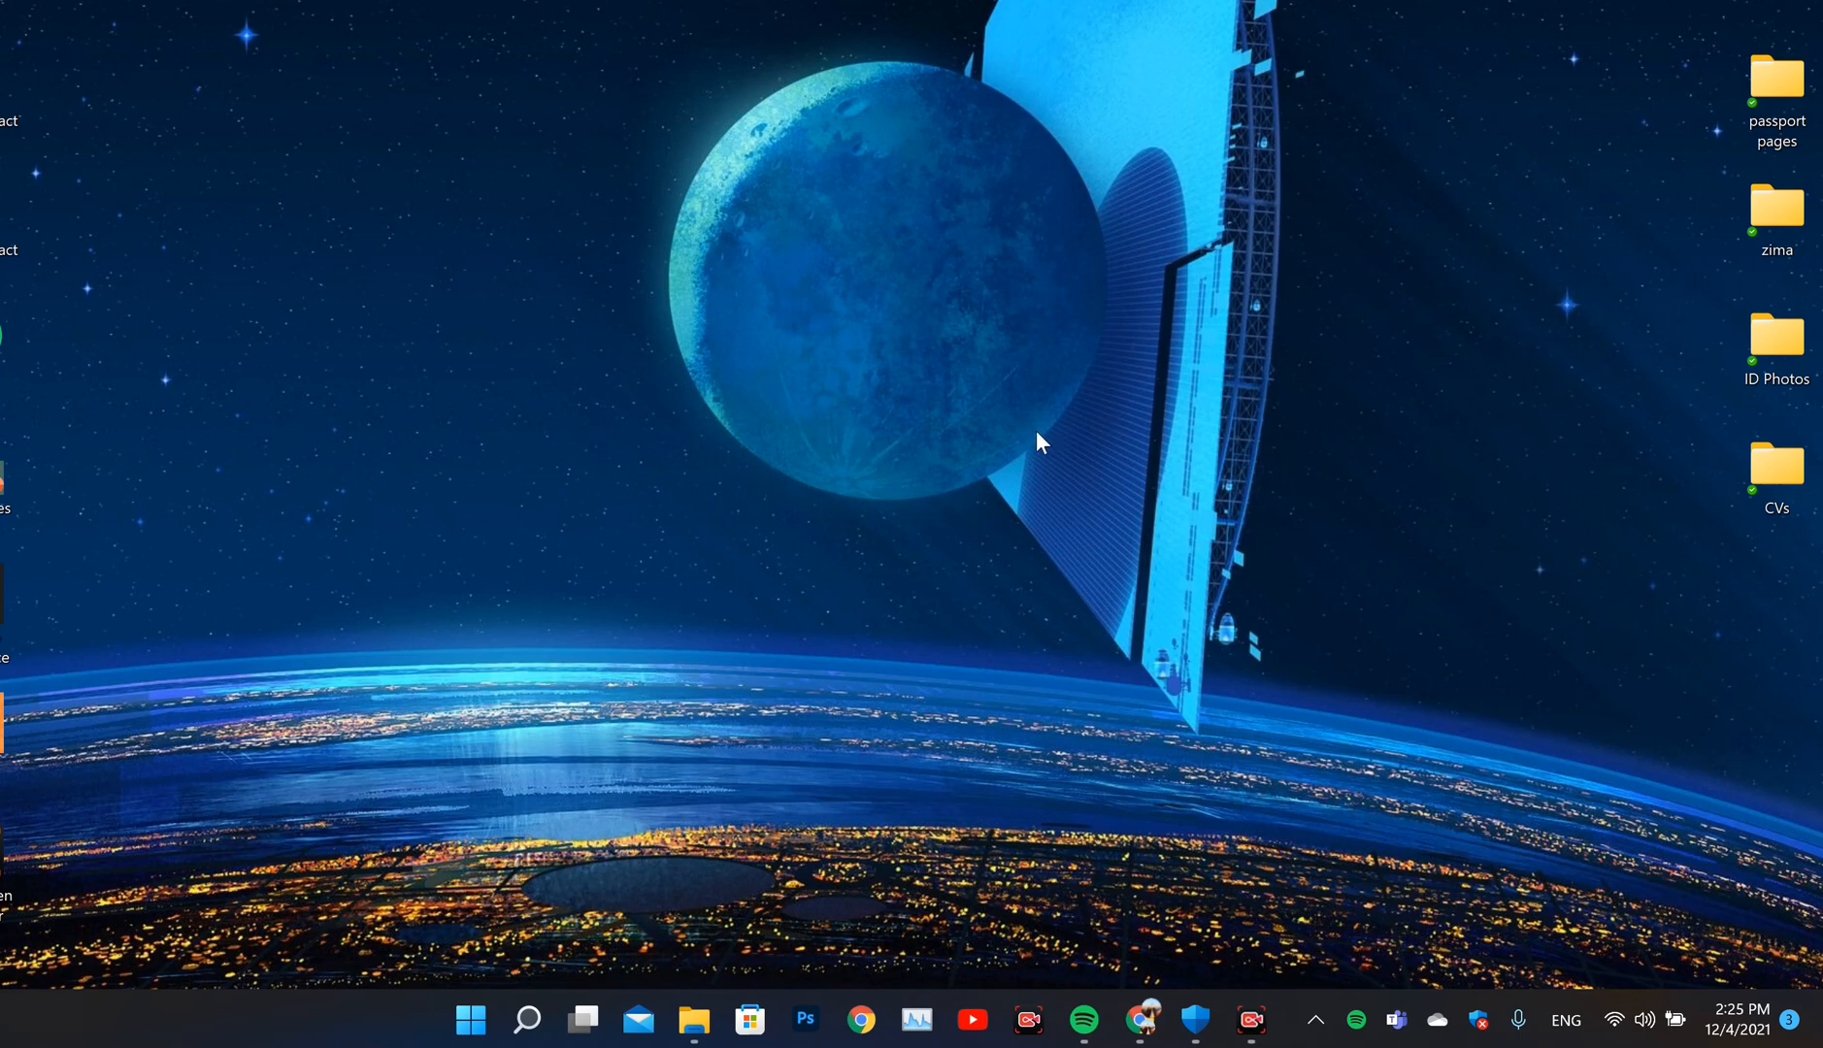
pyautogui.moveTo(1145, 709)
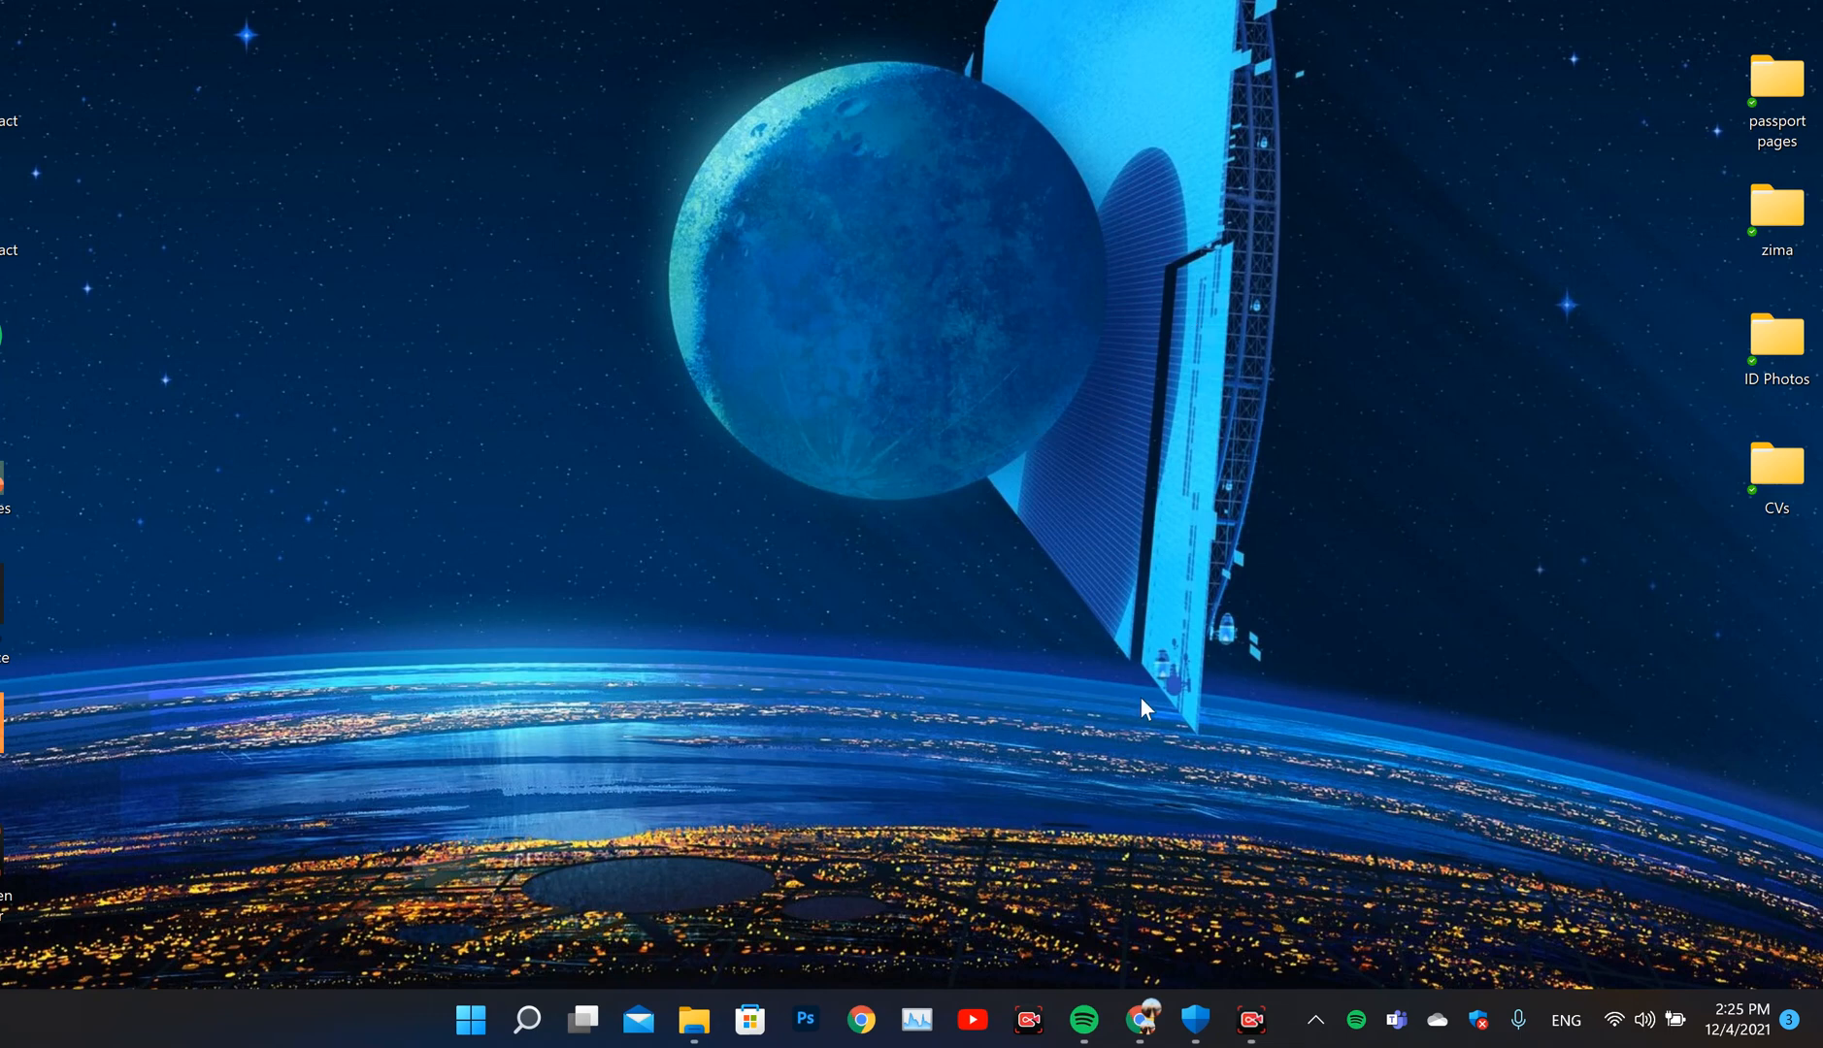
pyautogui.moveTo(1049, 454)
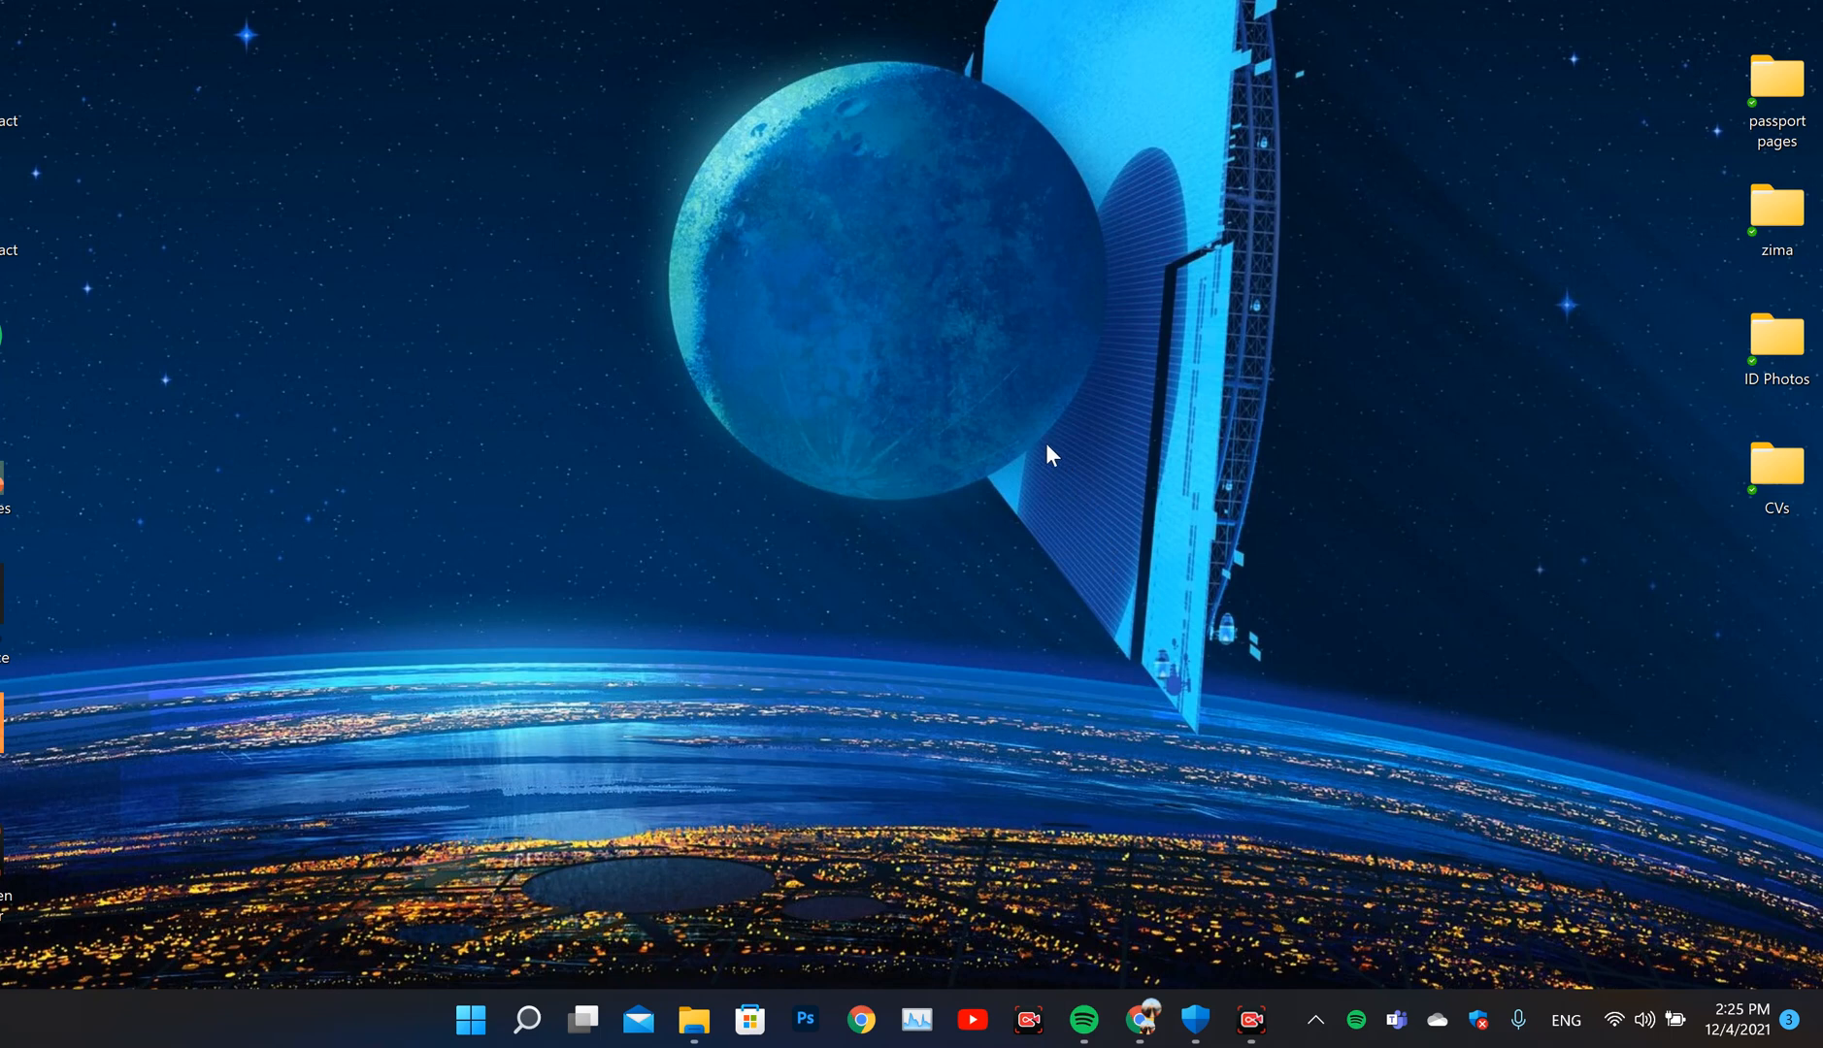
pyautogui.moveTo(1052, 503)
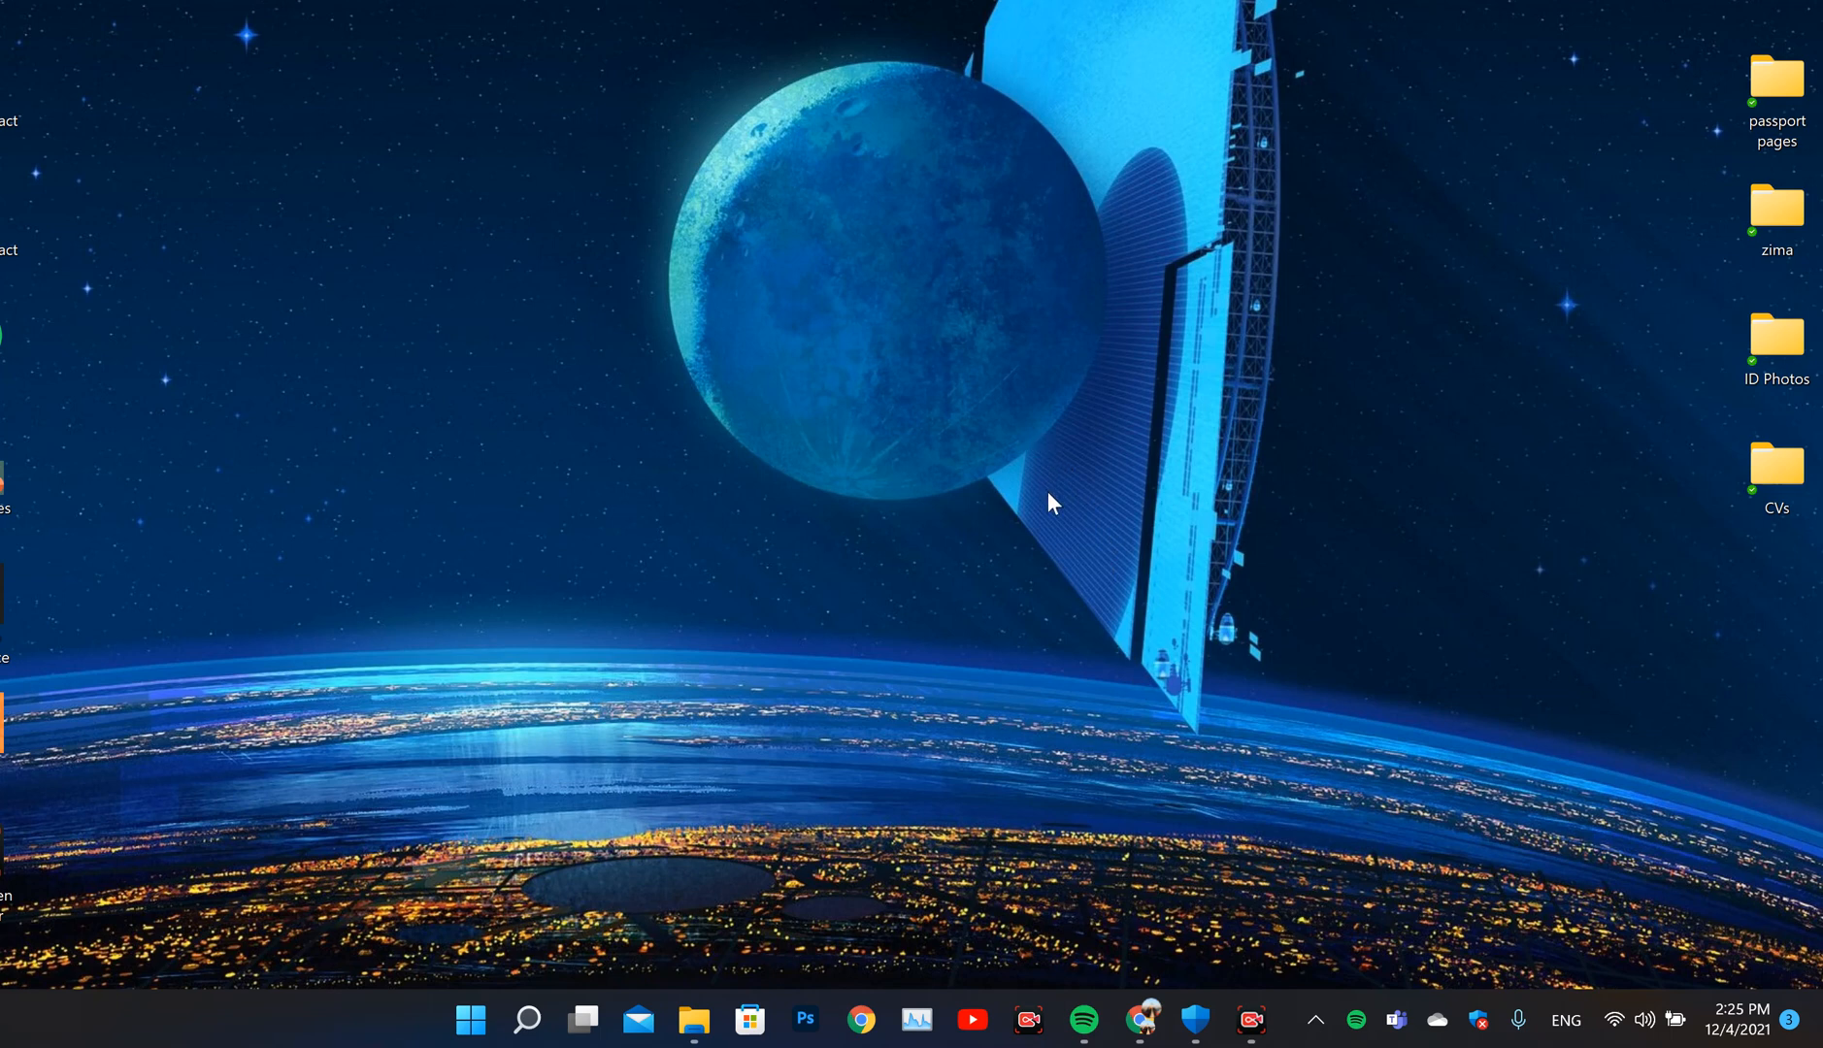
# Bring up the desktop's right-click options and dismiss them without choosing anything
pyautogui.rightClick(1050, 503)
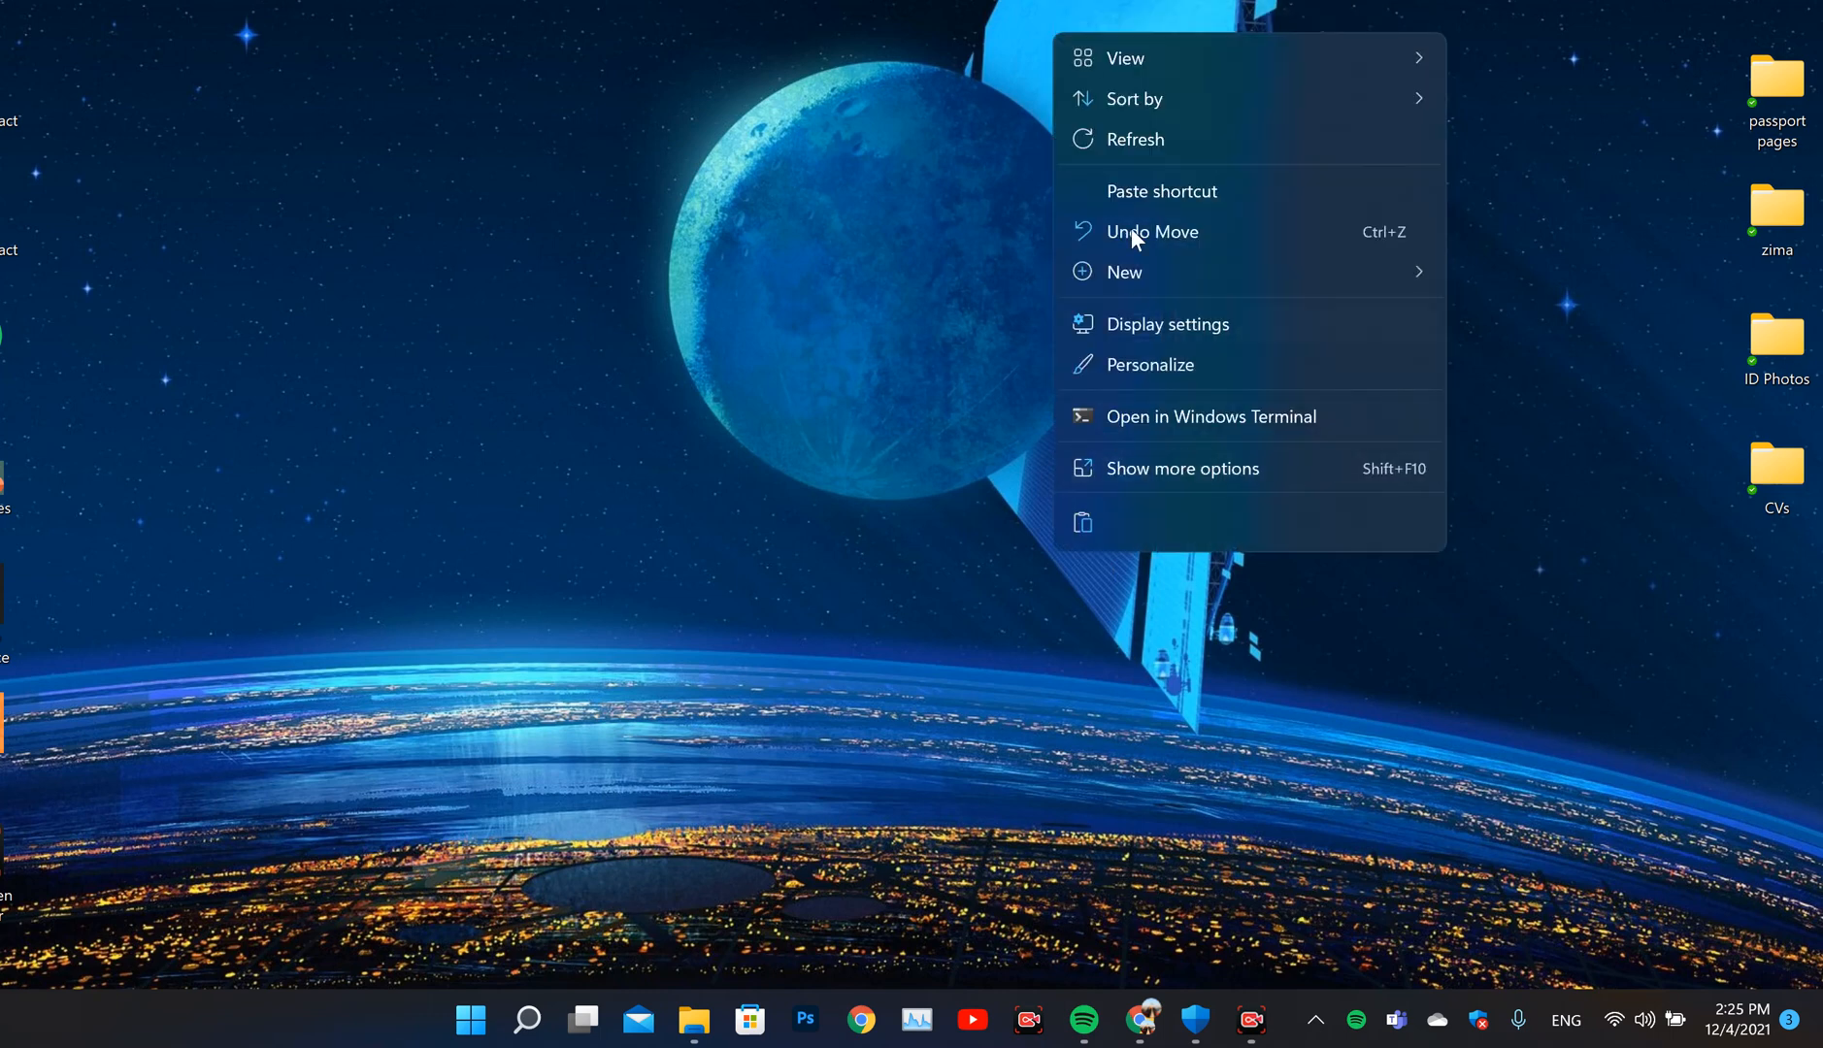
pyautogui.click(1039, 482)
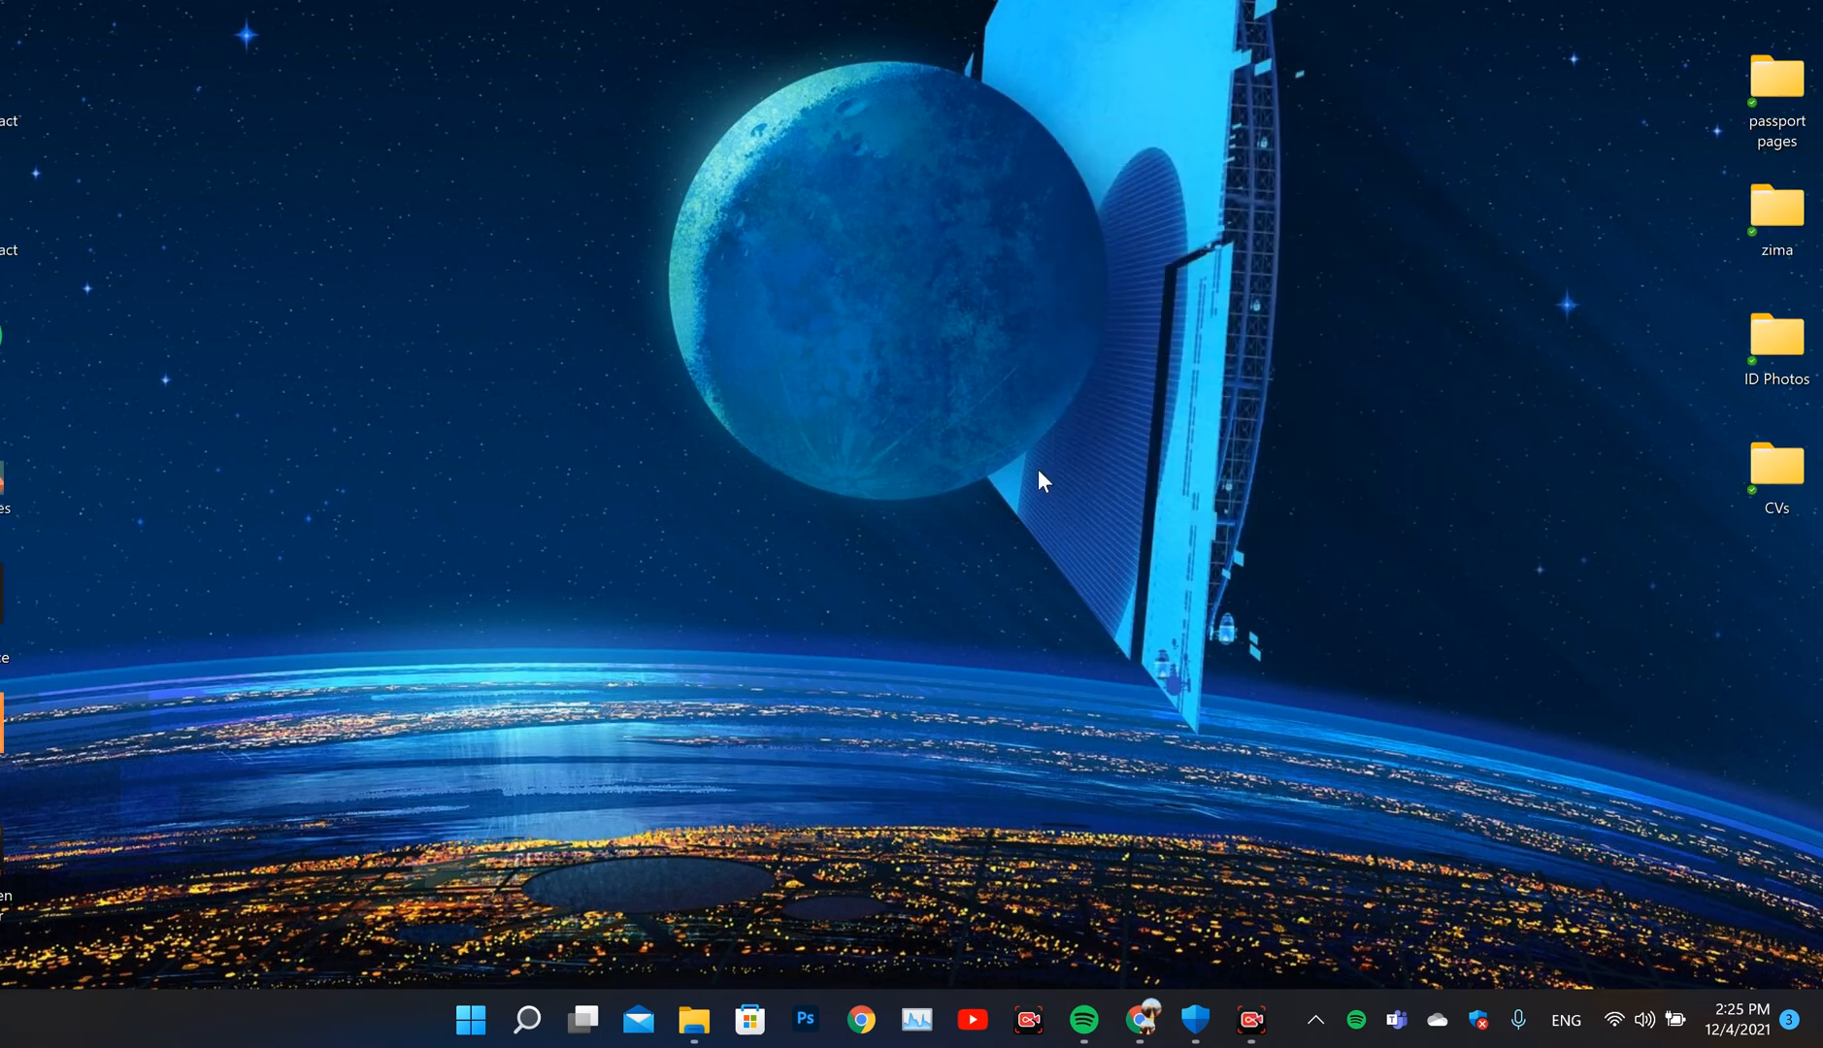
pyautogui.moveTo(1107, 569)
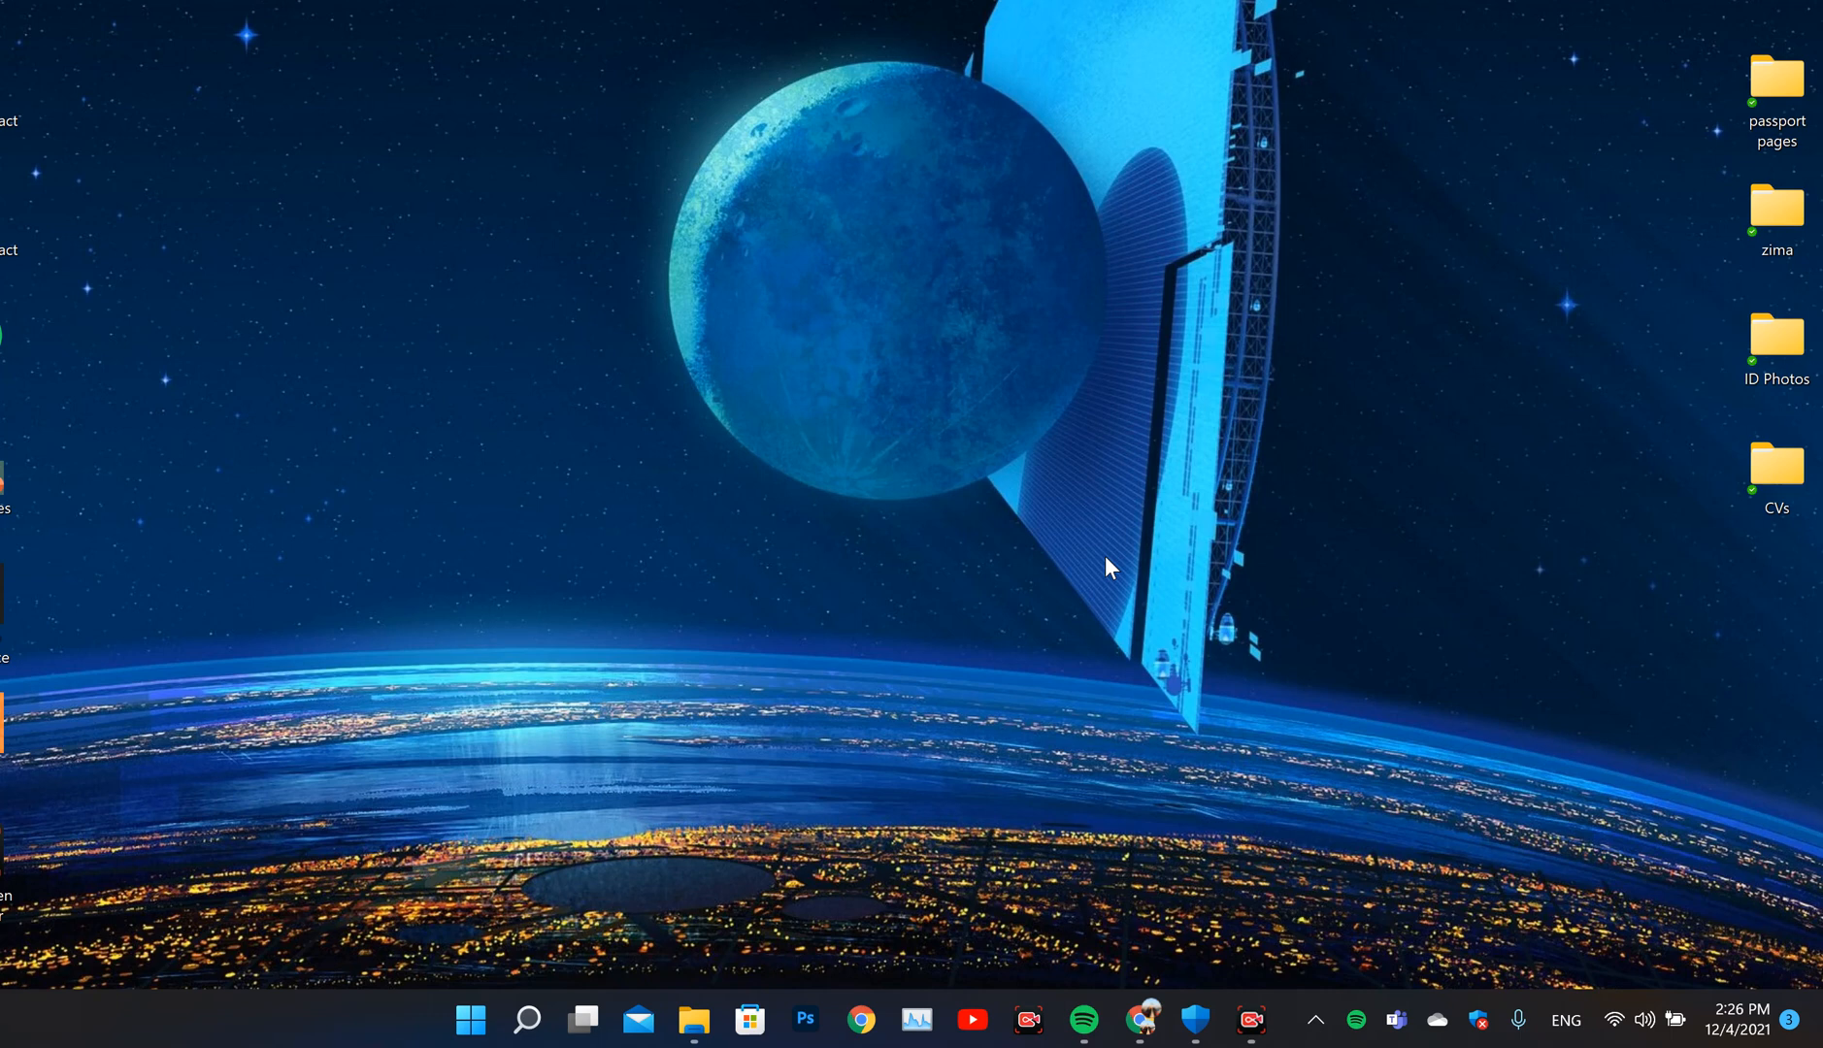
pyautogui.moveTo(1187, 730)
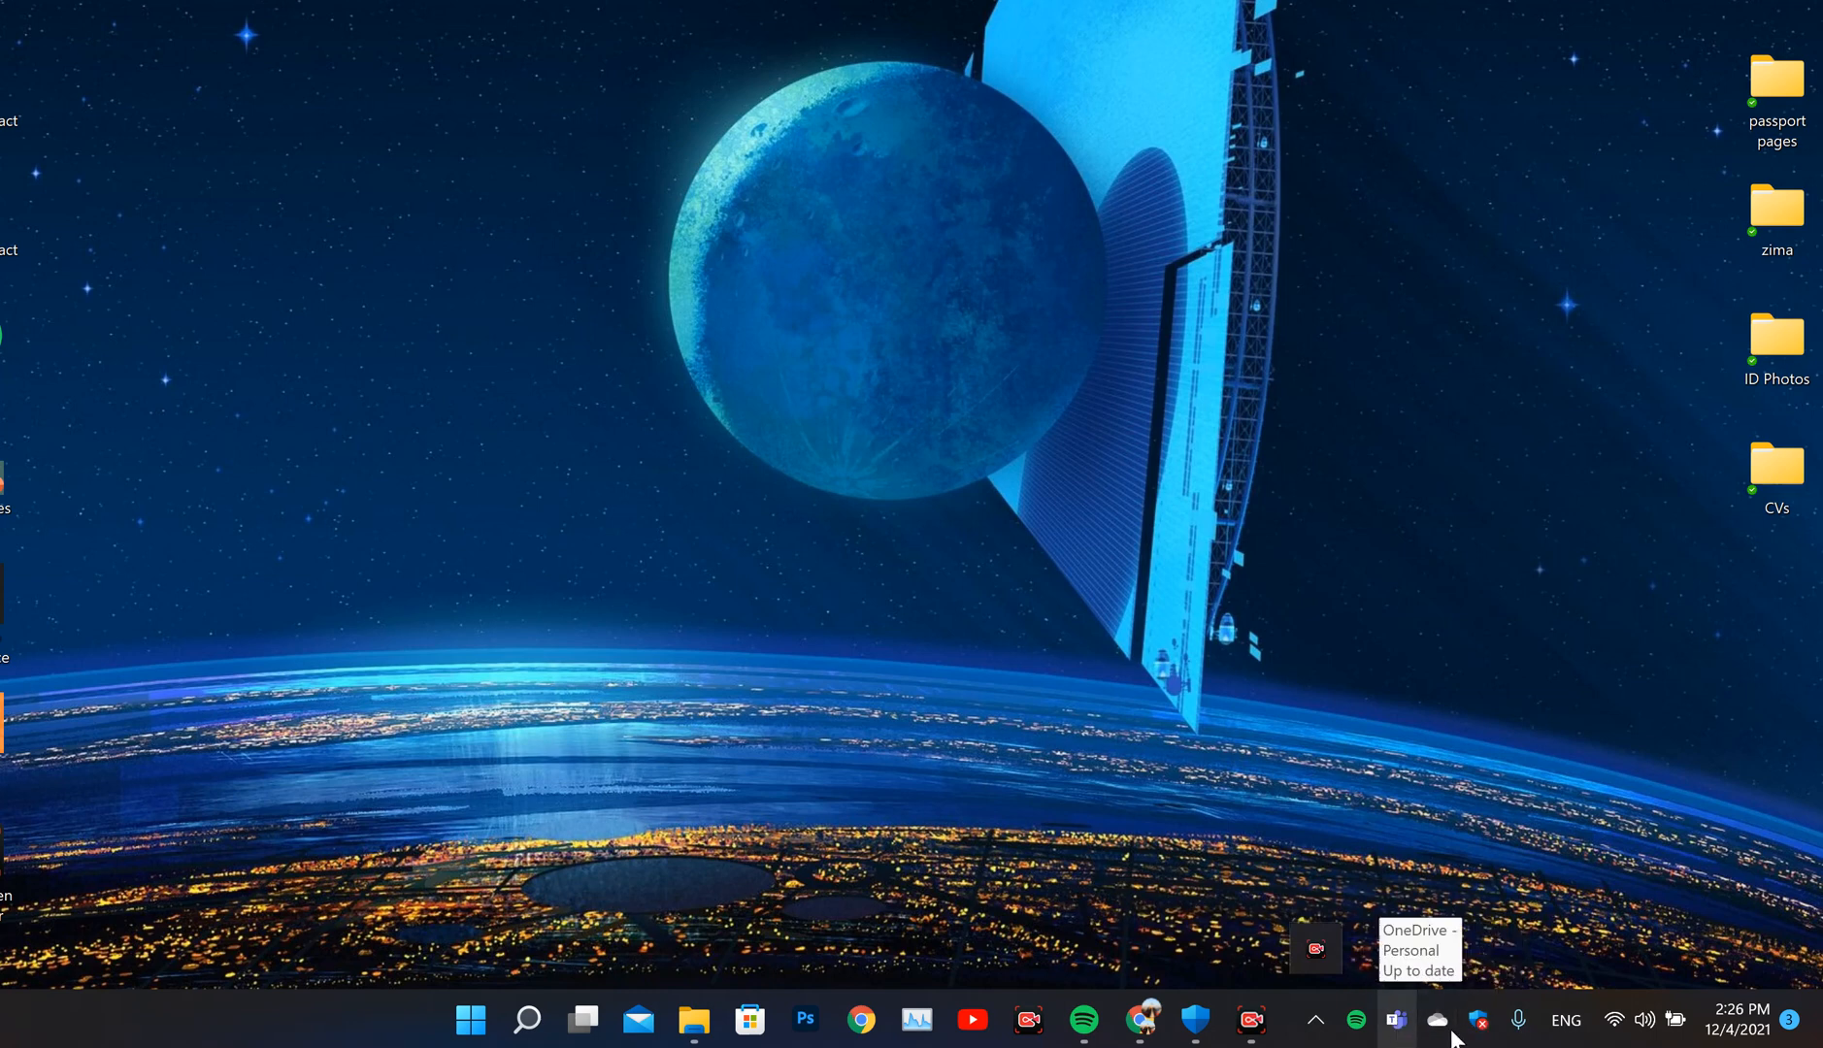
pyautogui.moveTo(1058, 439)
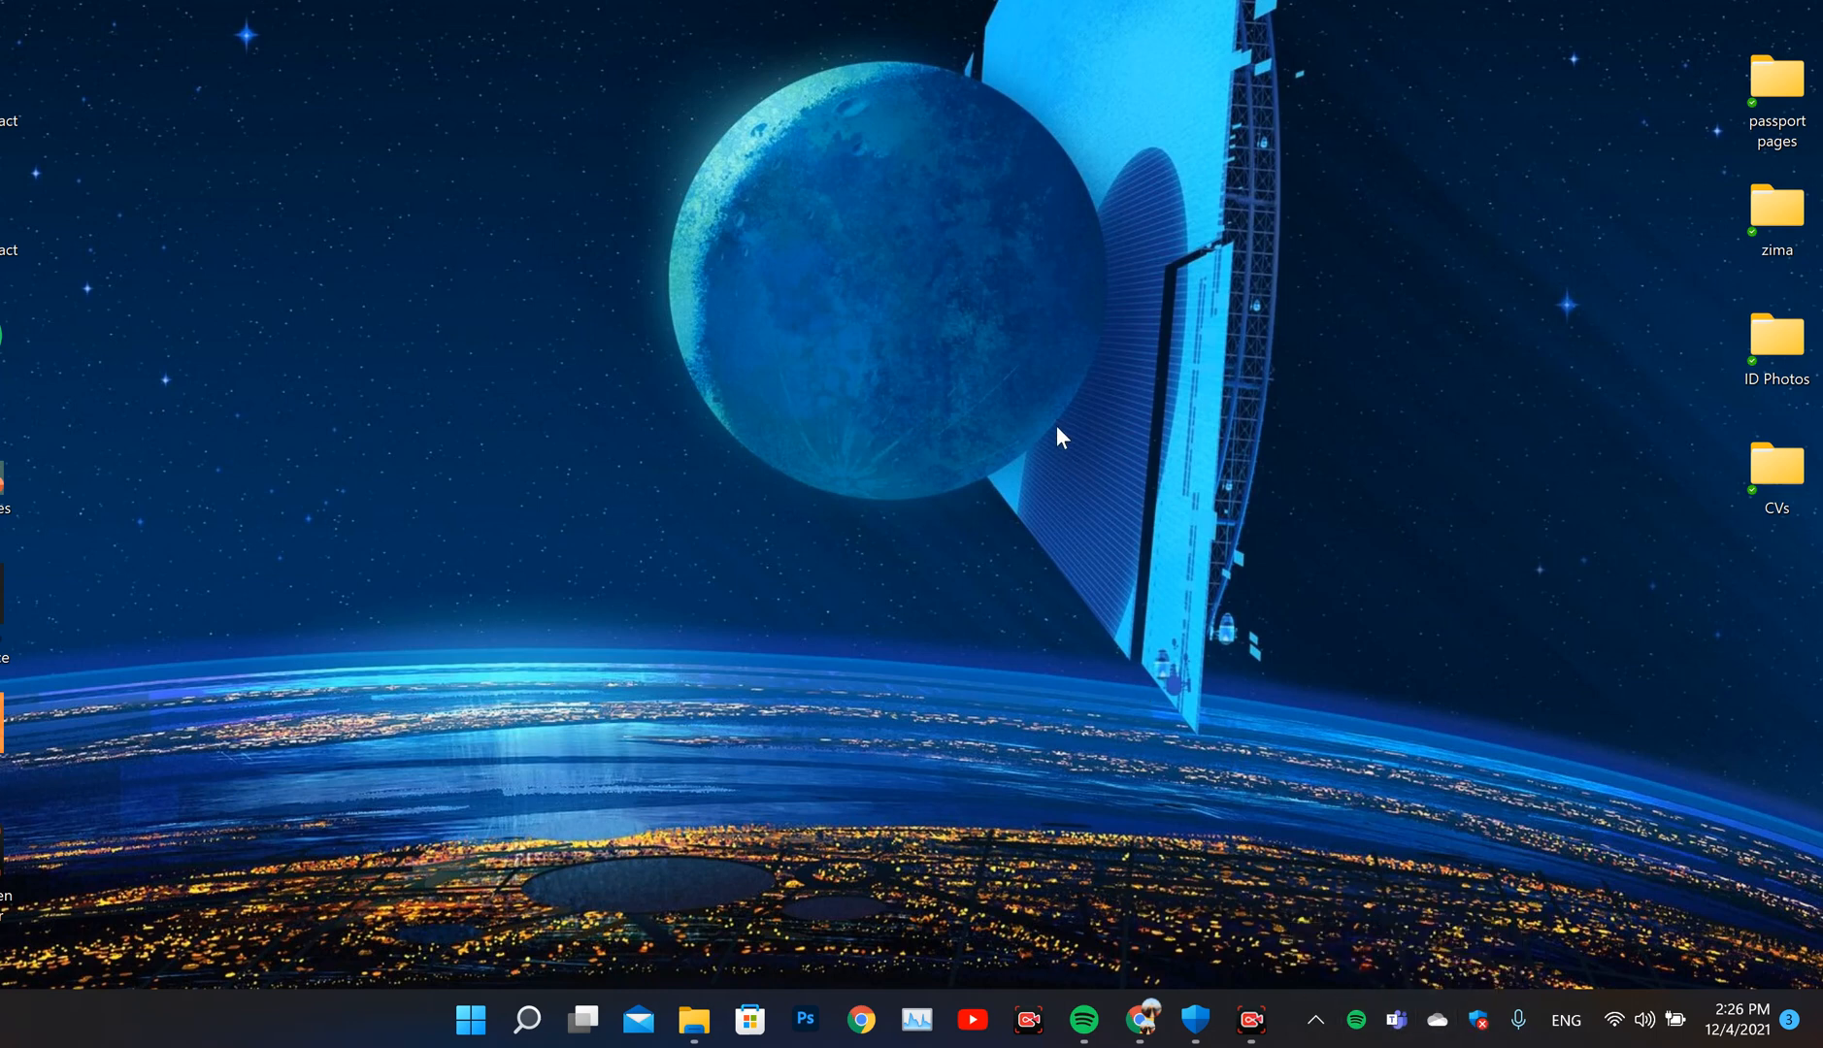
pyautogui.moveTo(1118, 586)
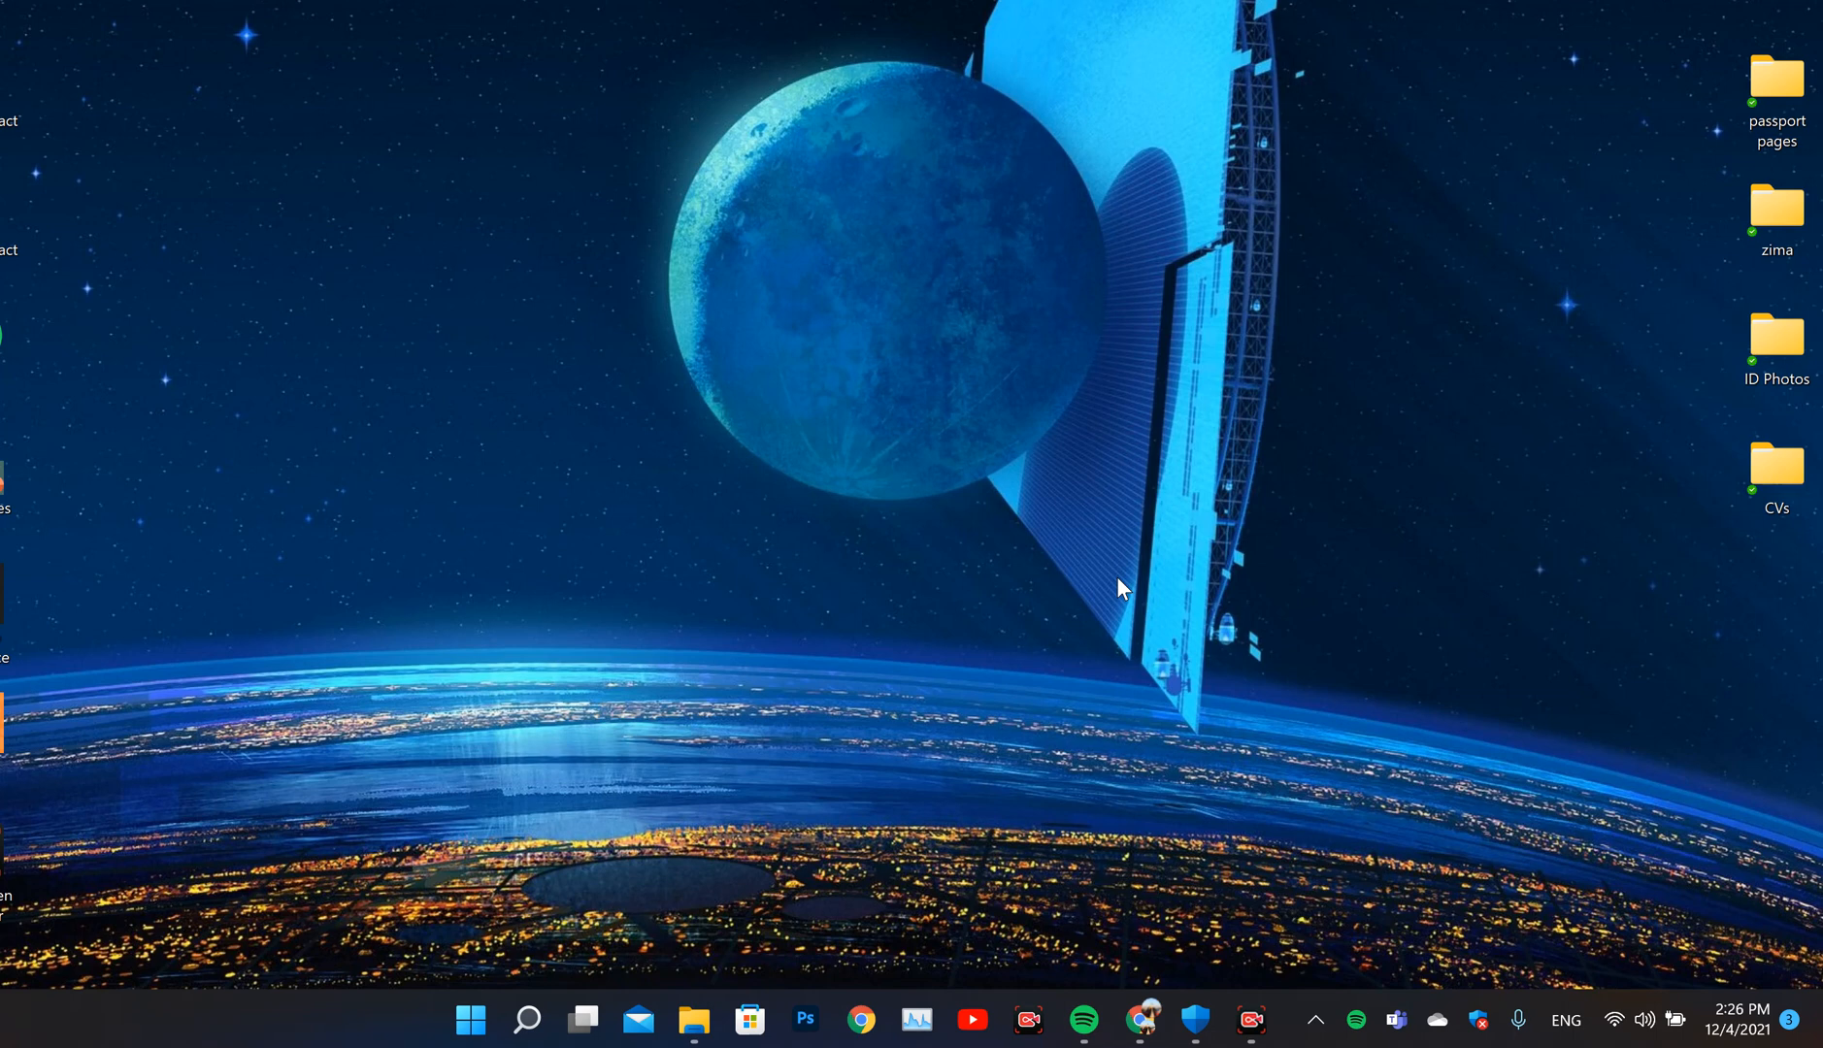
pyautogui.moveTo(1171, 794)
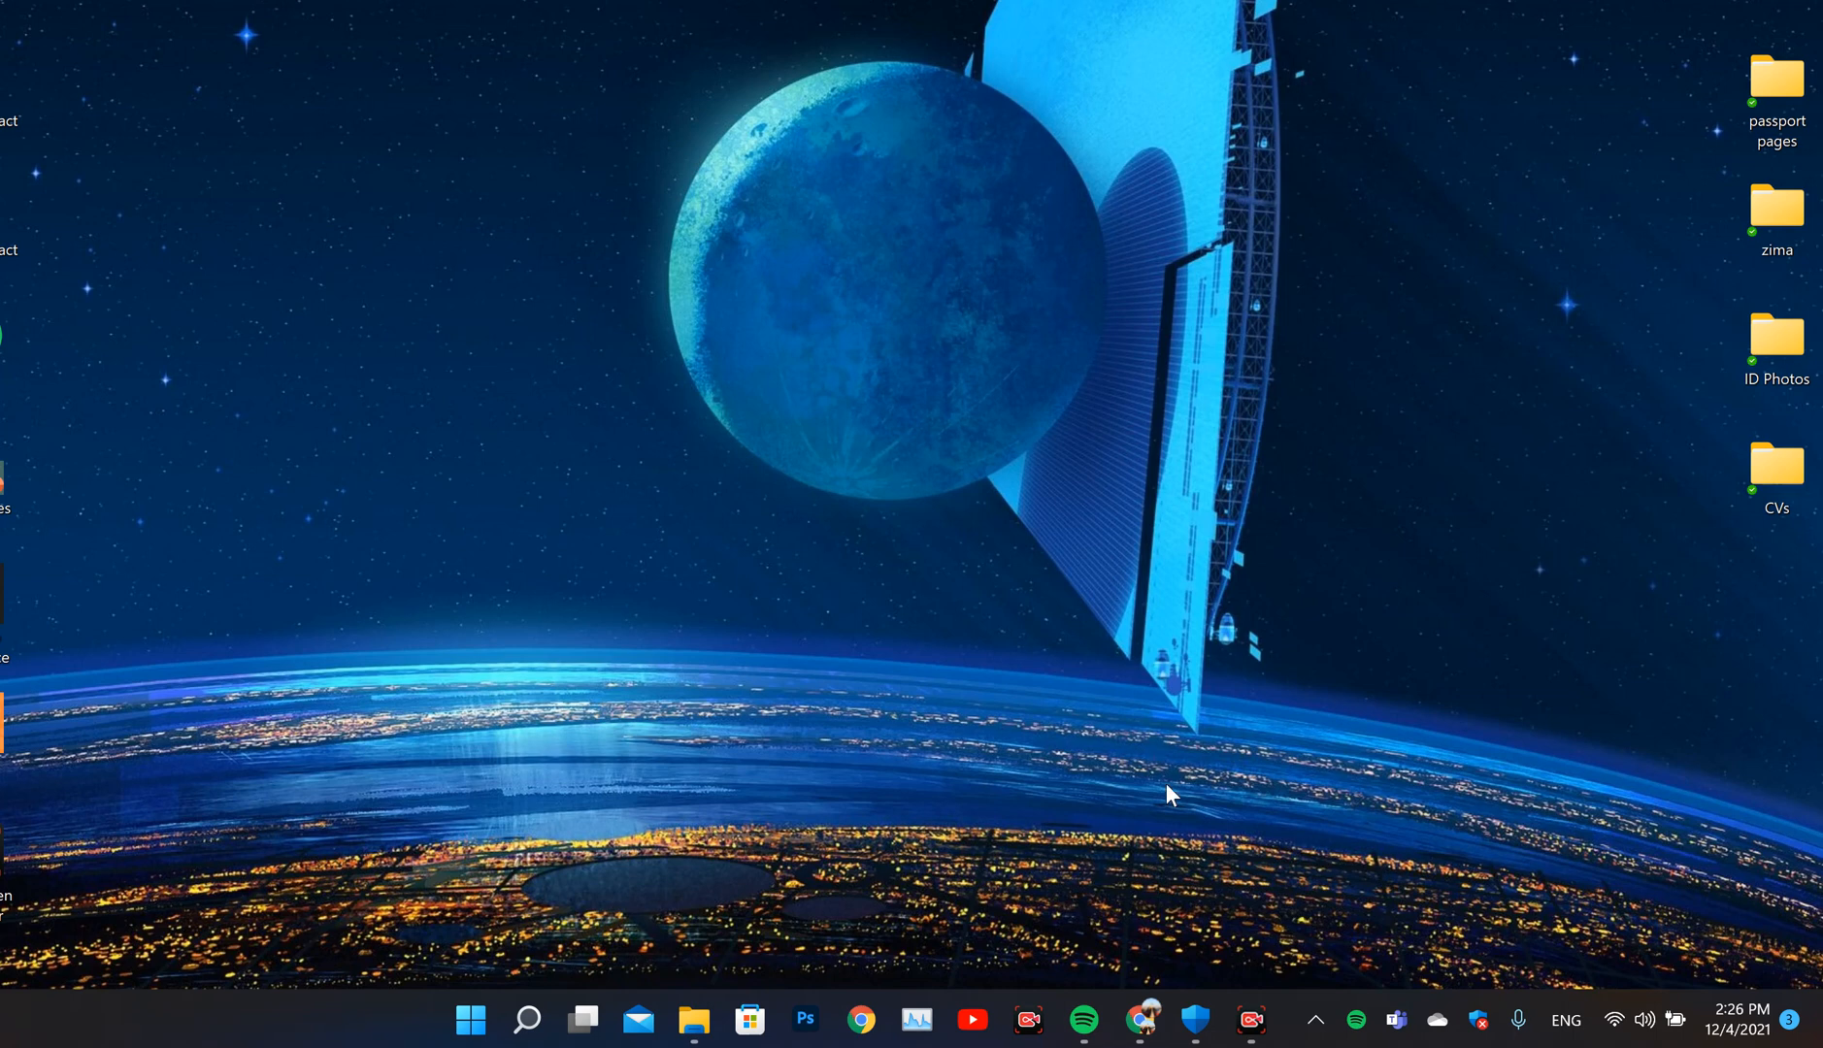
pyautogui.moveTo(1181, 767)
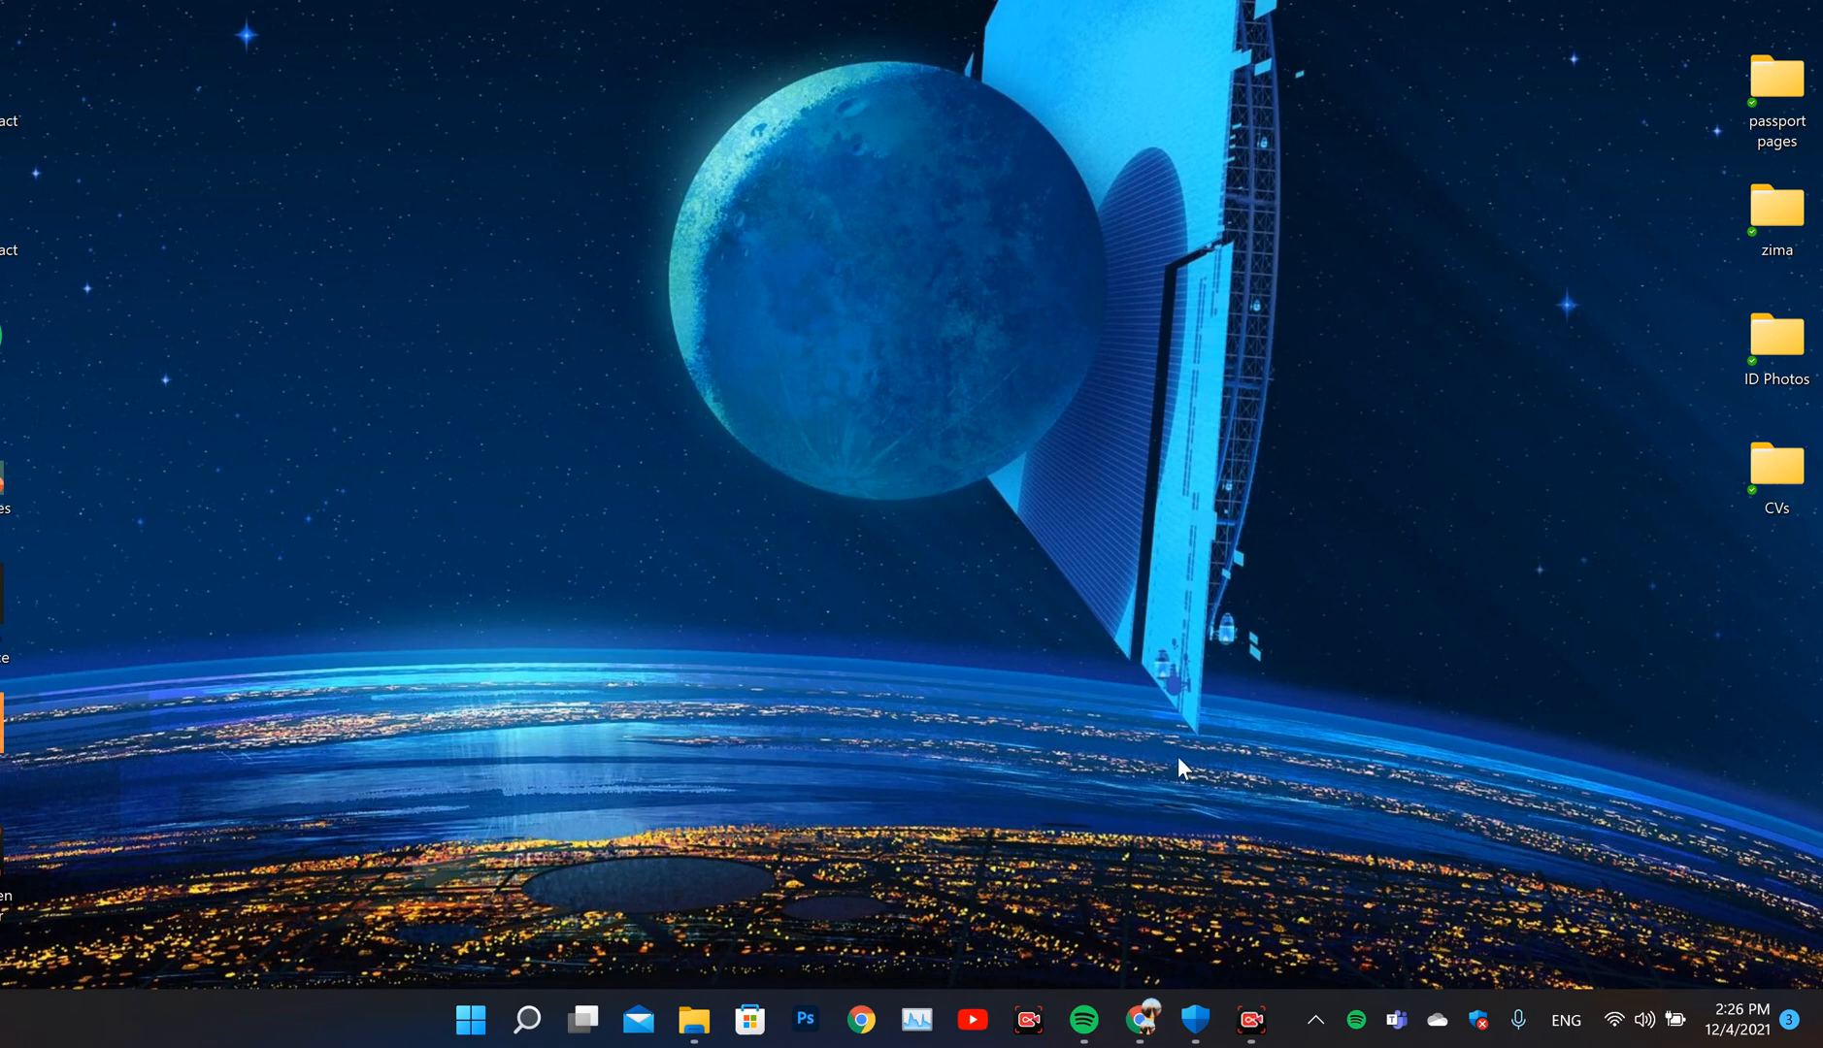
pyautogui.moveTo(1071, 729)
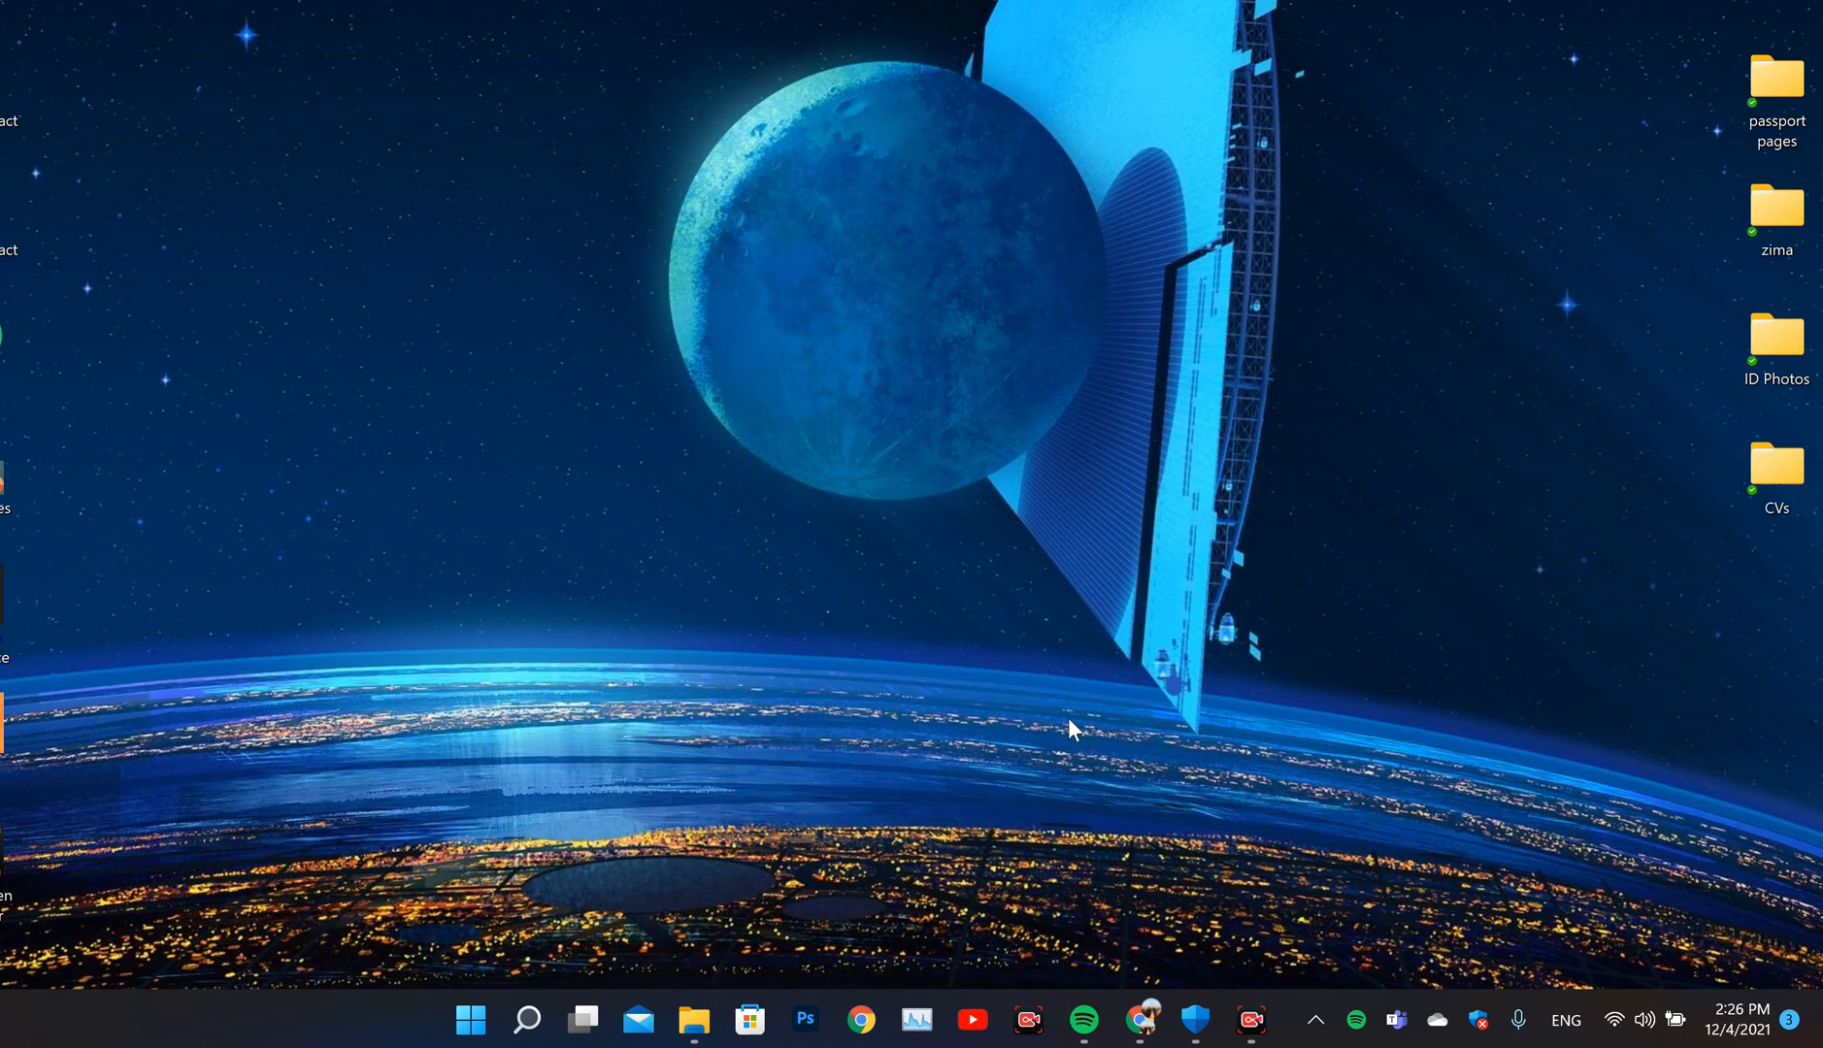
pyautogui.moveTo(1567, 1019)
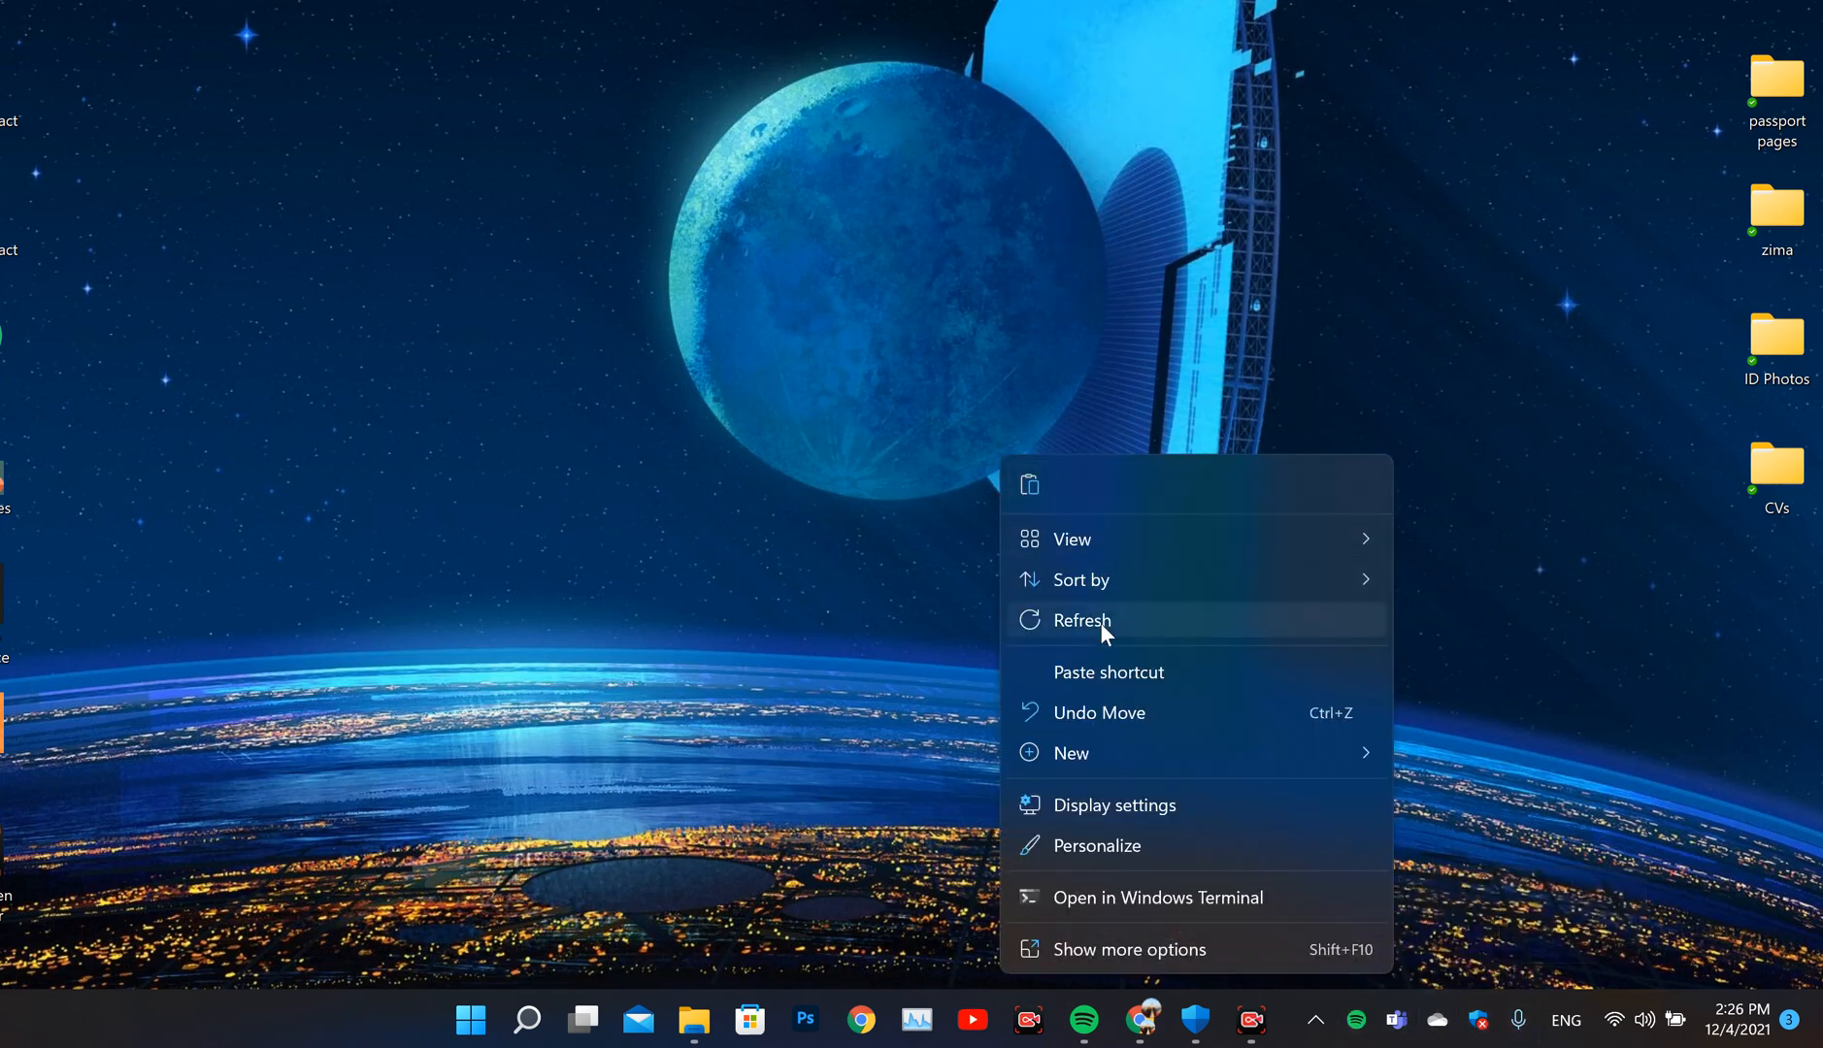
pyautogui.click(1083, 619)
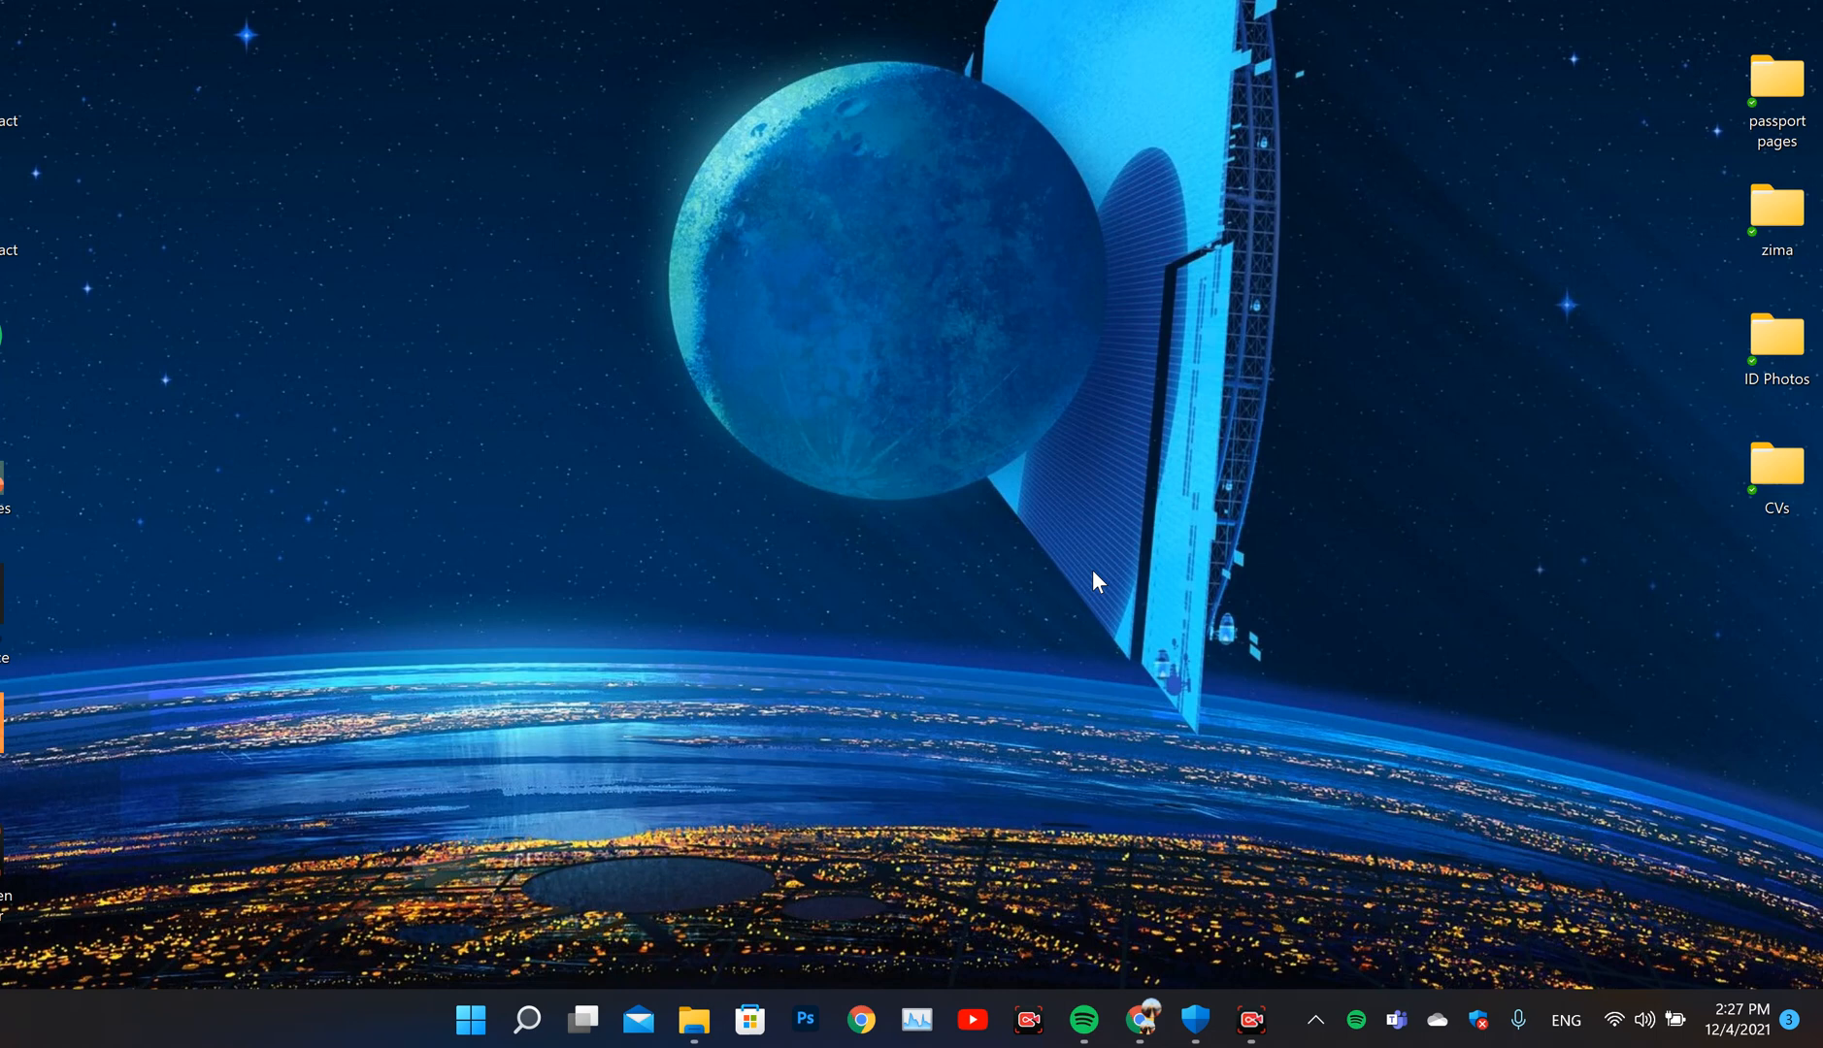
pyautogui.moveTo(1105, 728)
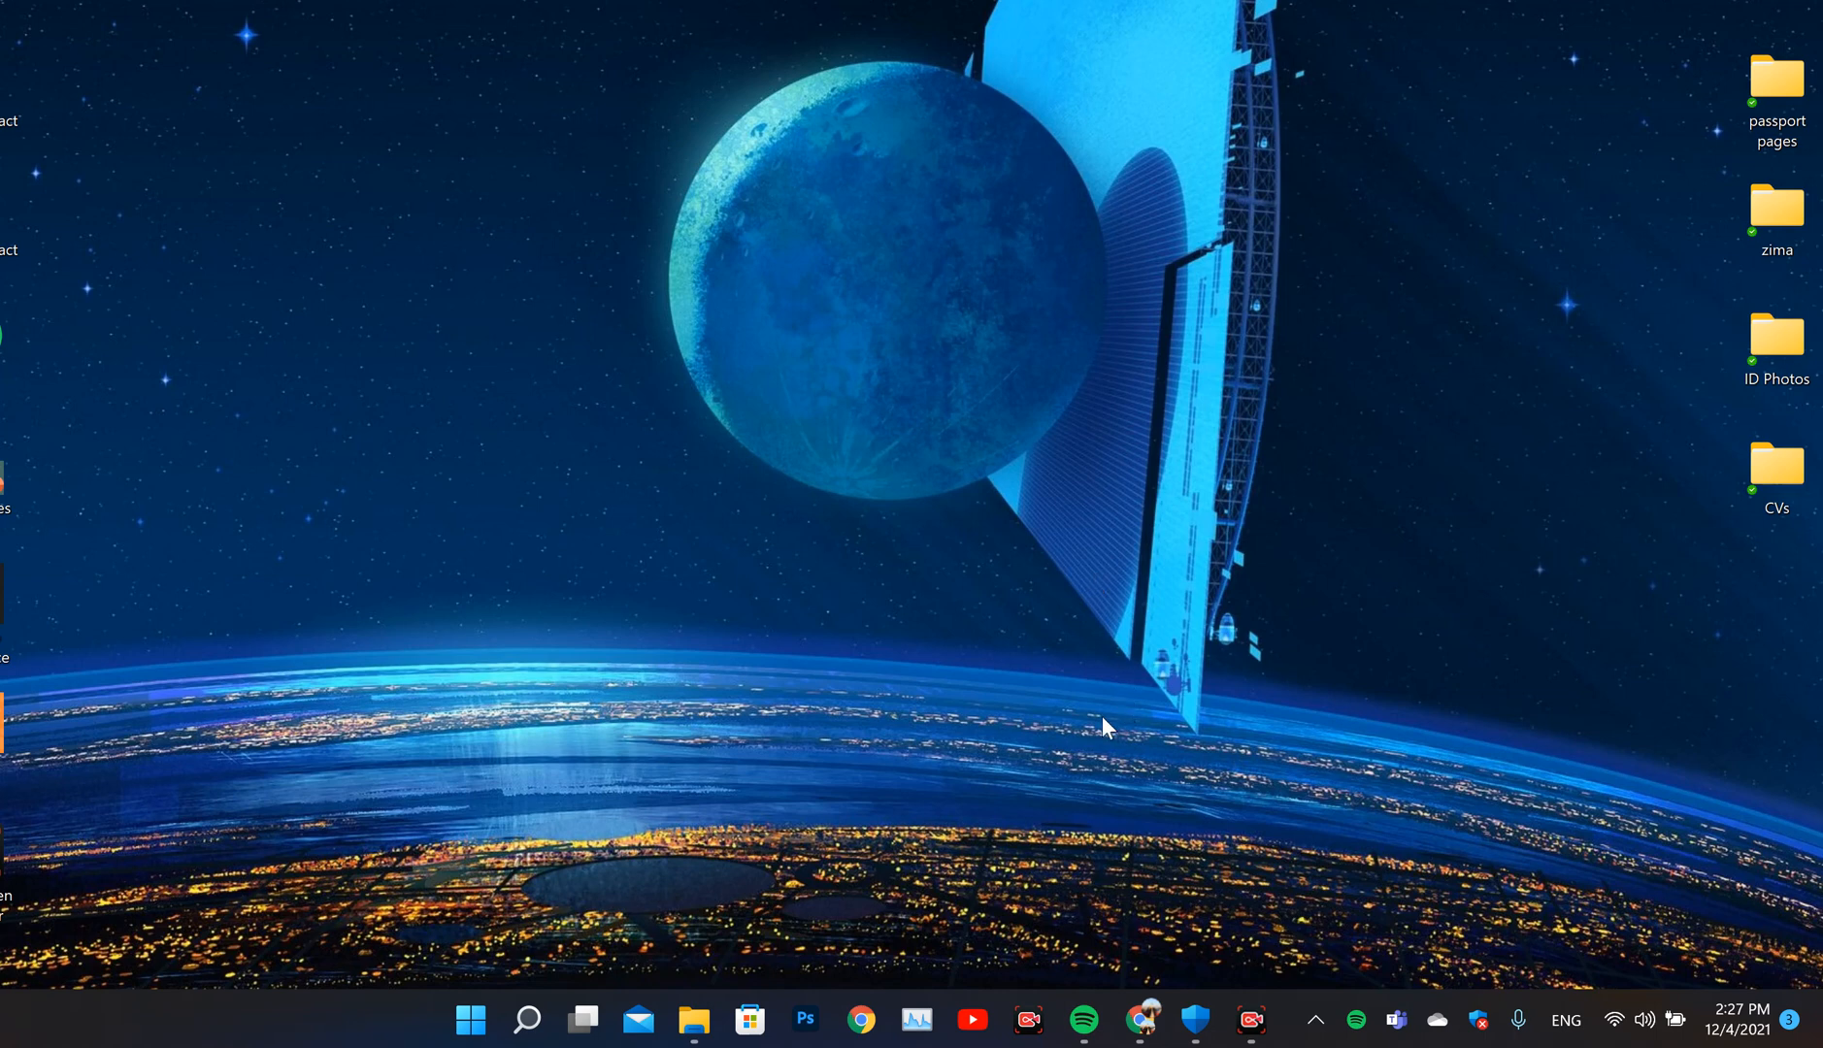
pyautogui.moveTo(917, 1020)
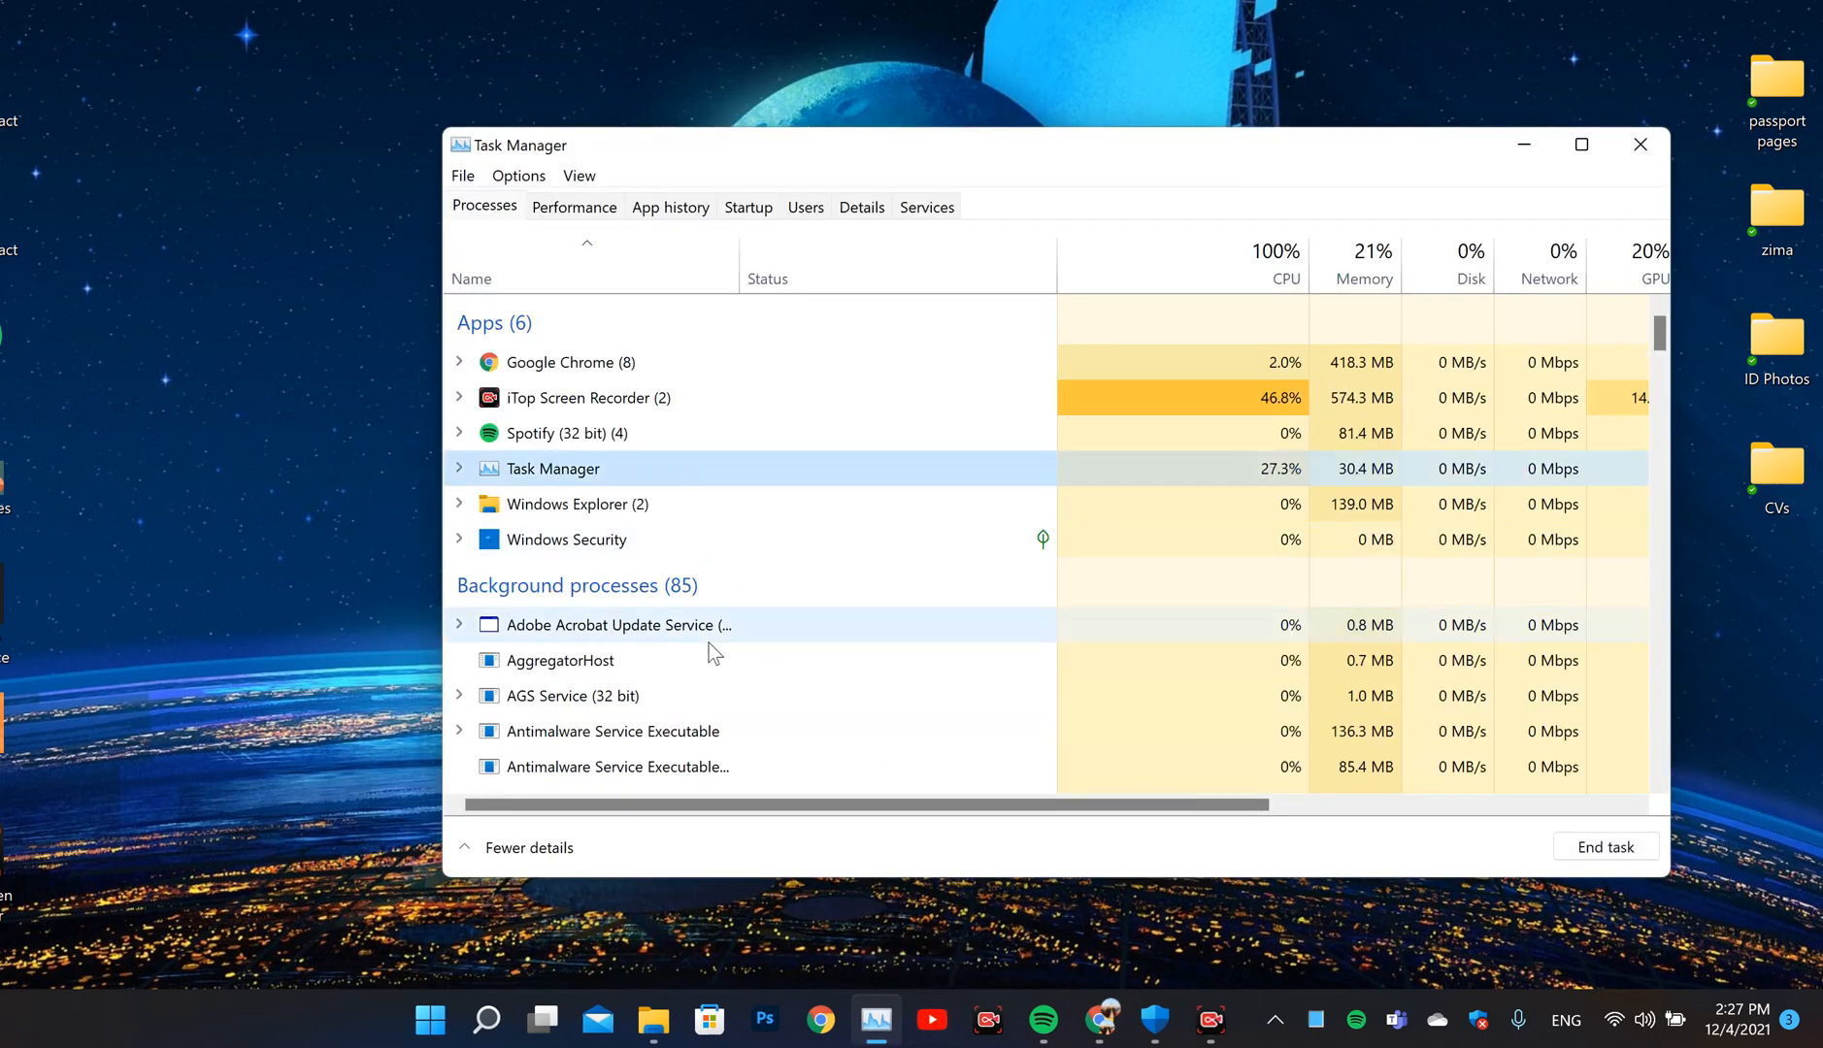
# Scroll down Task Manager's Processes list and select the Surface Service background process
pyautogui.scroll(-3)
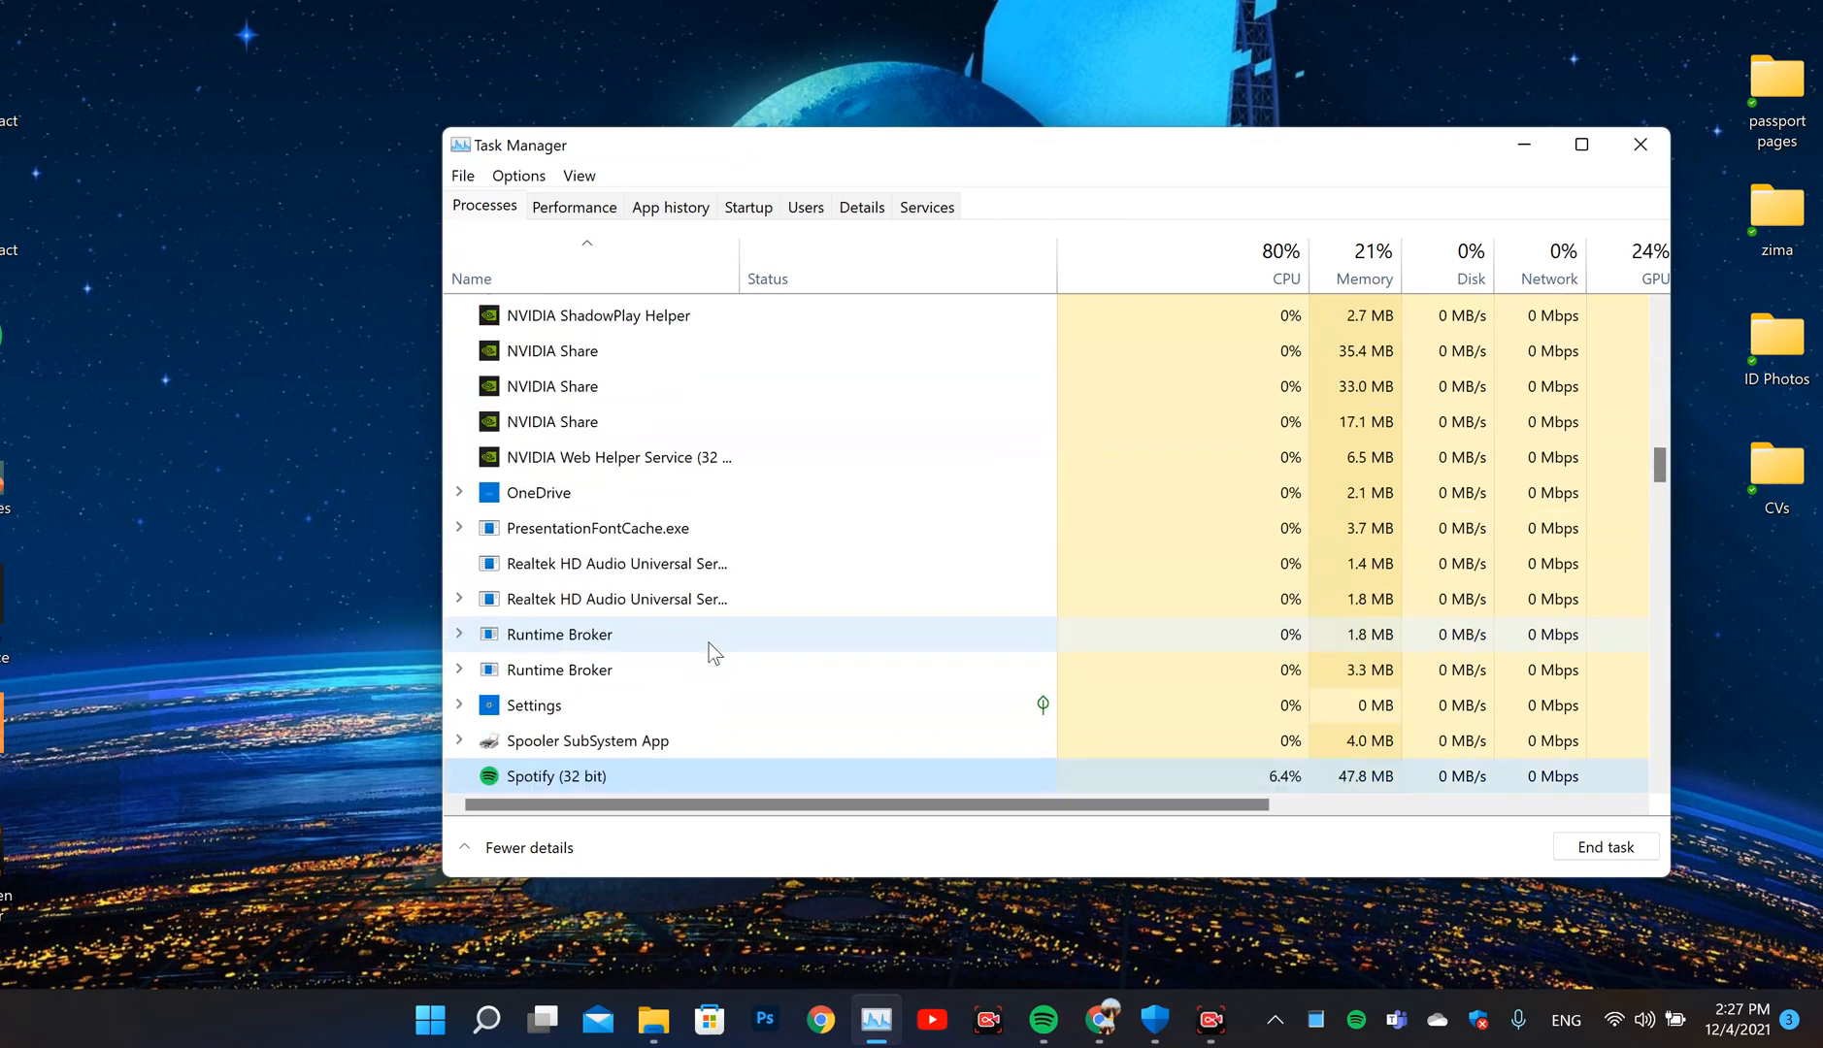
pyautogui.scroll(-3)
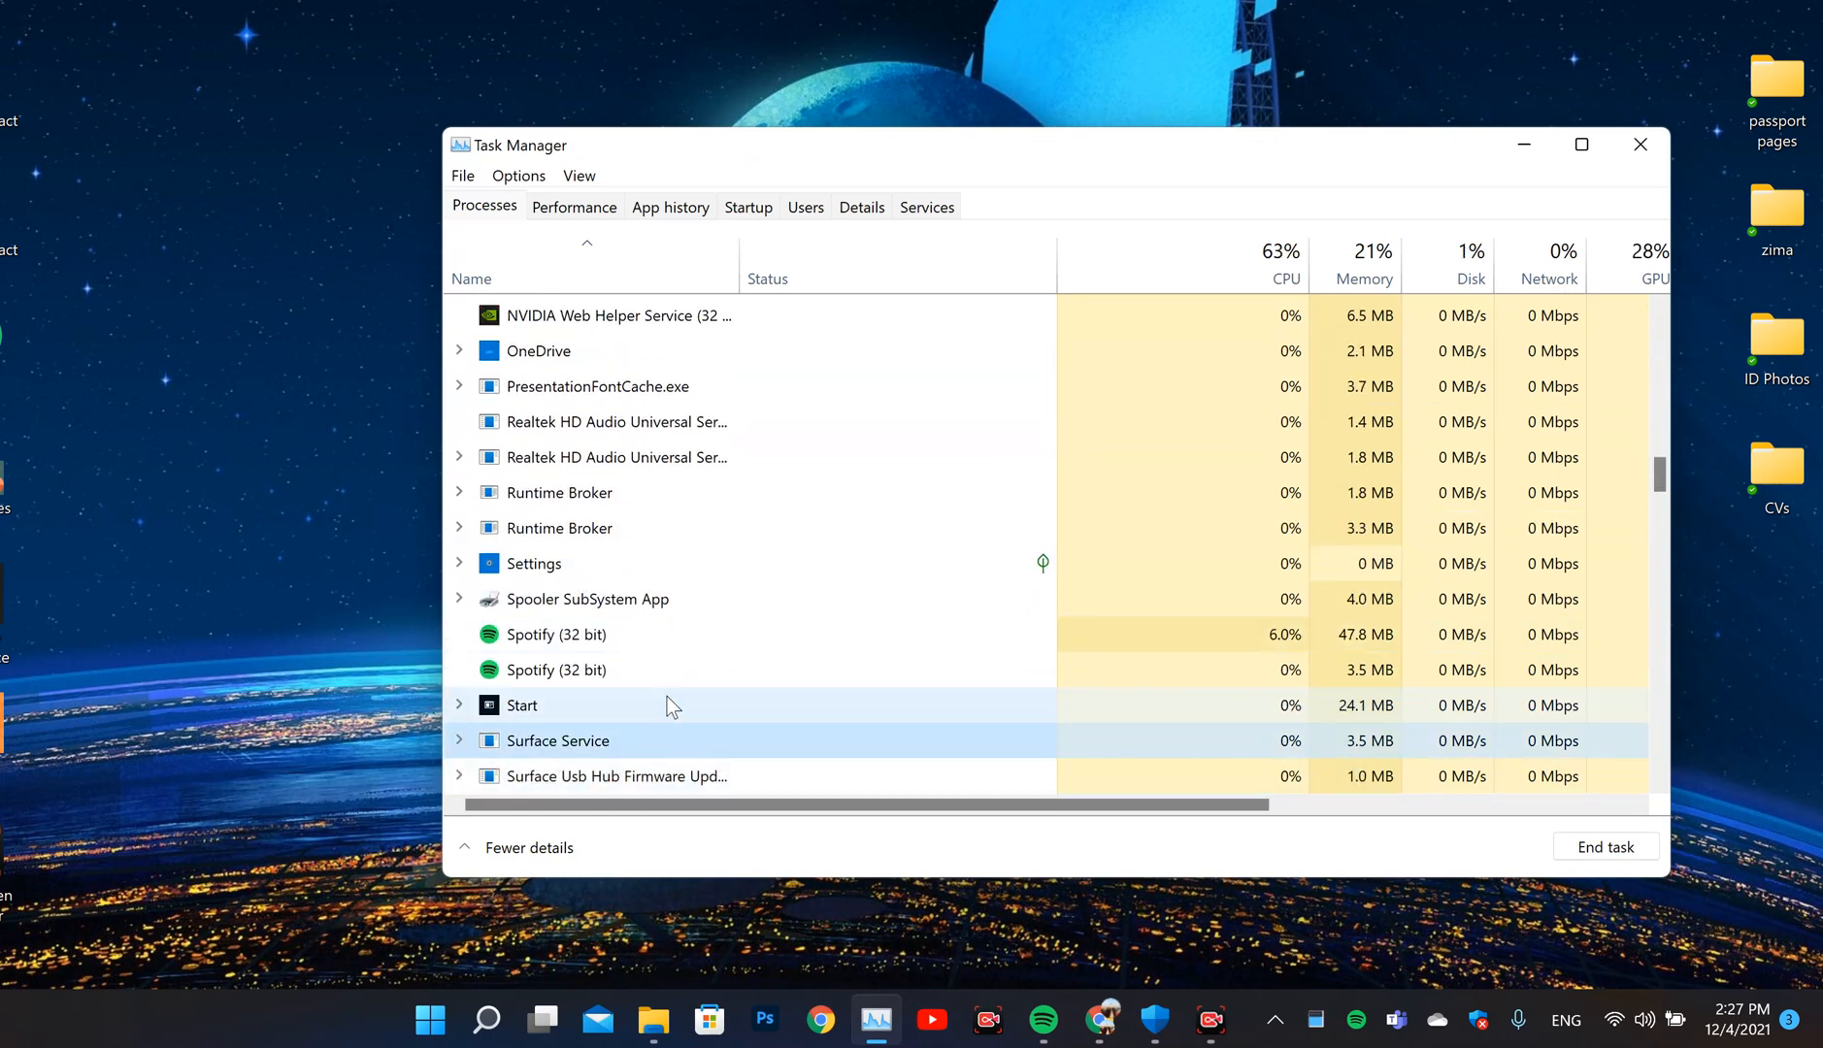
pyautogui.click(555, 740)
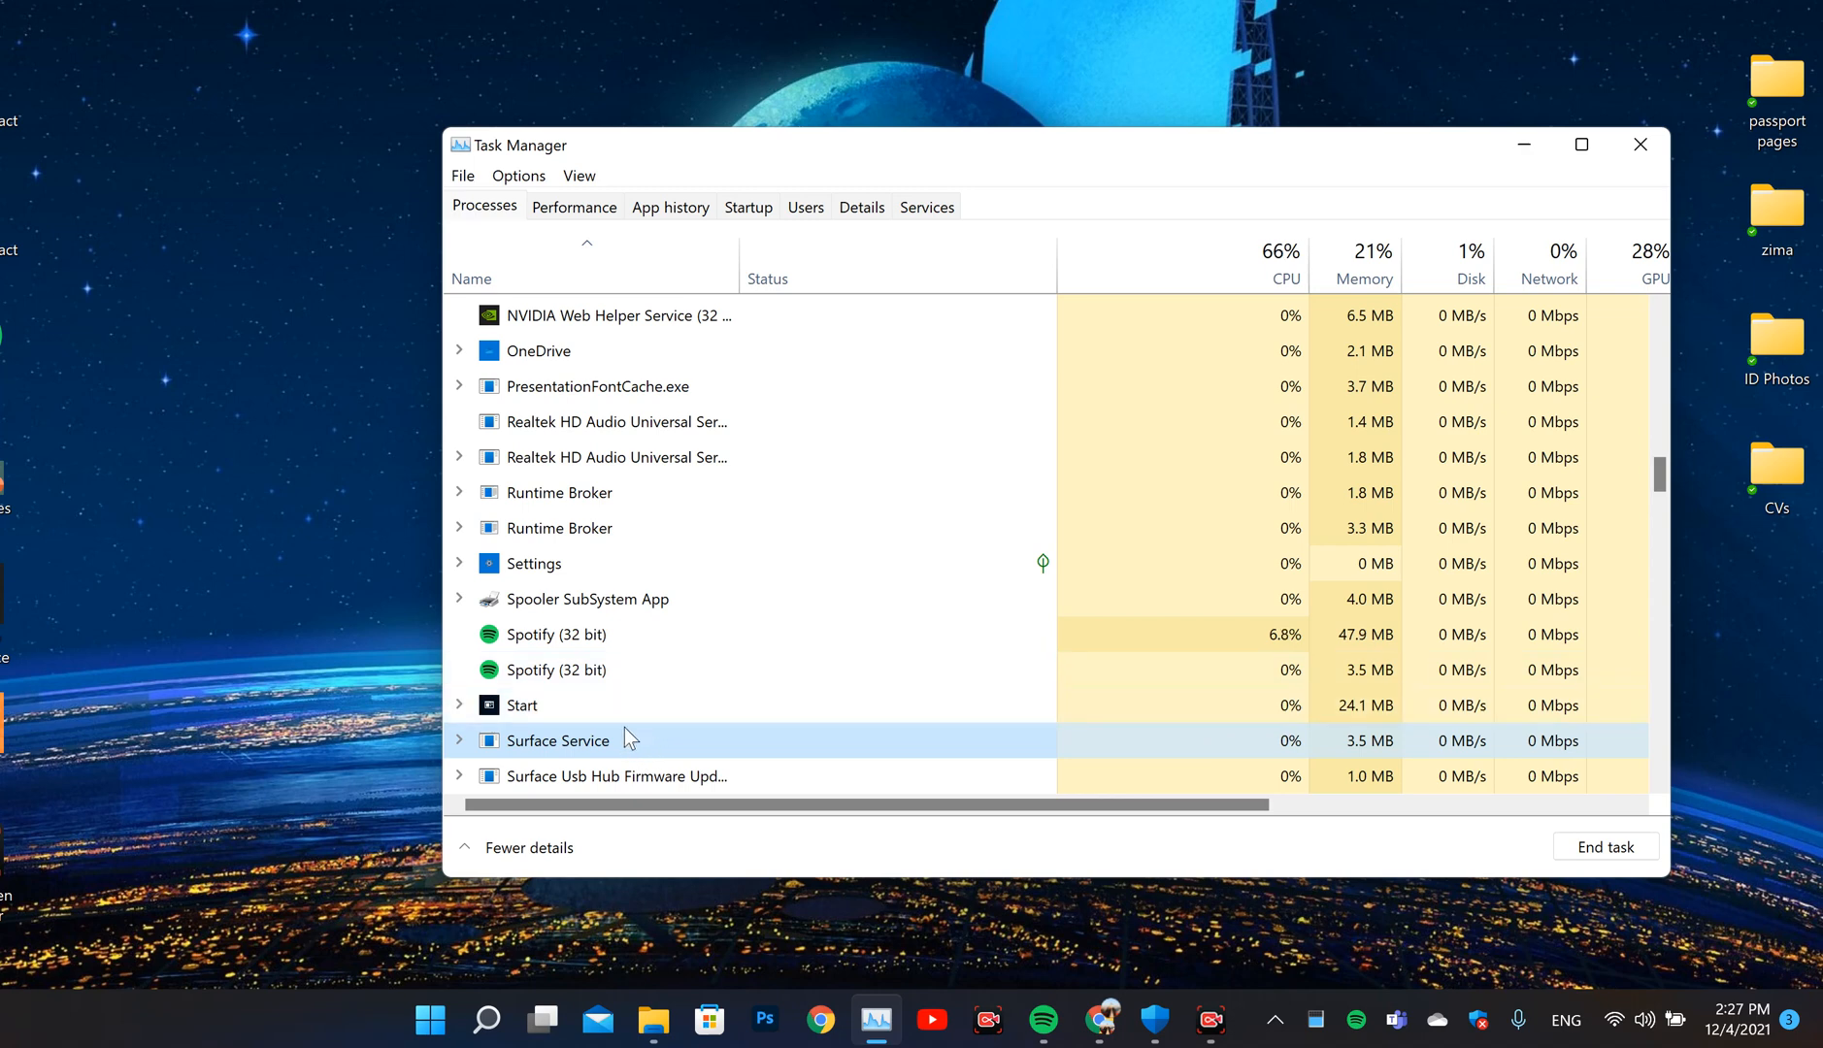
pyautogui.moveTo(614, 753)
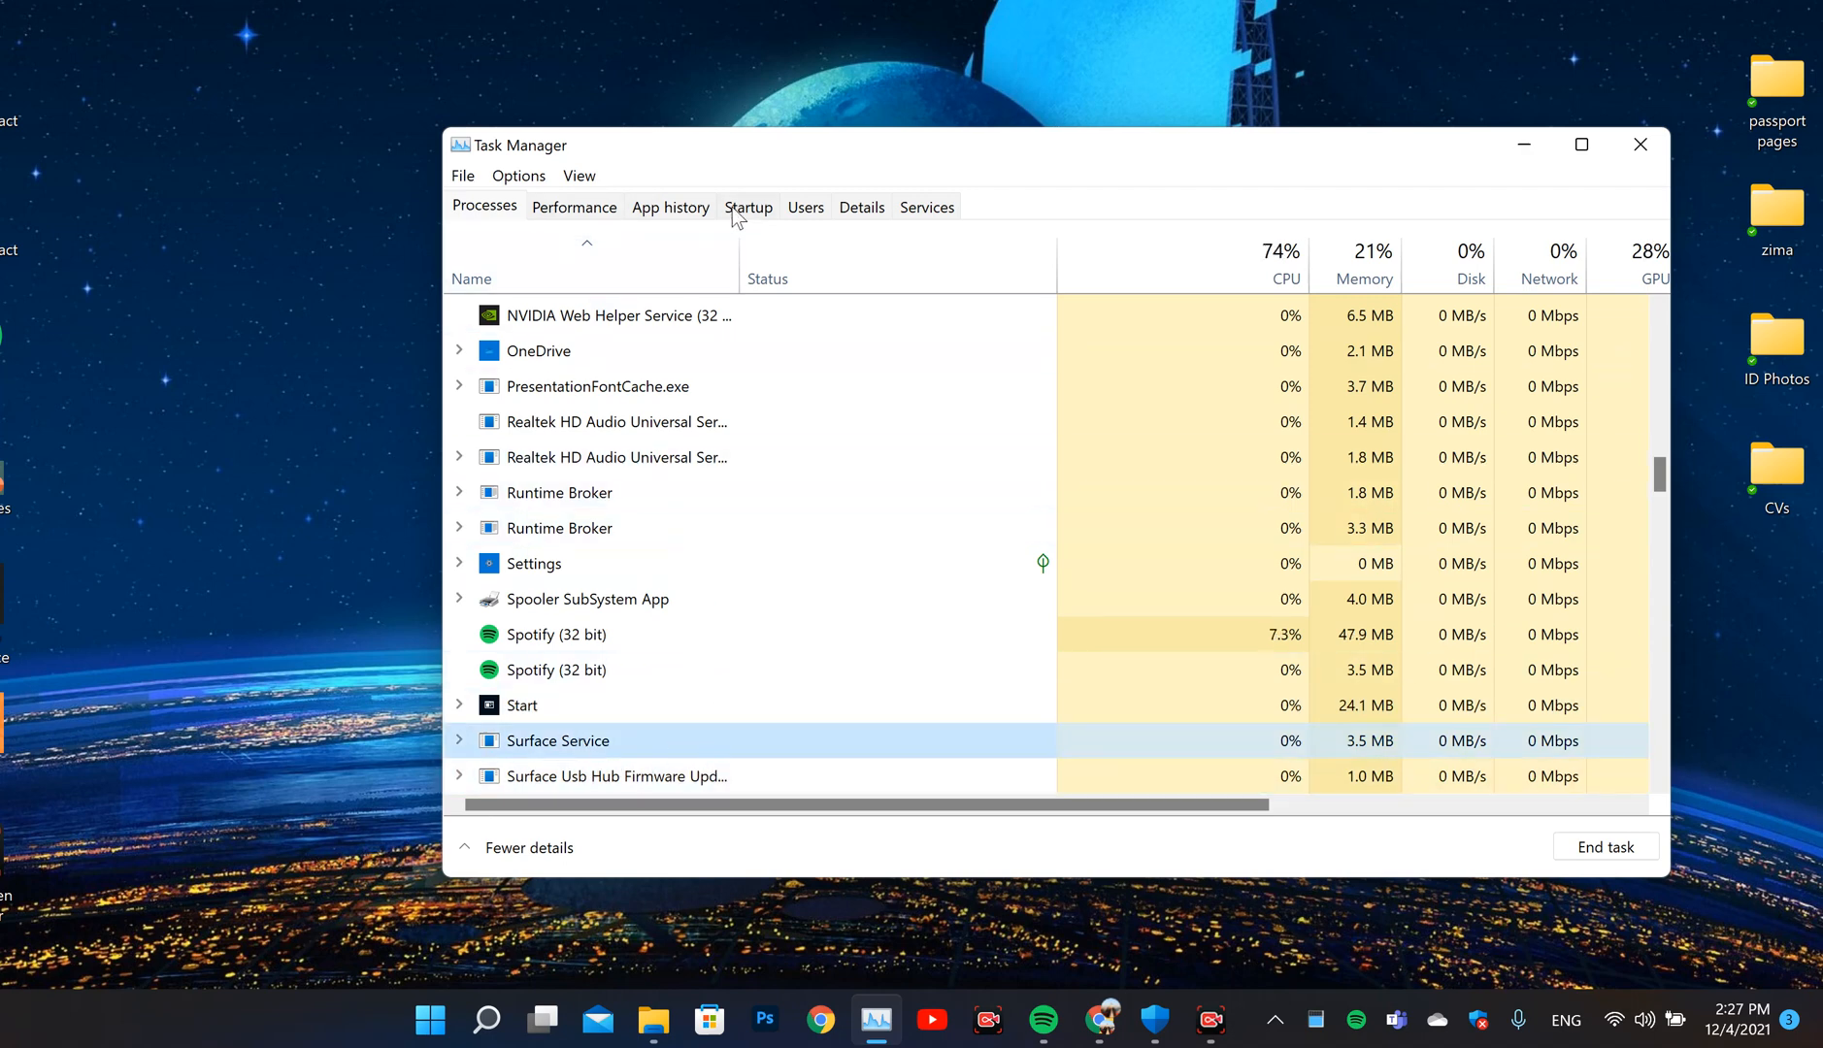
# Show the Startup apps list and bring up actions for the disabled Surface DTX entry
pyautogui.click(747, 208)
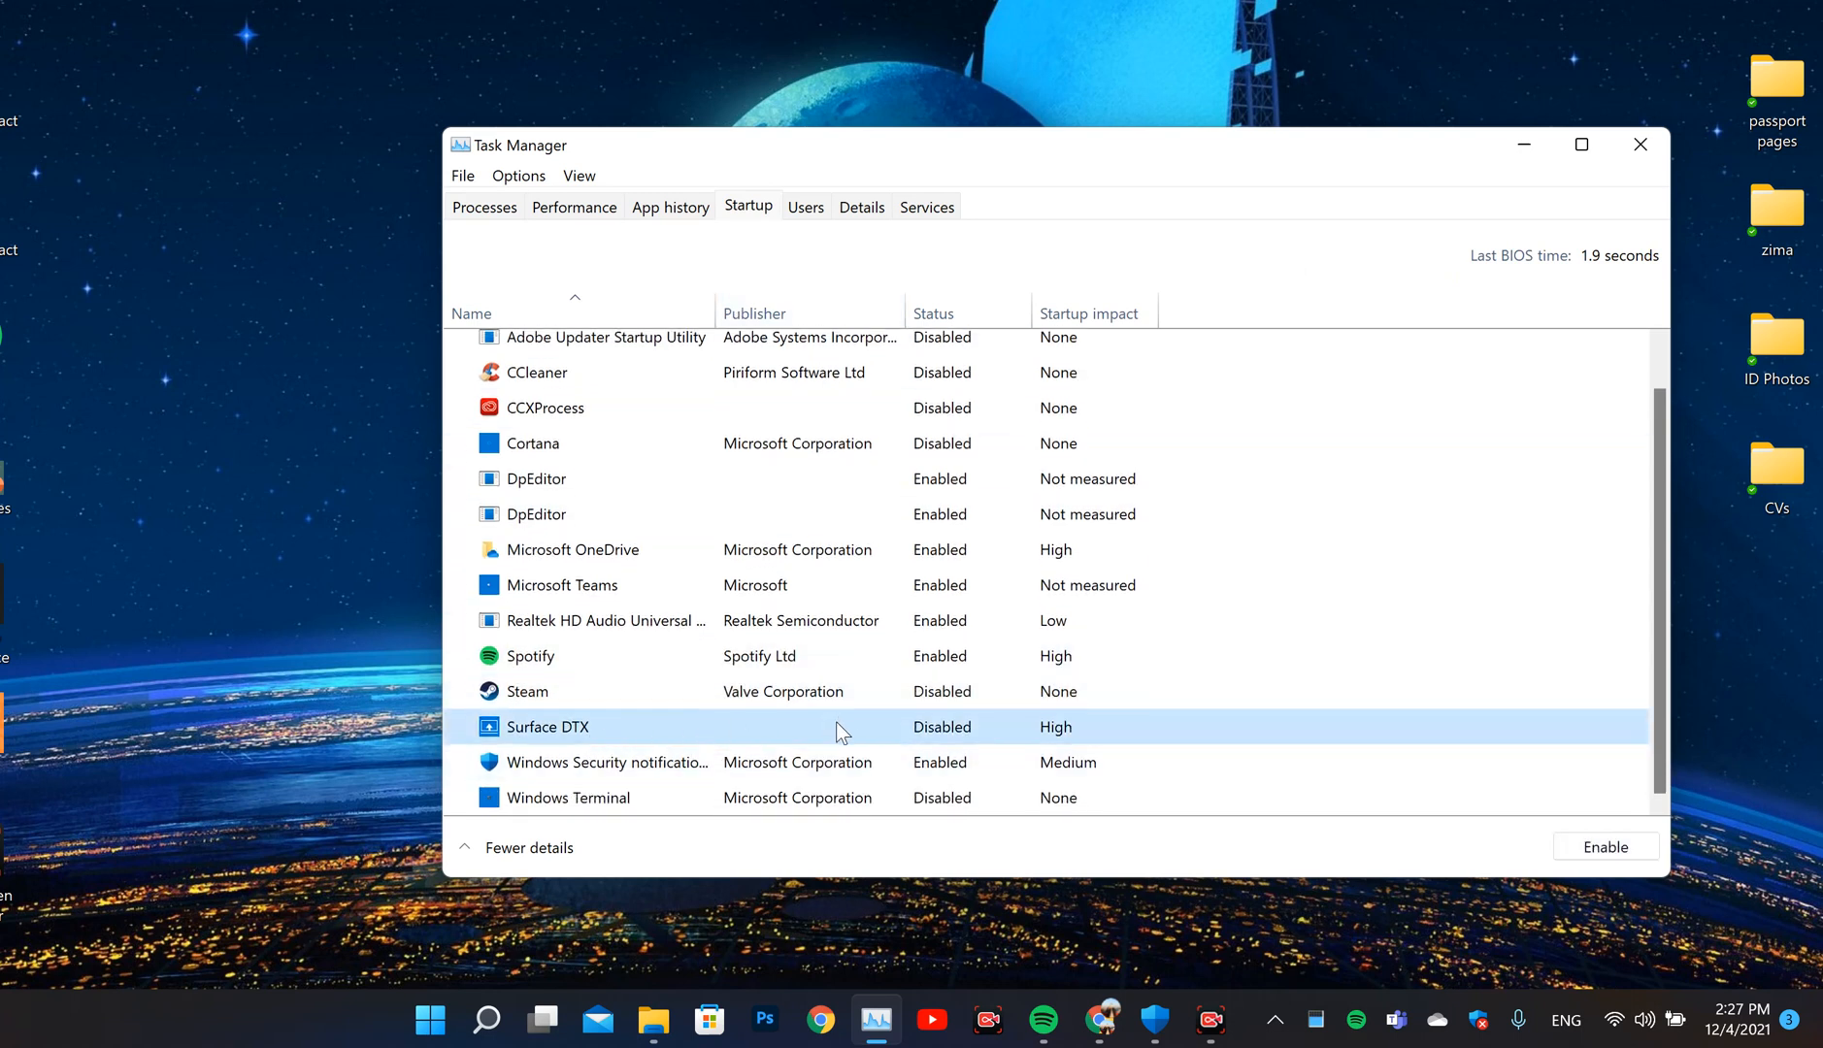
pyautogui.rightClick(545, 727)
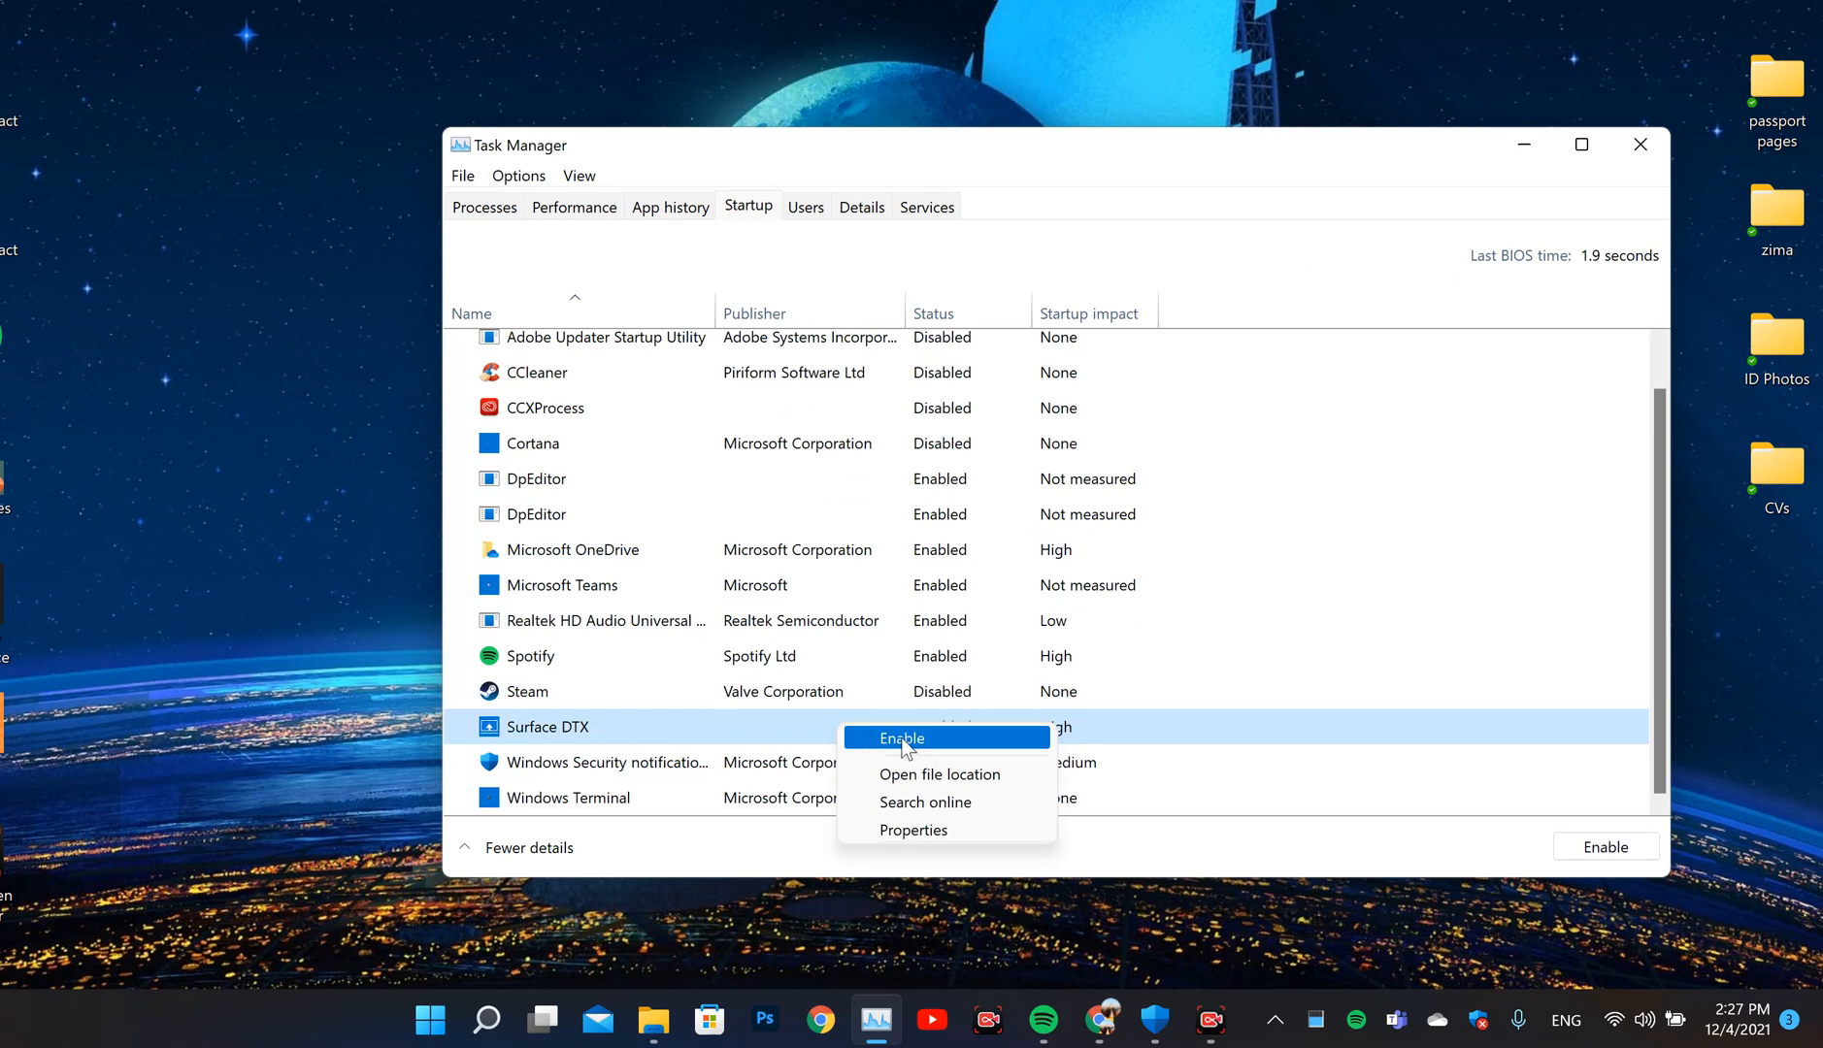
pyautogui.moveTo(895, 754)
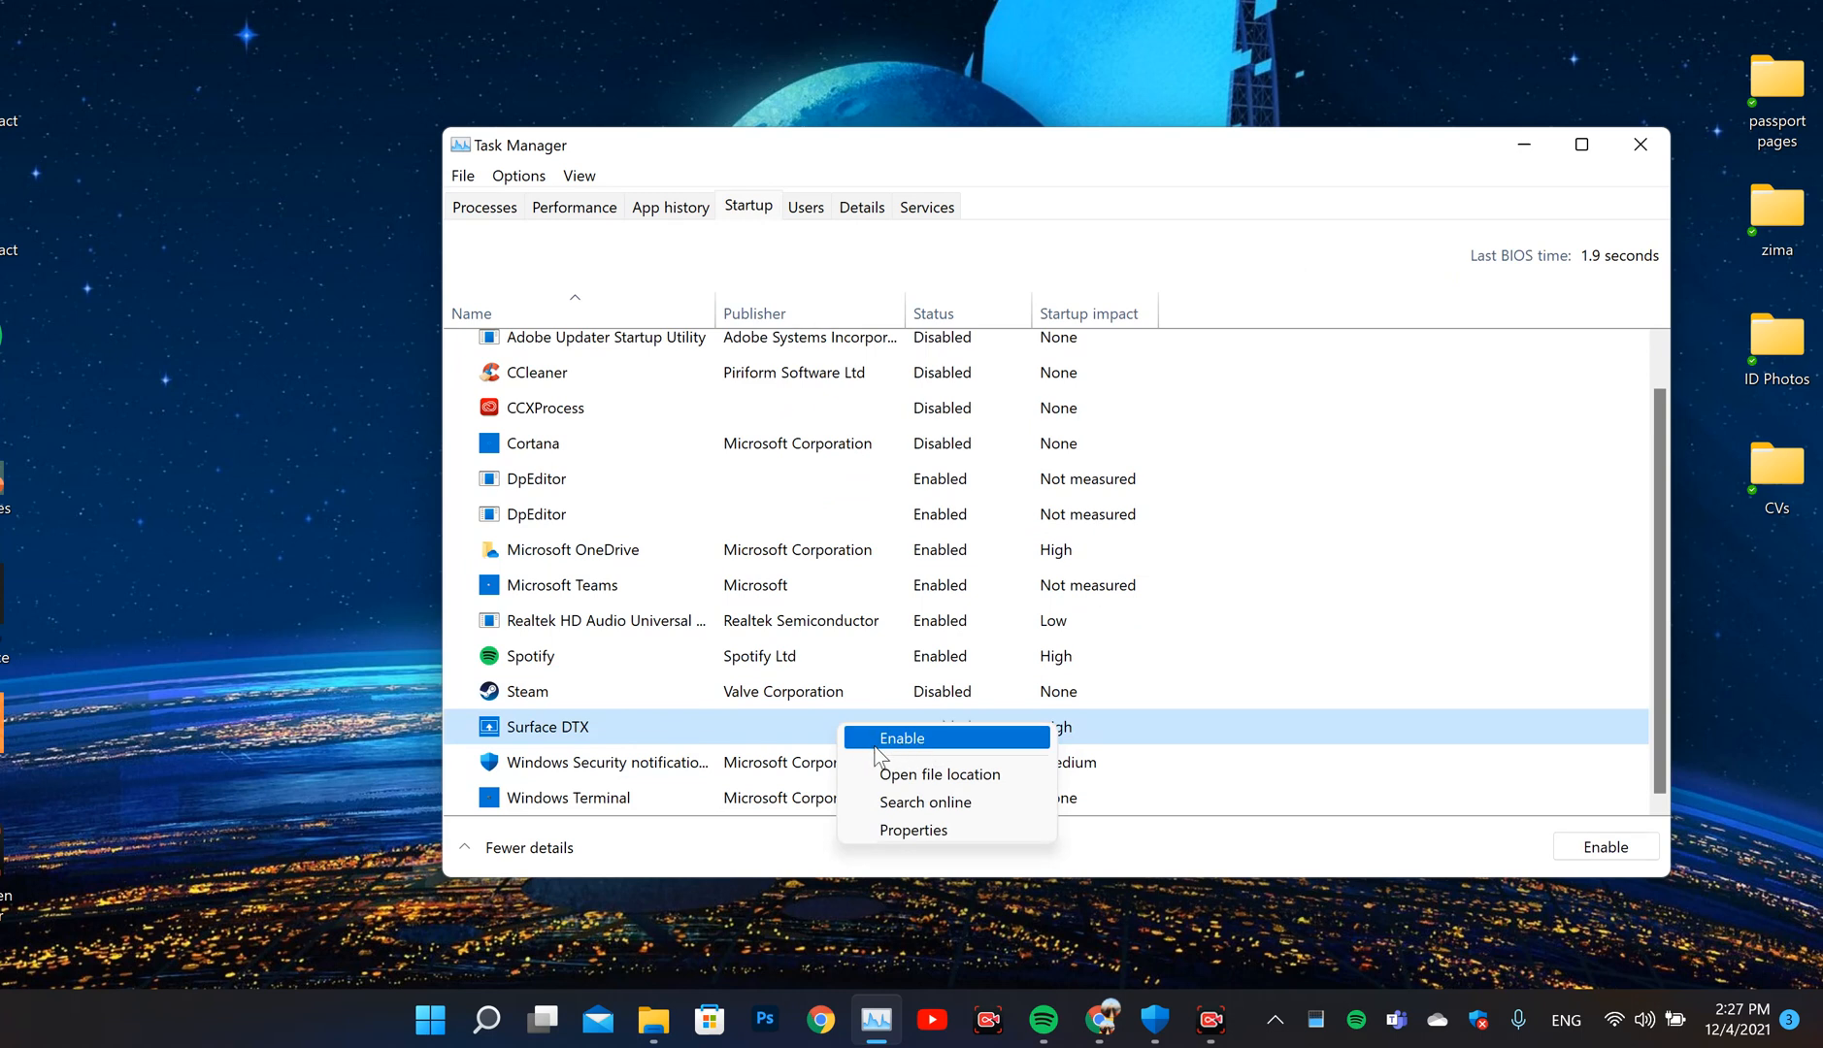
pyautogui.moveTo(744, 749)
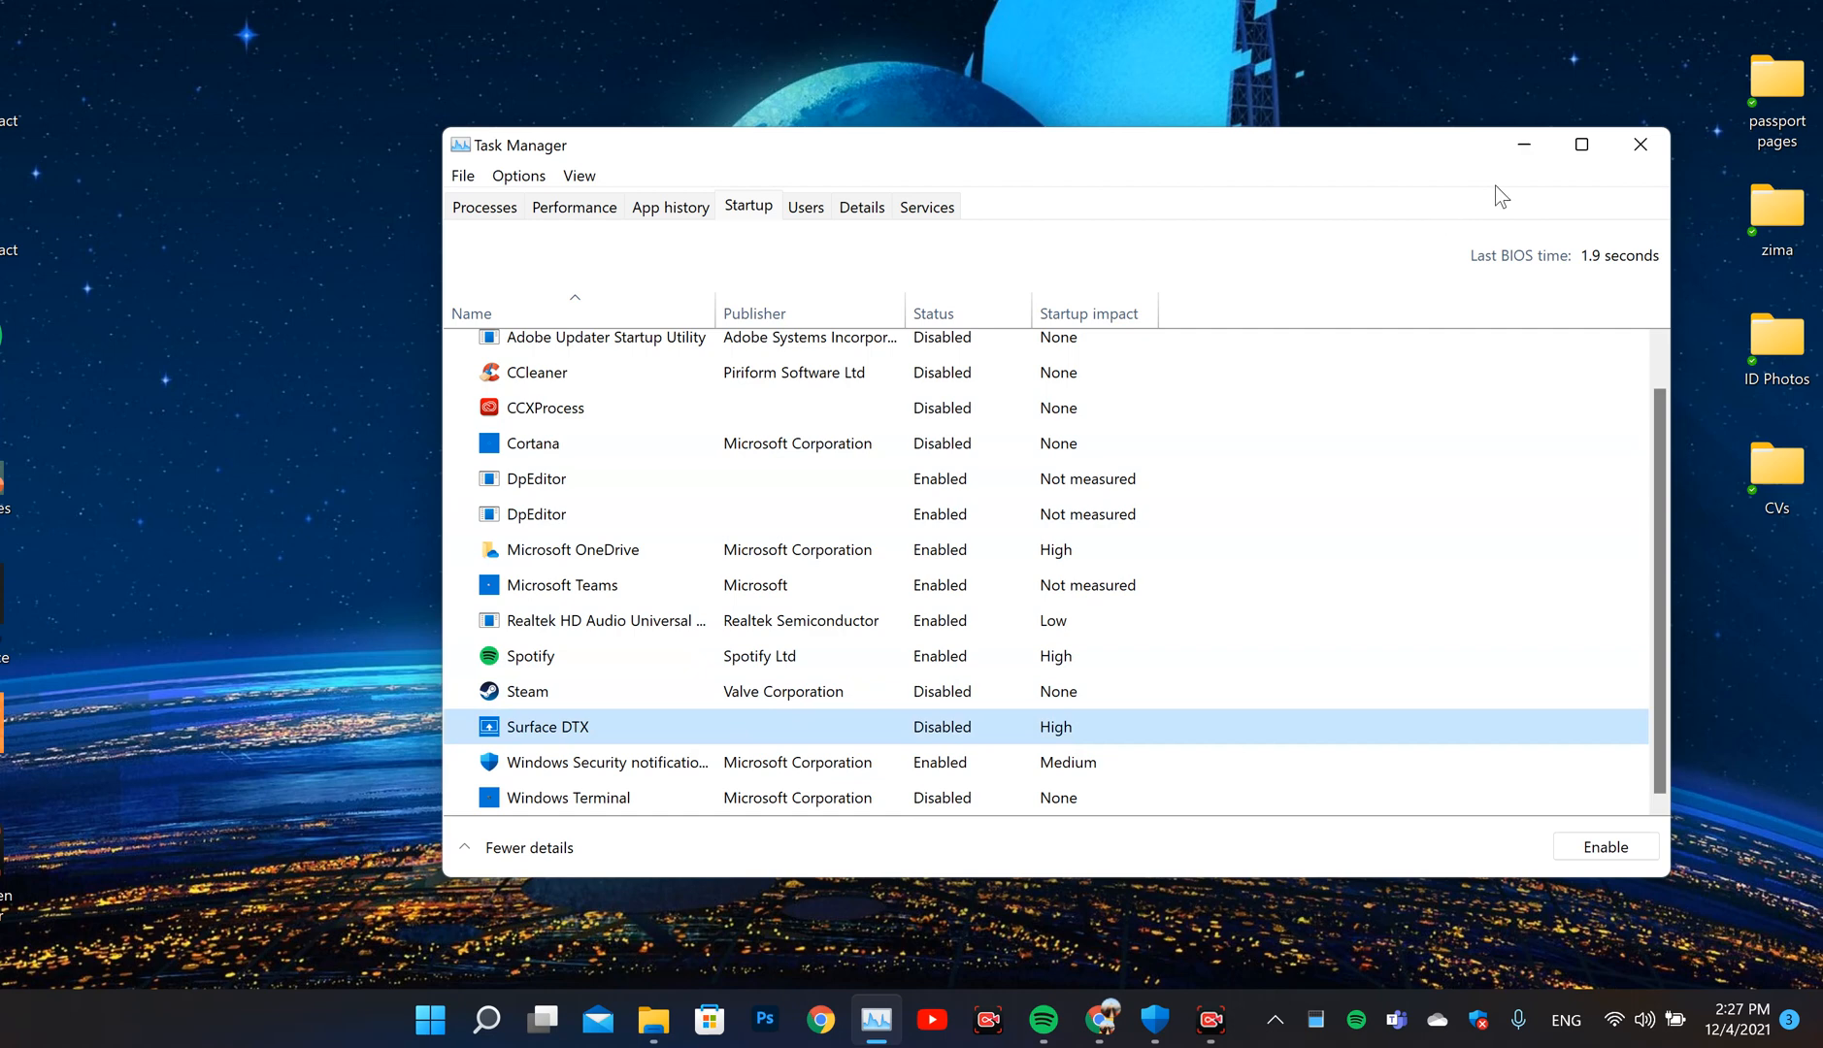
# Bring up the desktop options that include NVIDIA Control Panel
pyautogui.rightClick(1181, 551)
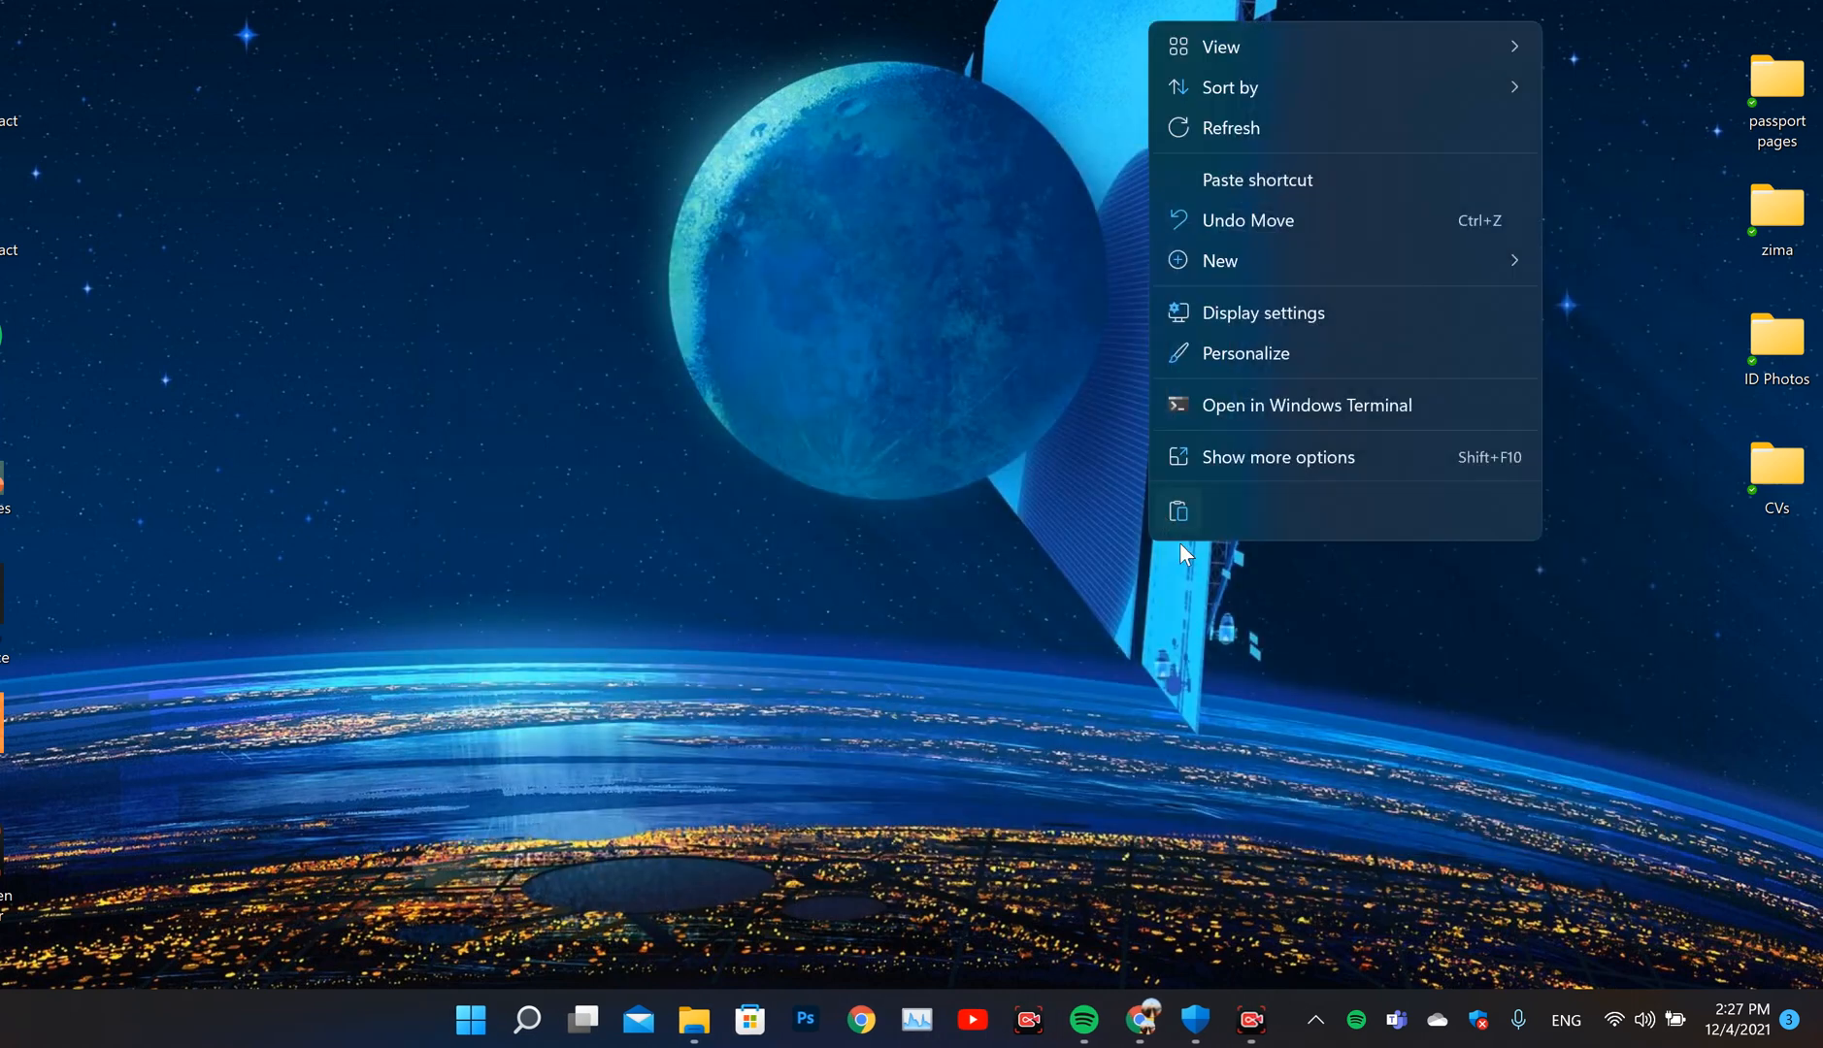
pyautogui.click(1380, 974)
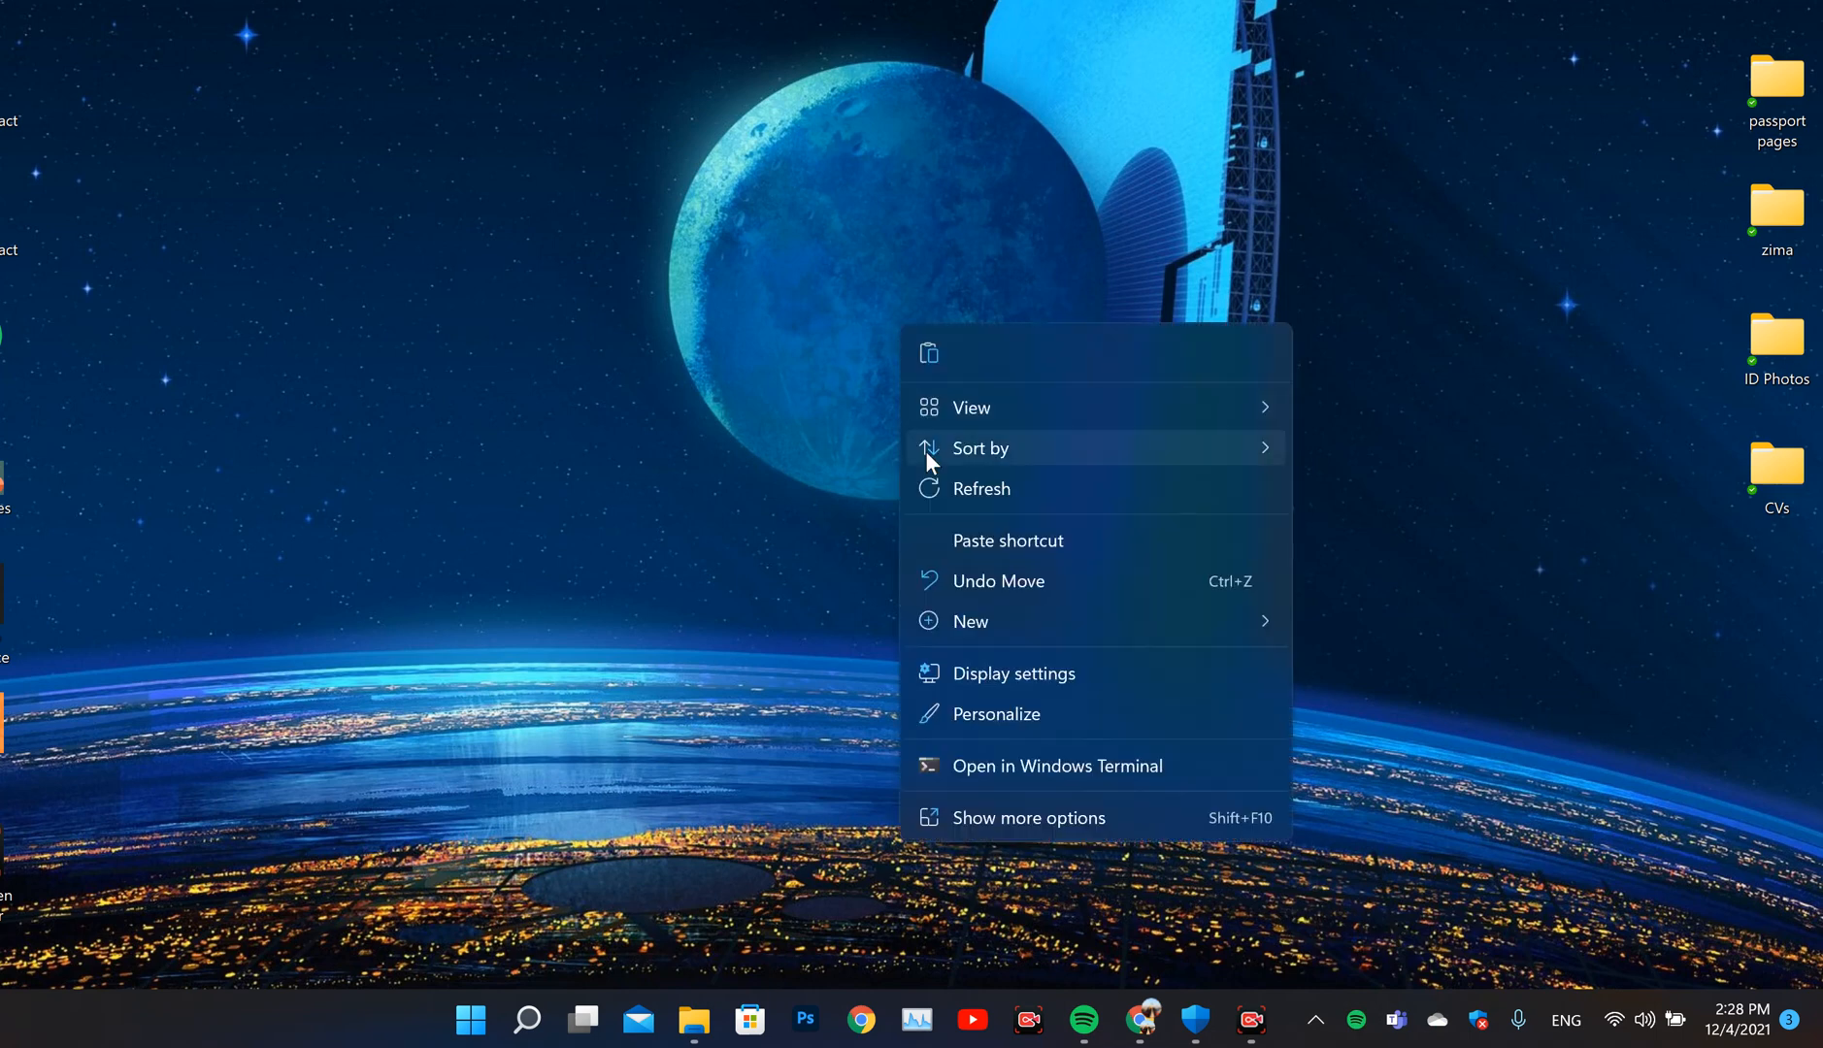
pyautogui.click(743, 280)
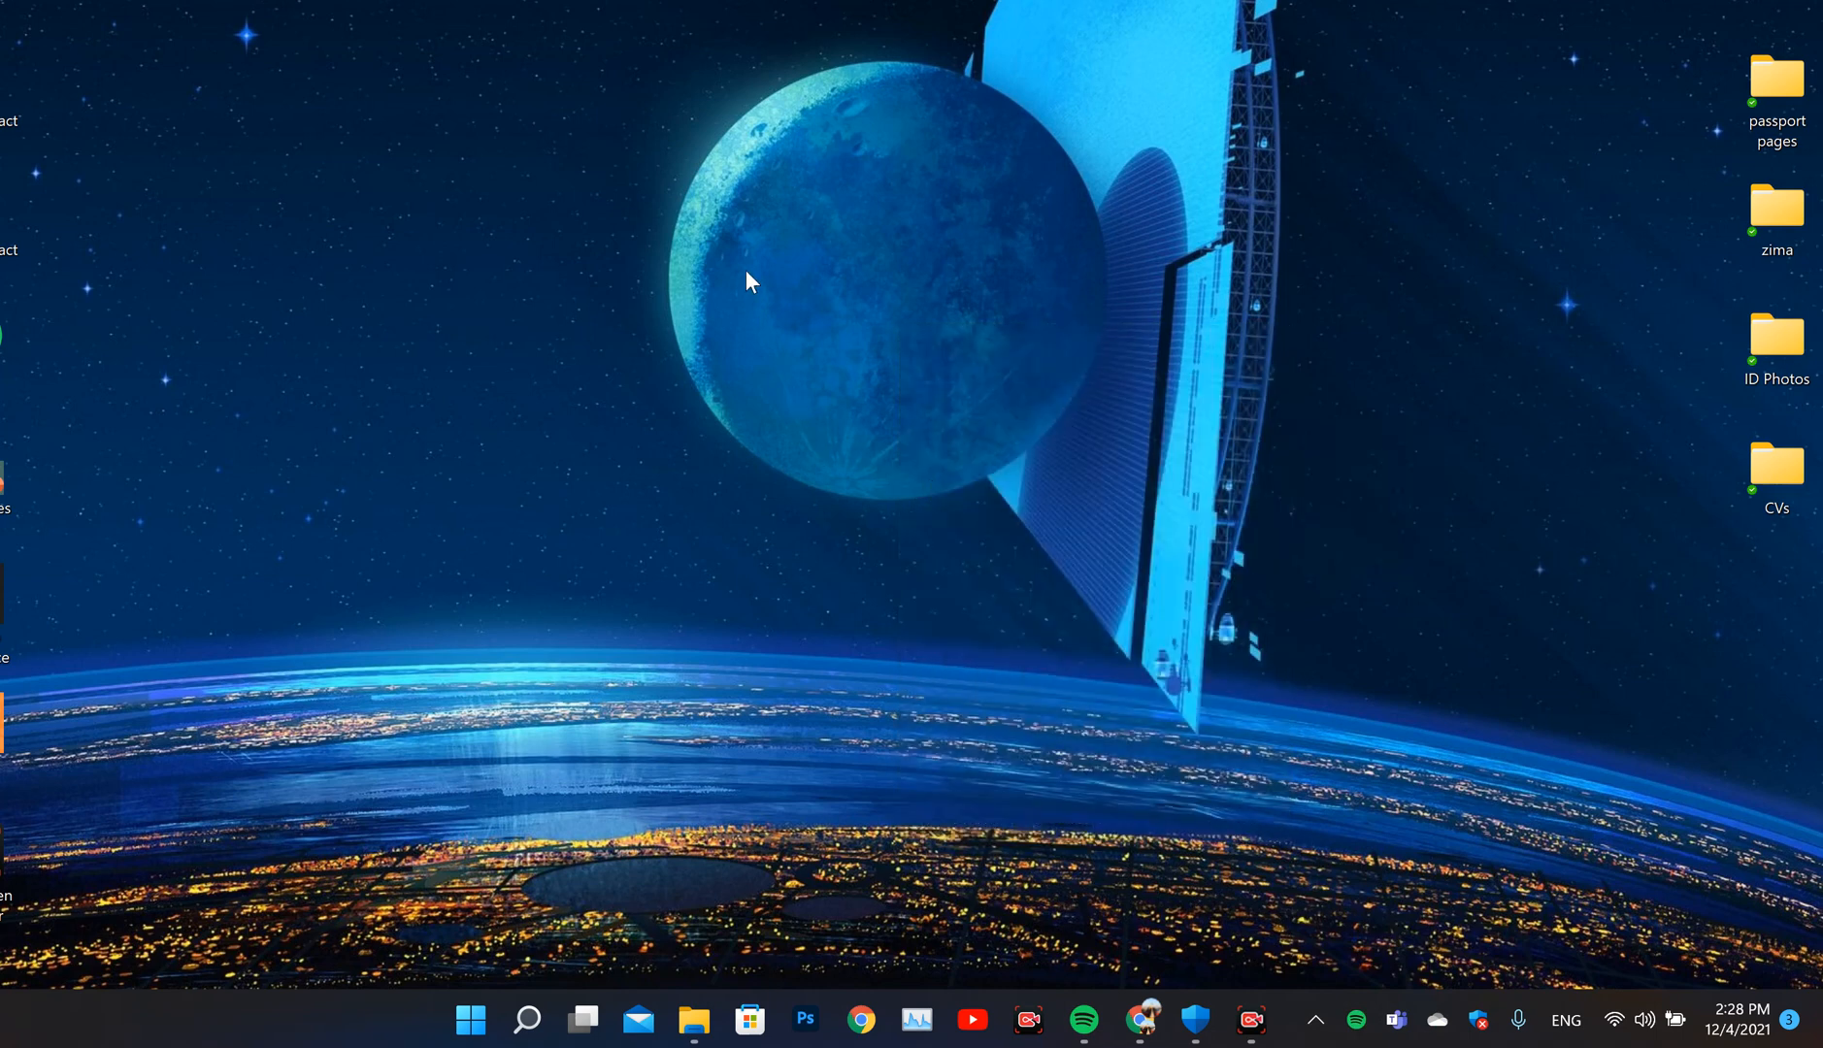
pyautogui.rightClick(854, 769)
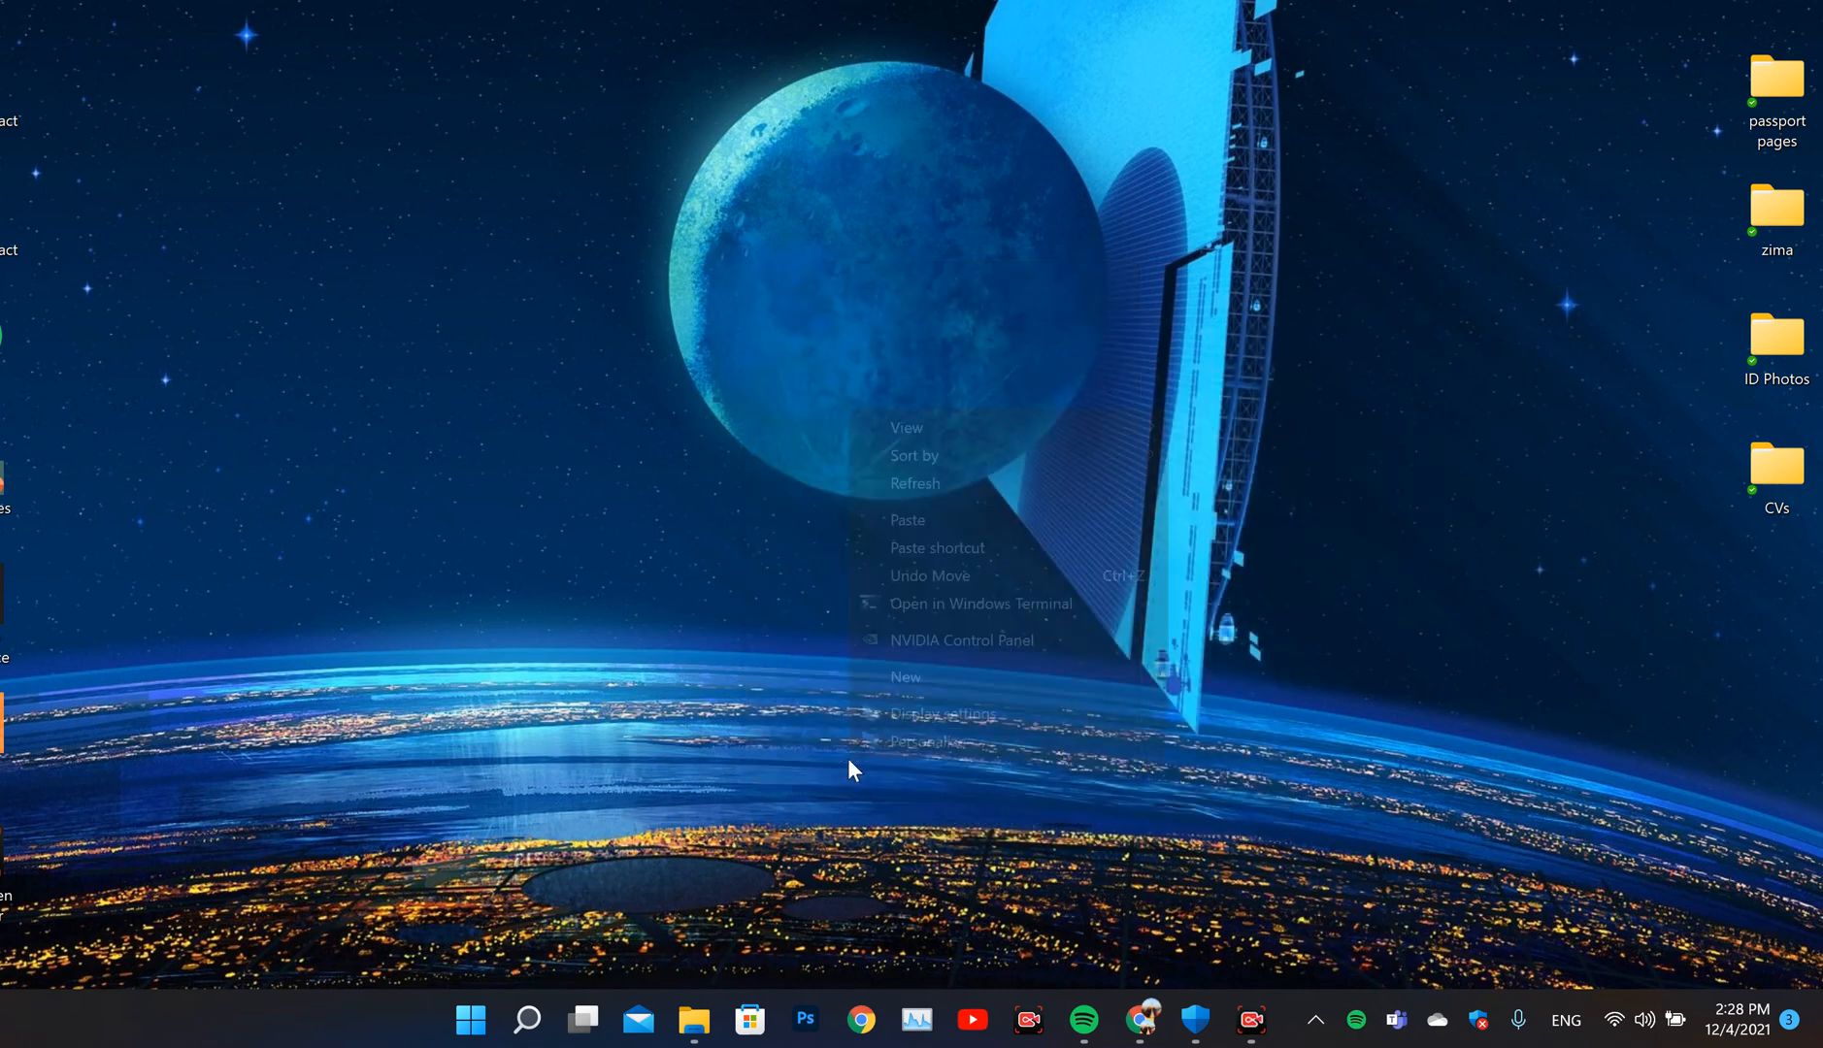
pyautogui.moveTo(916, 641)
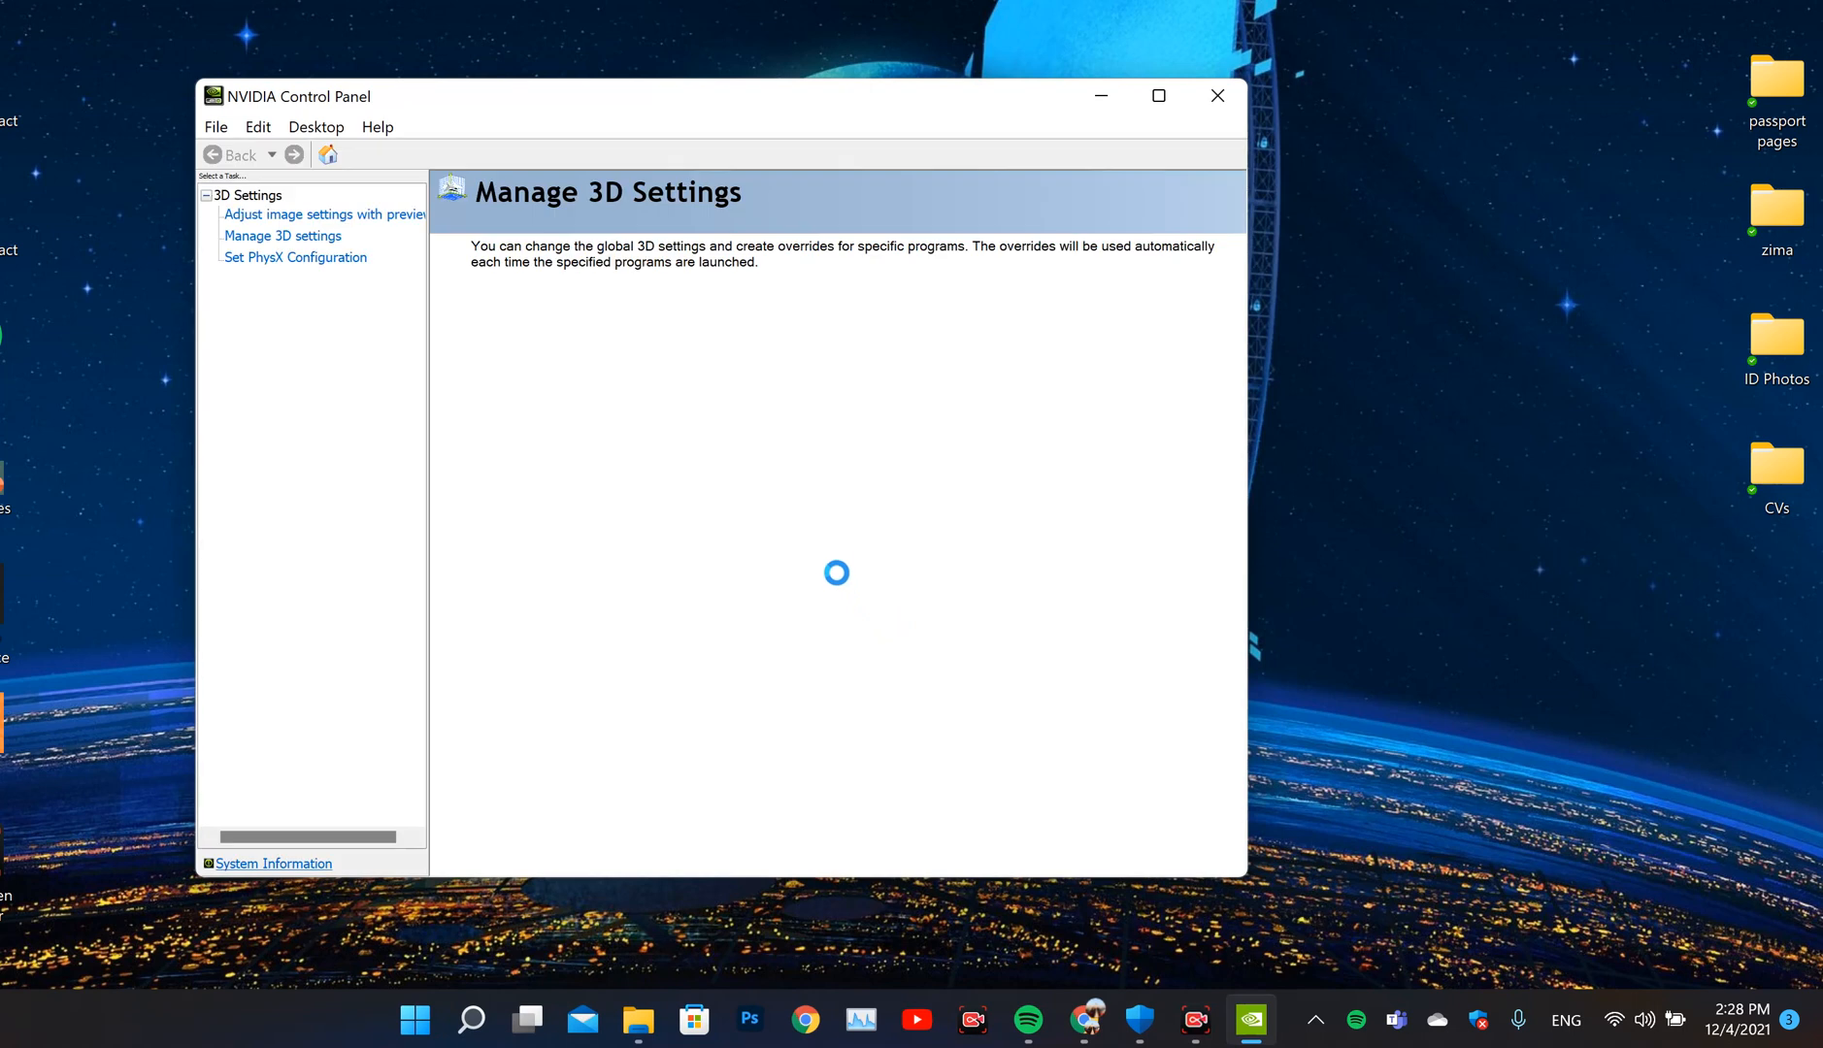
# In Manage 3D Settings, set Preferred graphics processor to High-performance NVIDIA processor
pyautogui.click(282, 235)
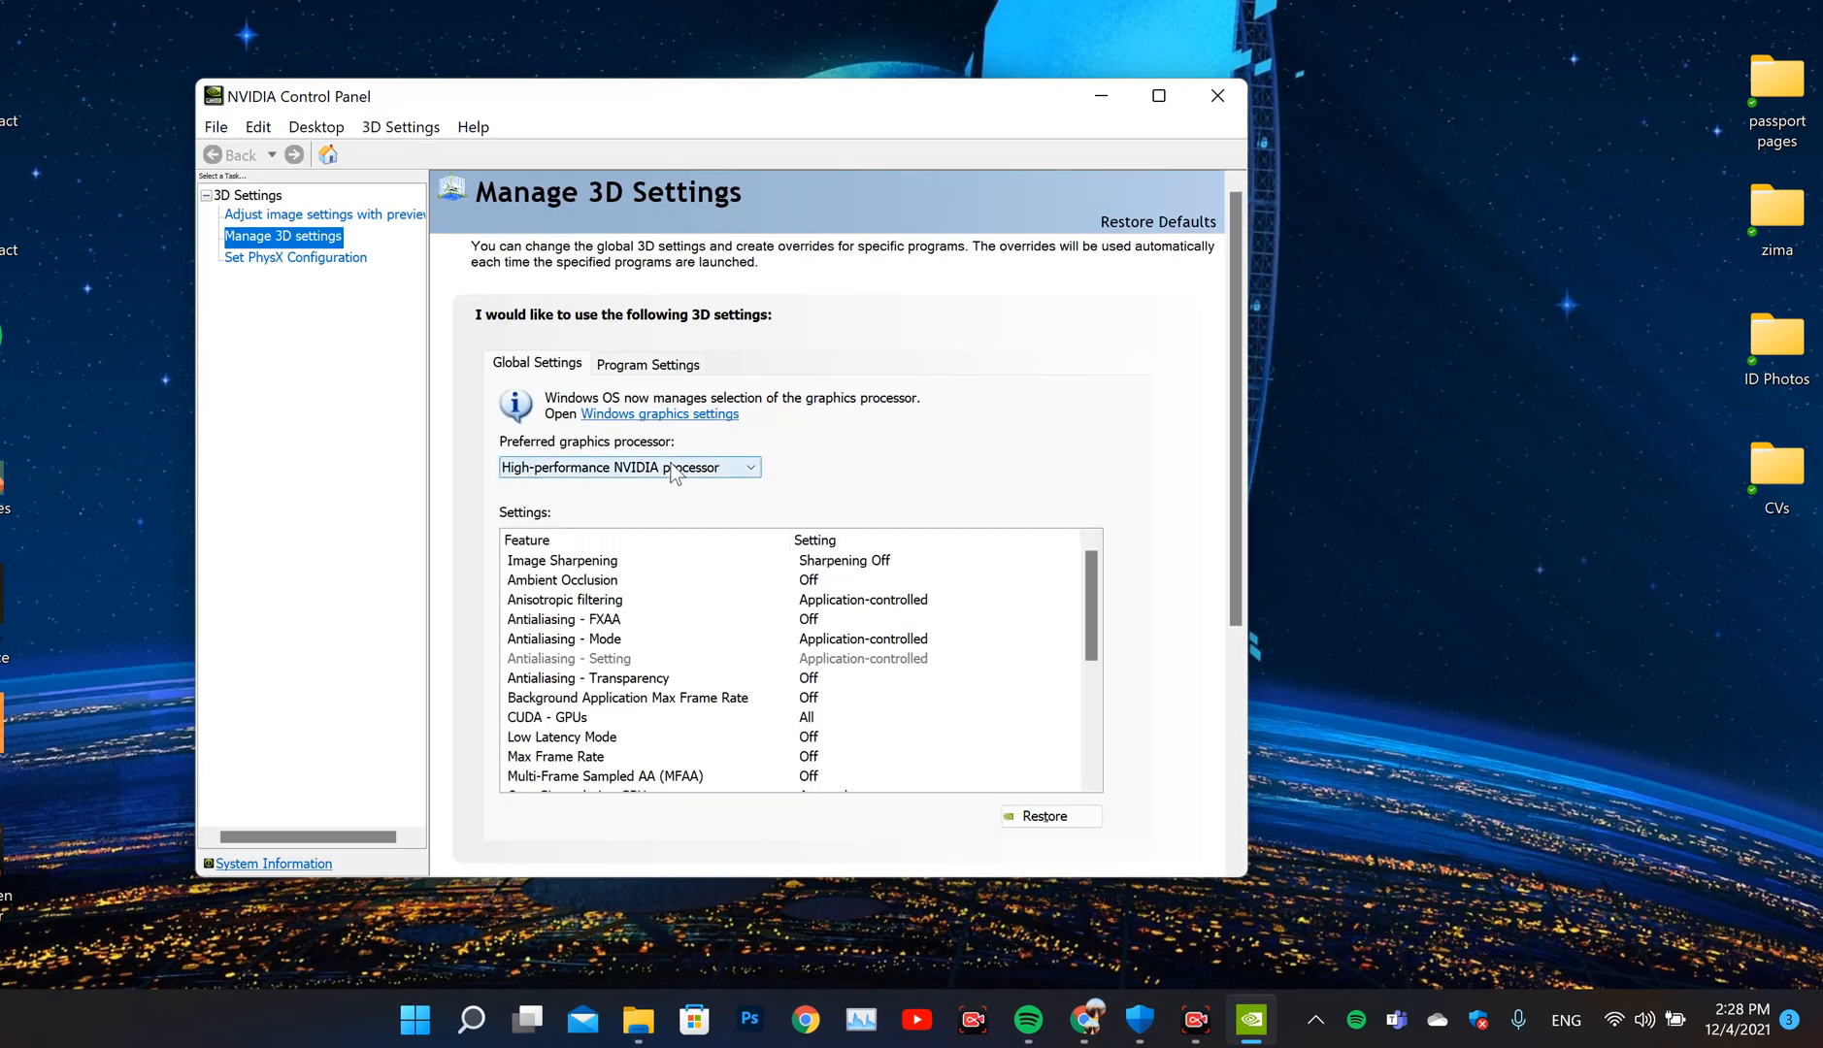
pyautogui.click(629, 466)
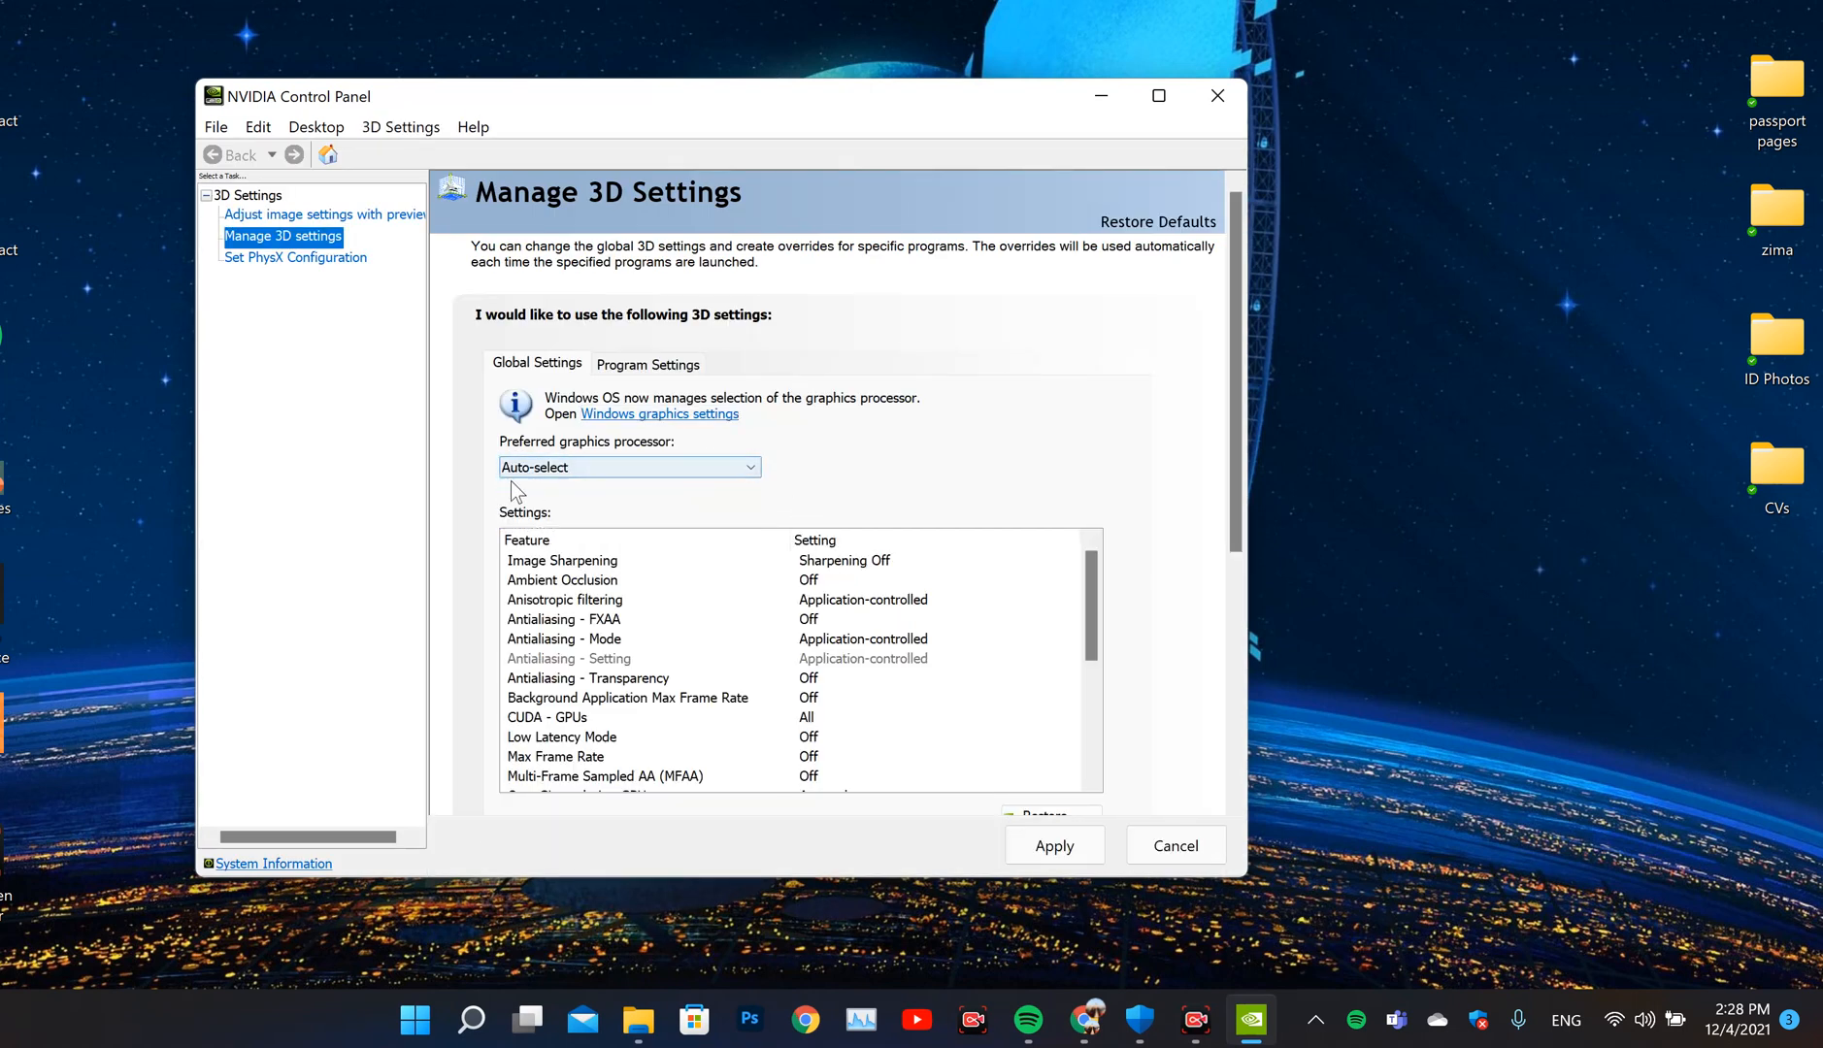
pyautogui.moveTo(602, 484)
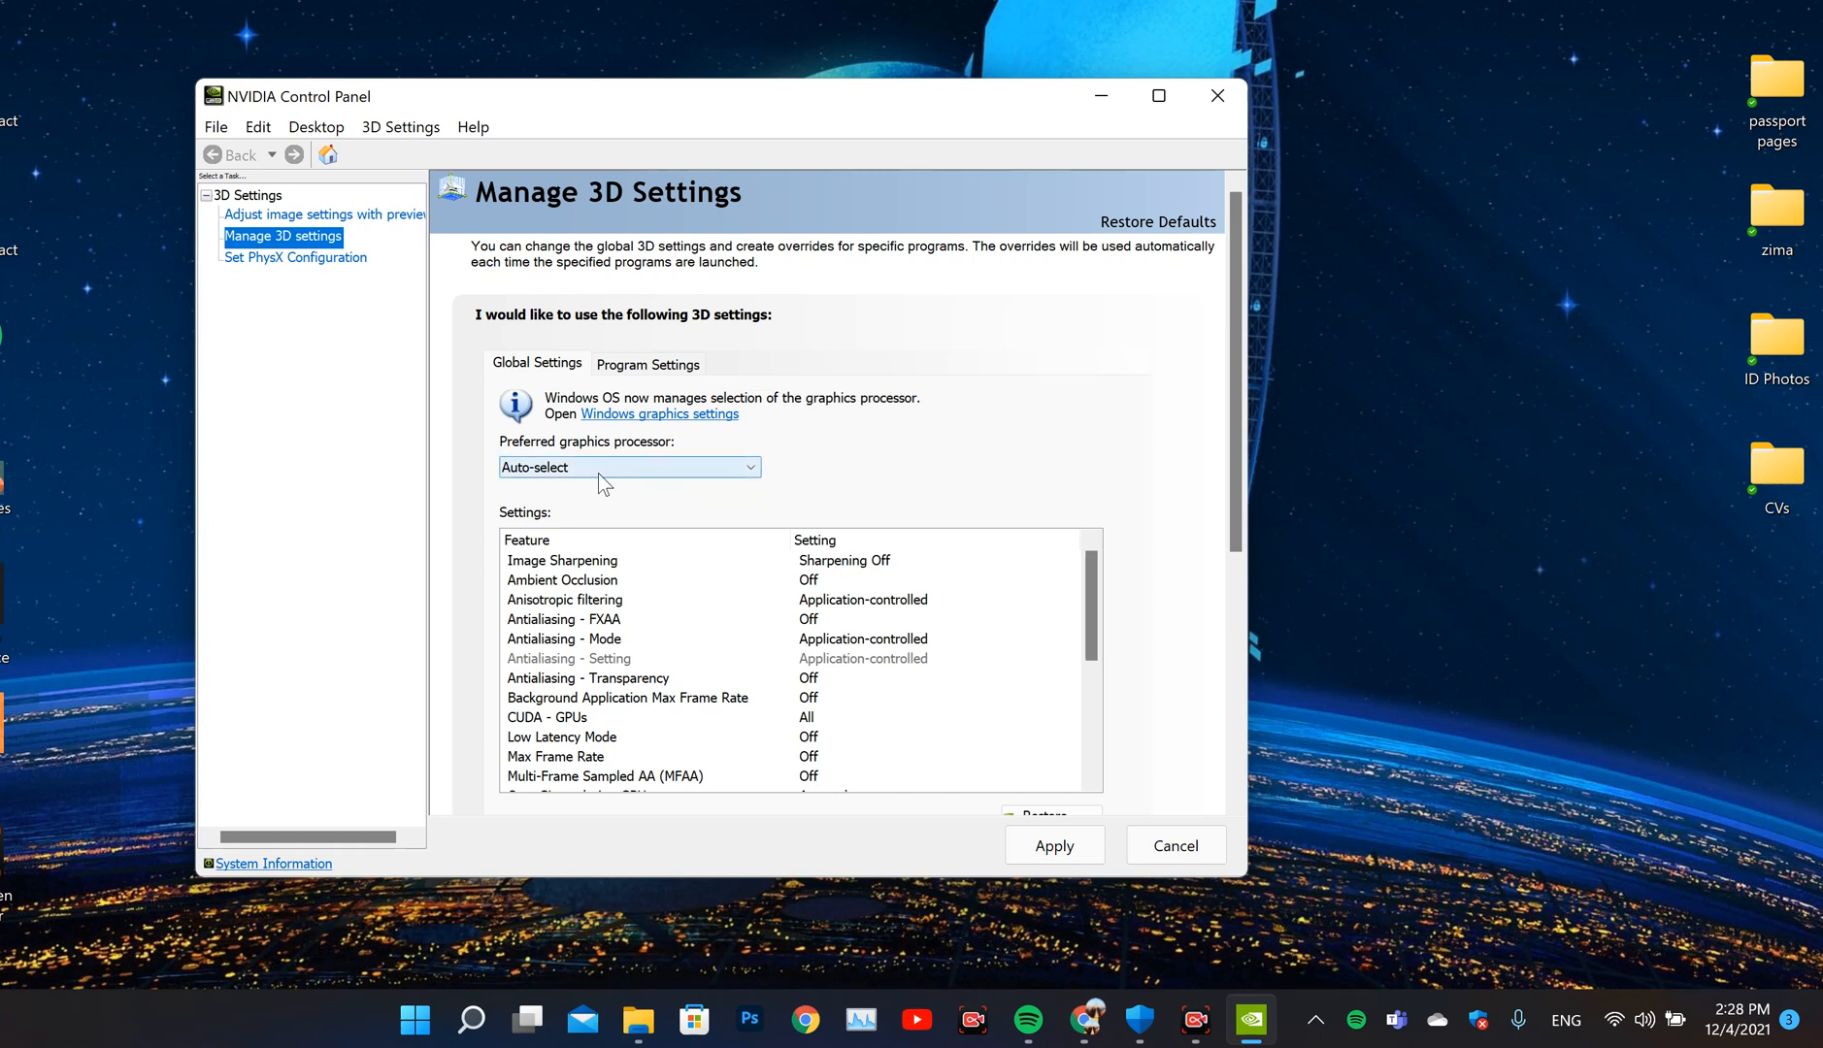
pyautogui.moveTo(621, 469)
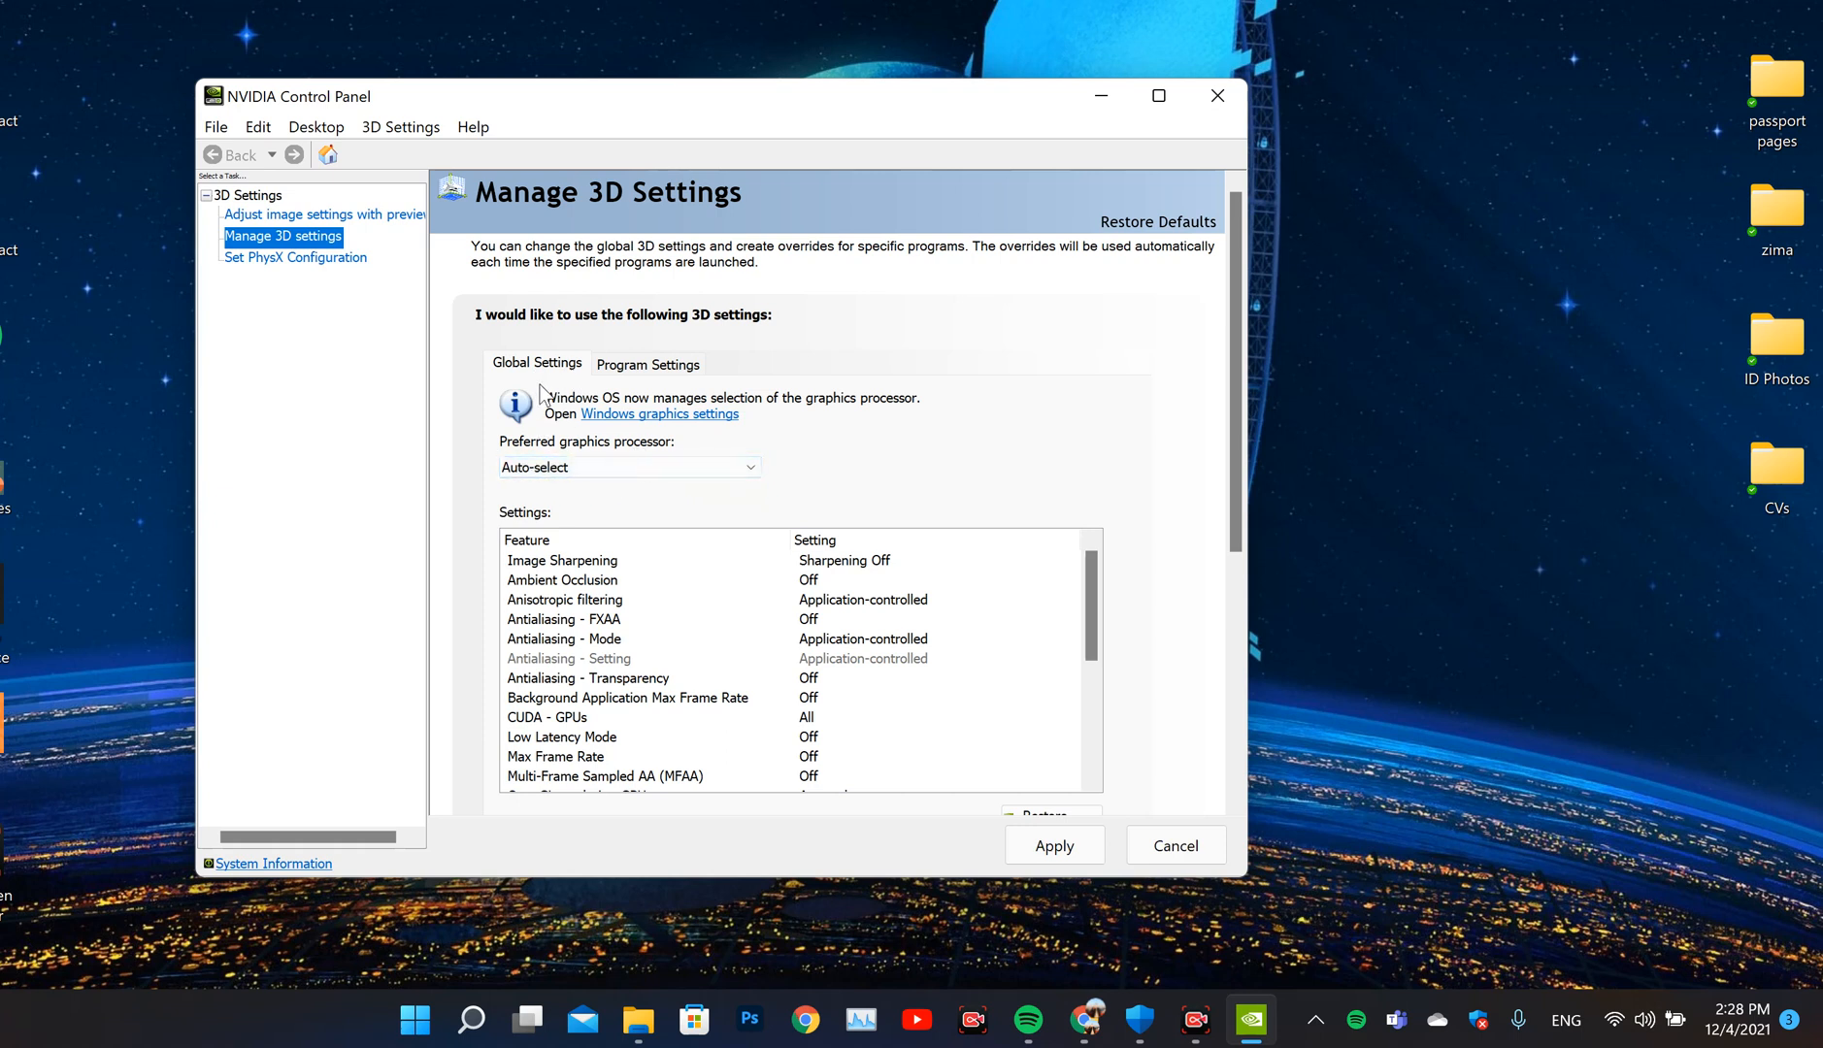
pyautogui.click(627, 468)
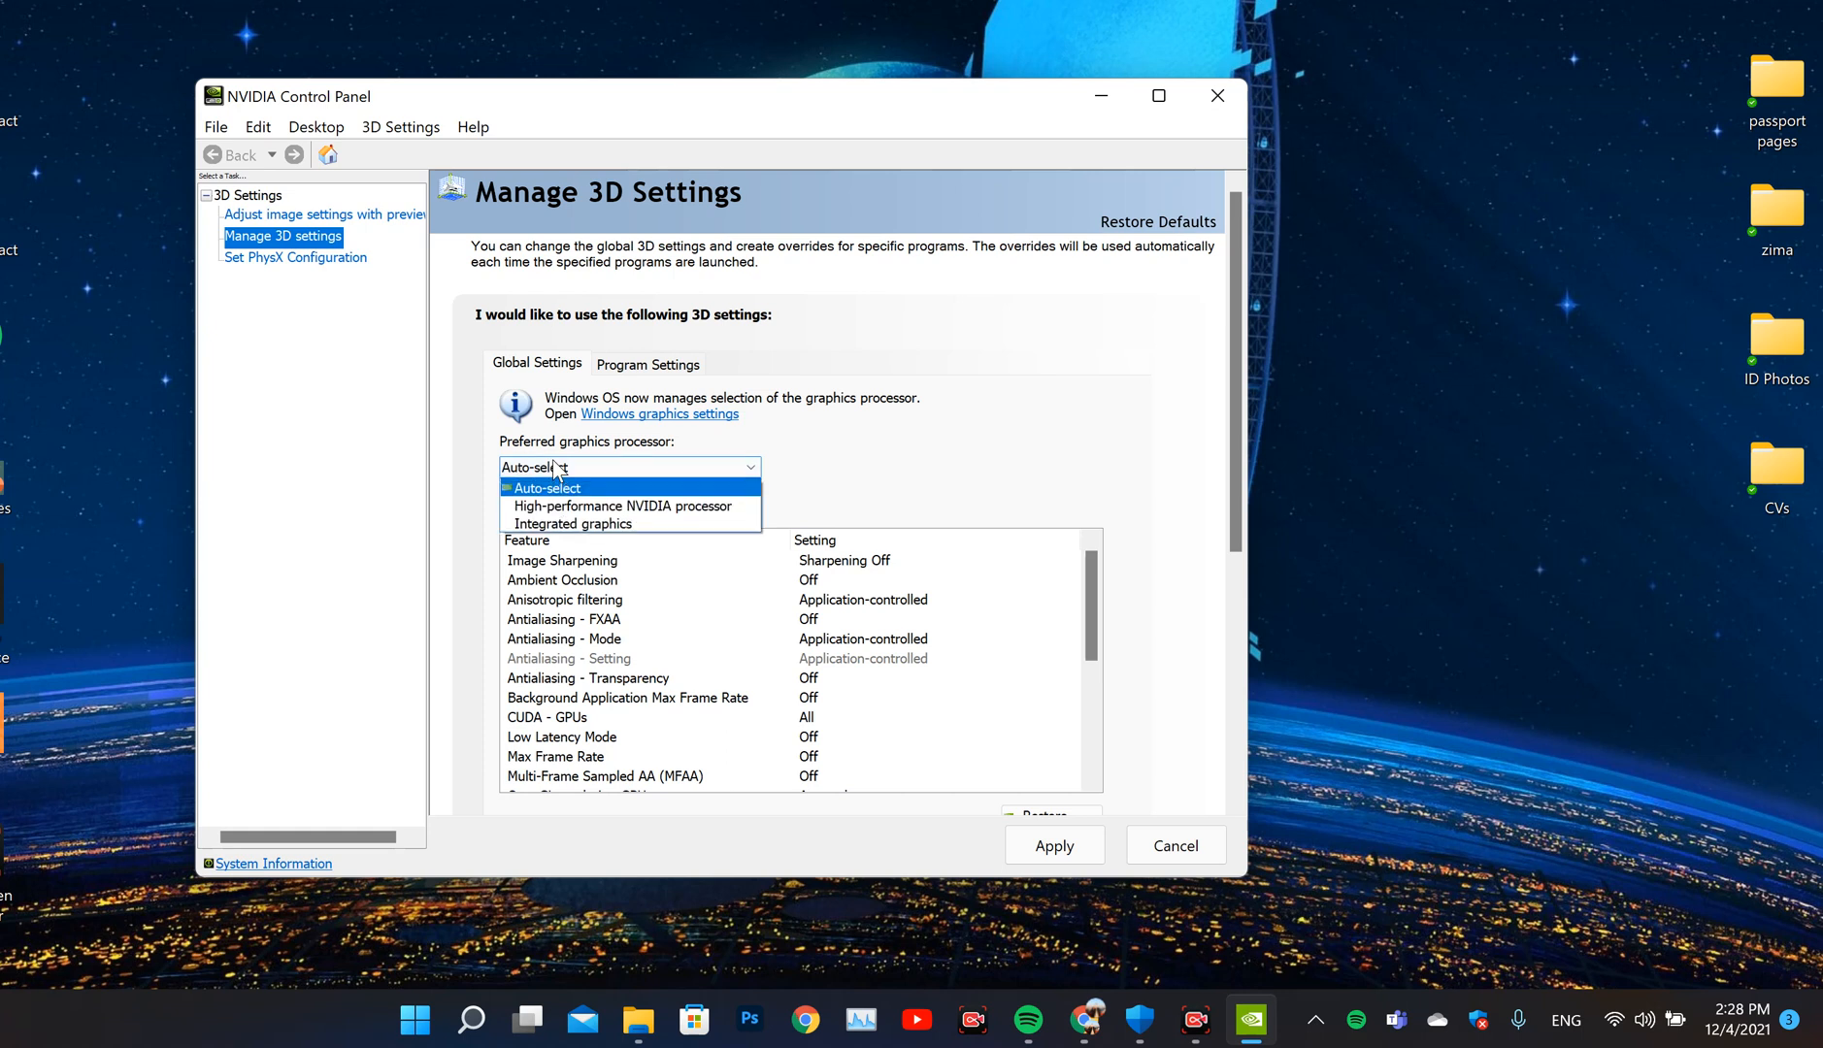
pyautogui.moveTo(592, 505)
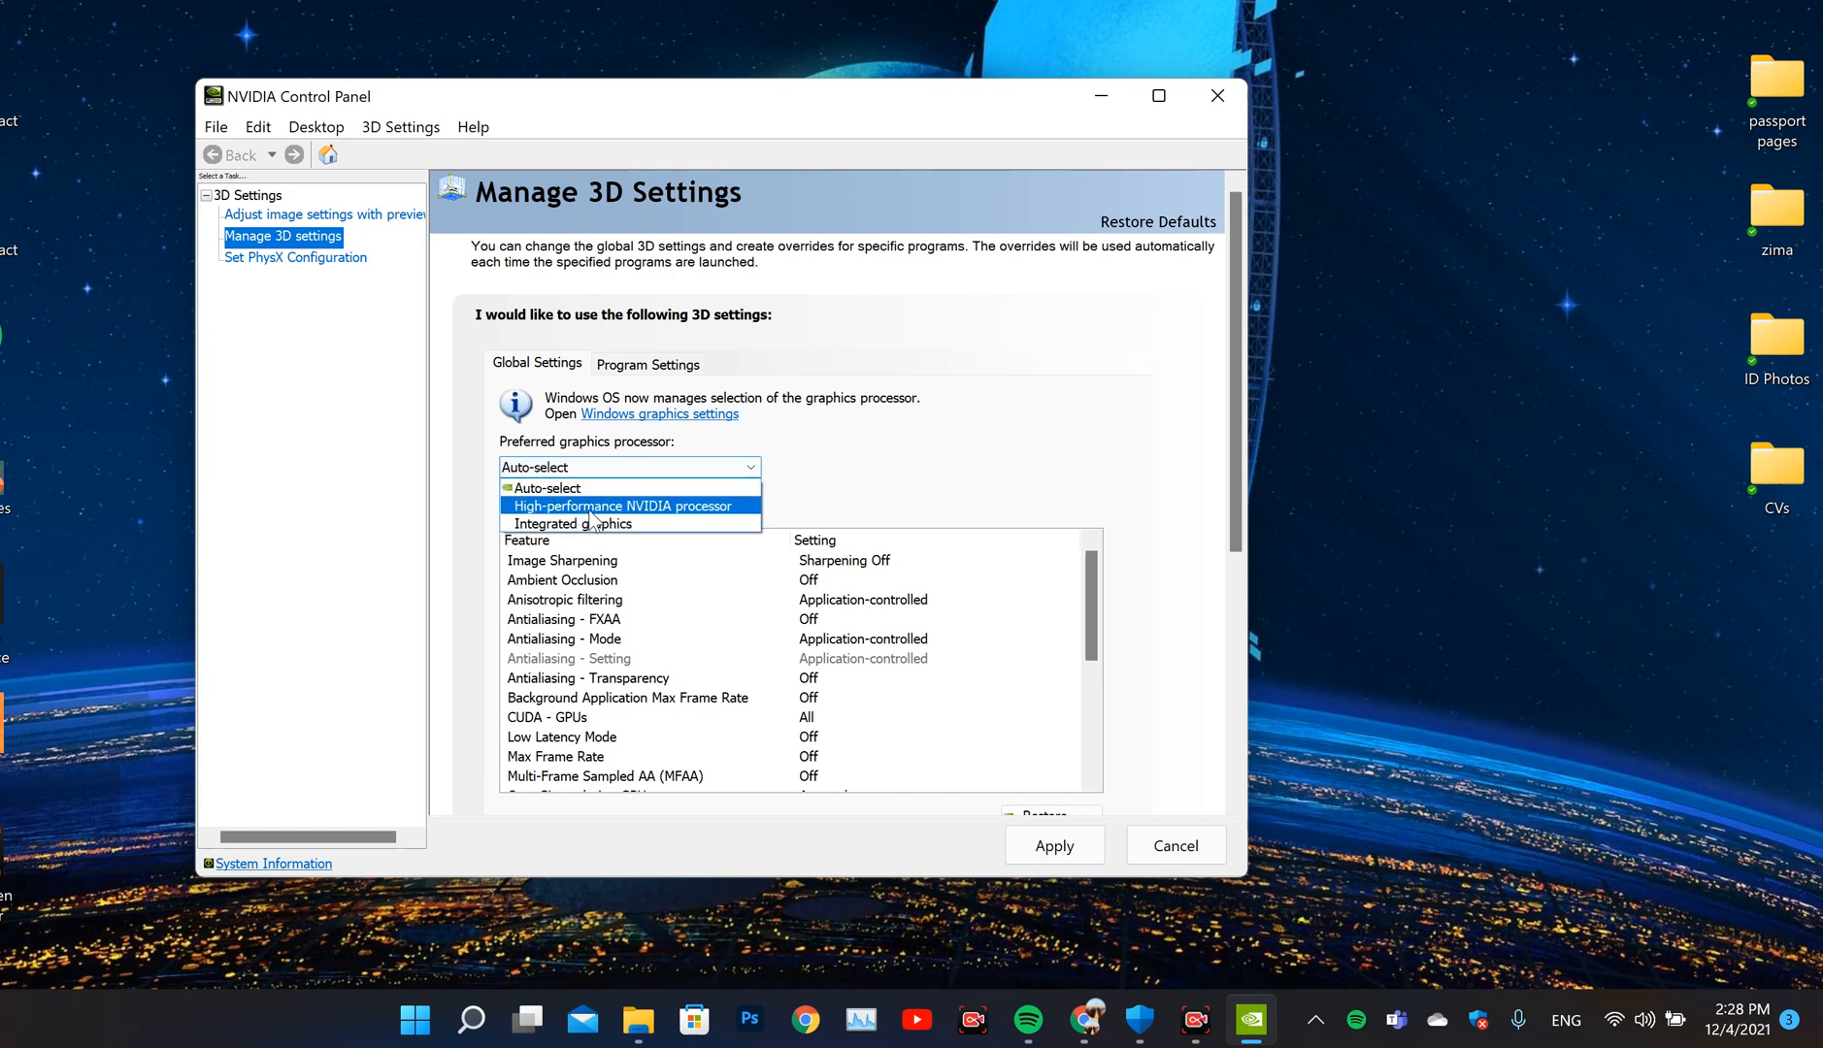
pyautogui.click(625, 505)
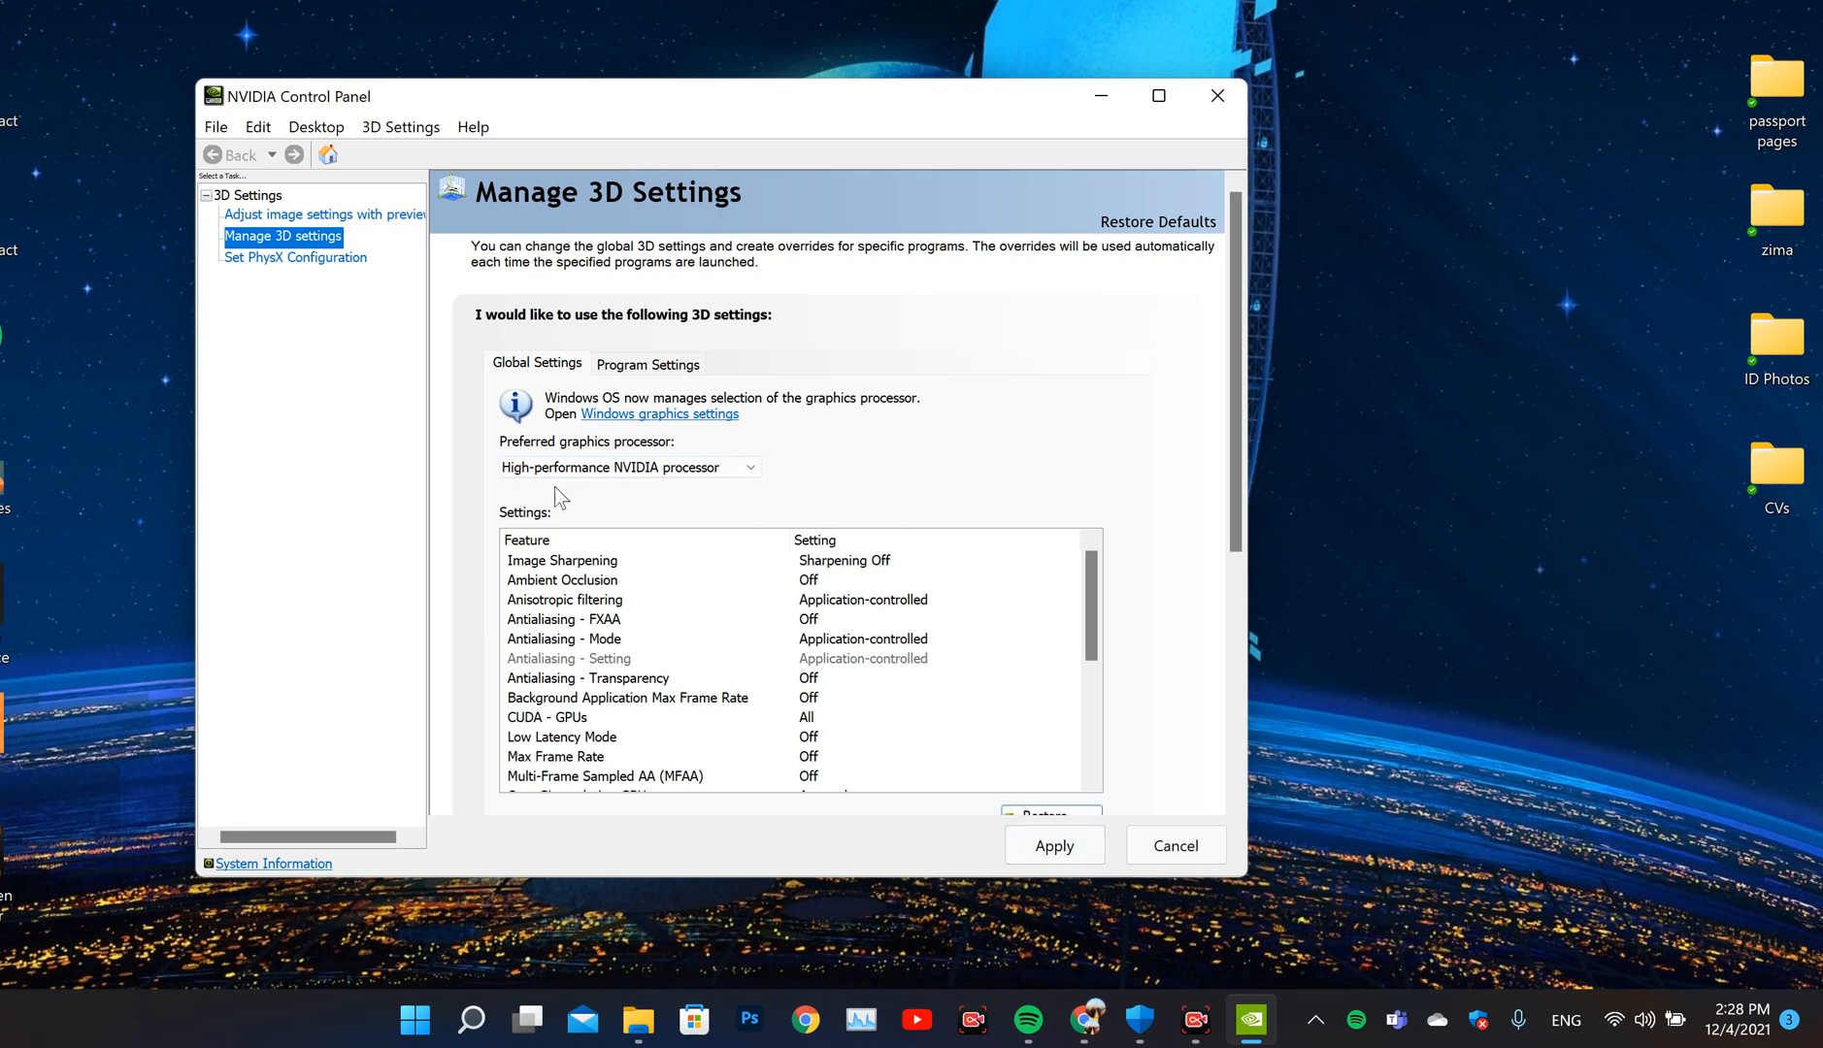
pyautogui.moveTo(592, 515)
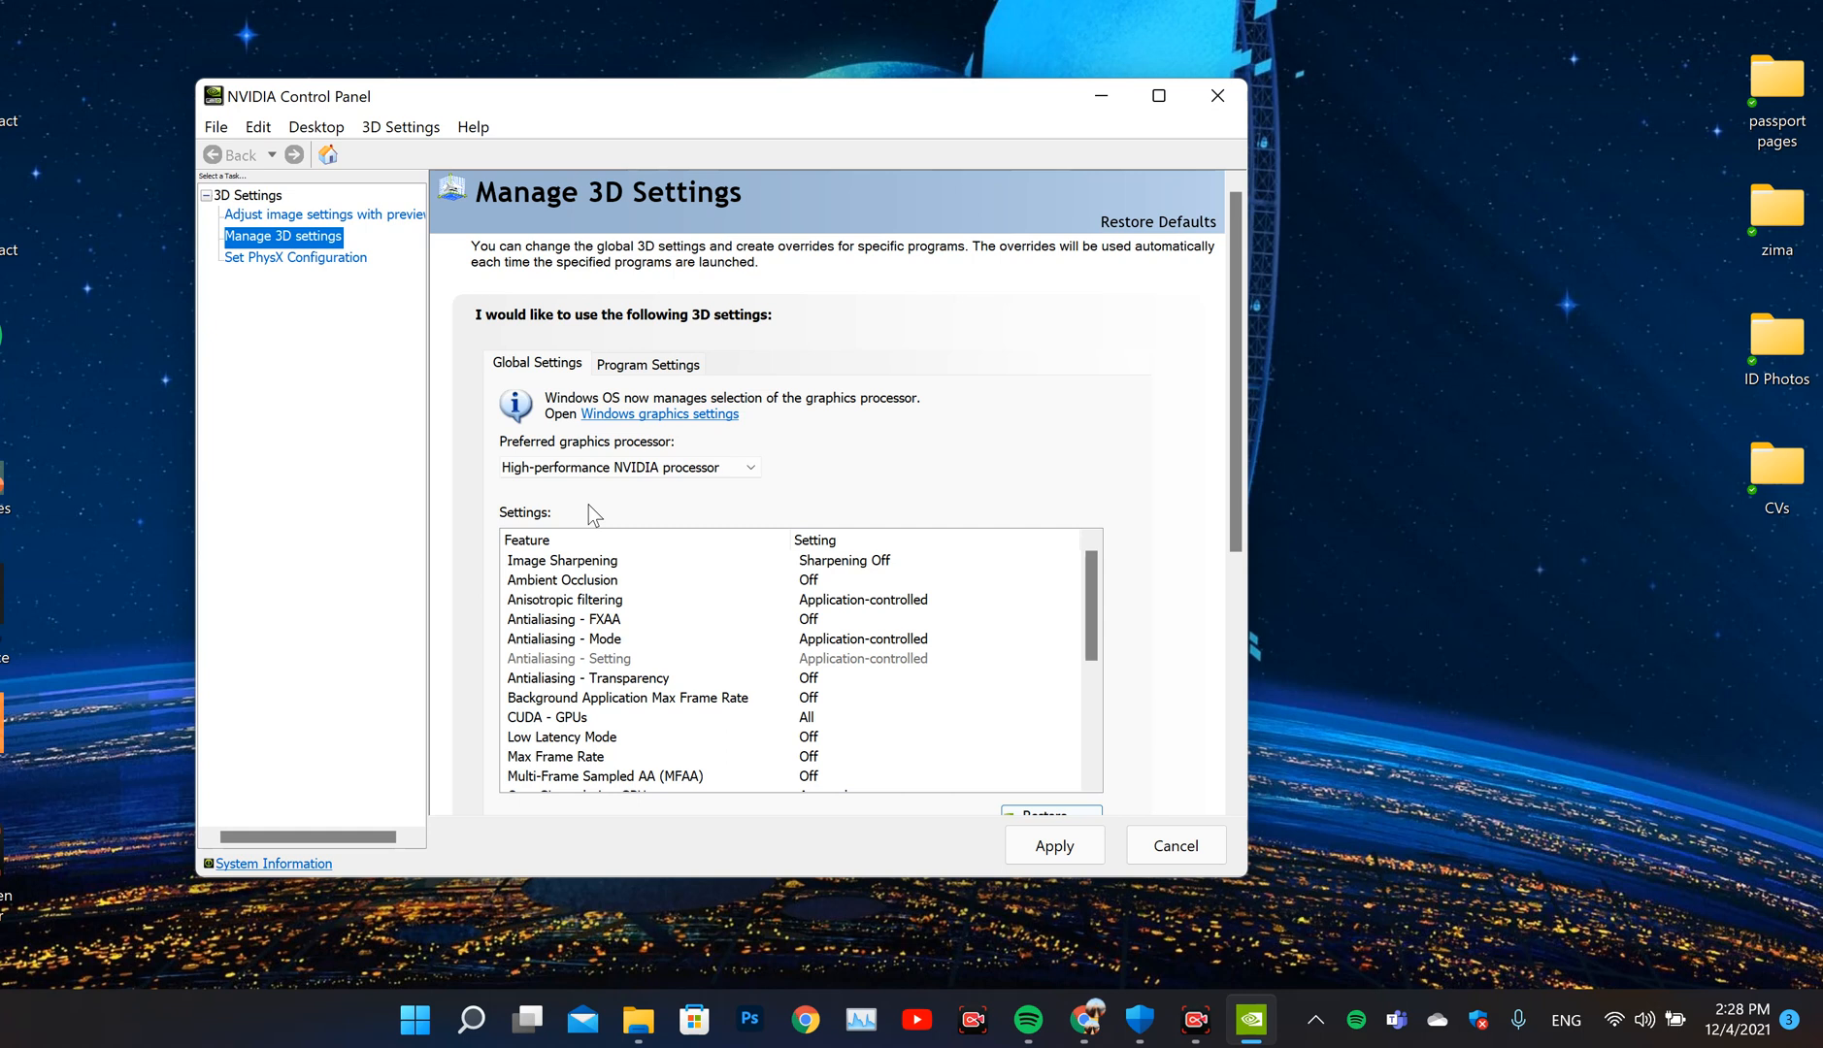
pyautogui.moveTo(603, 549)
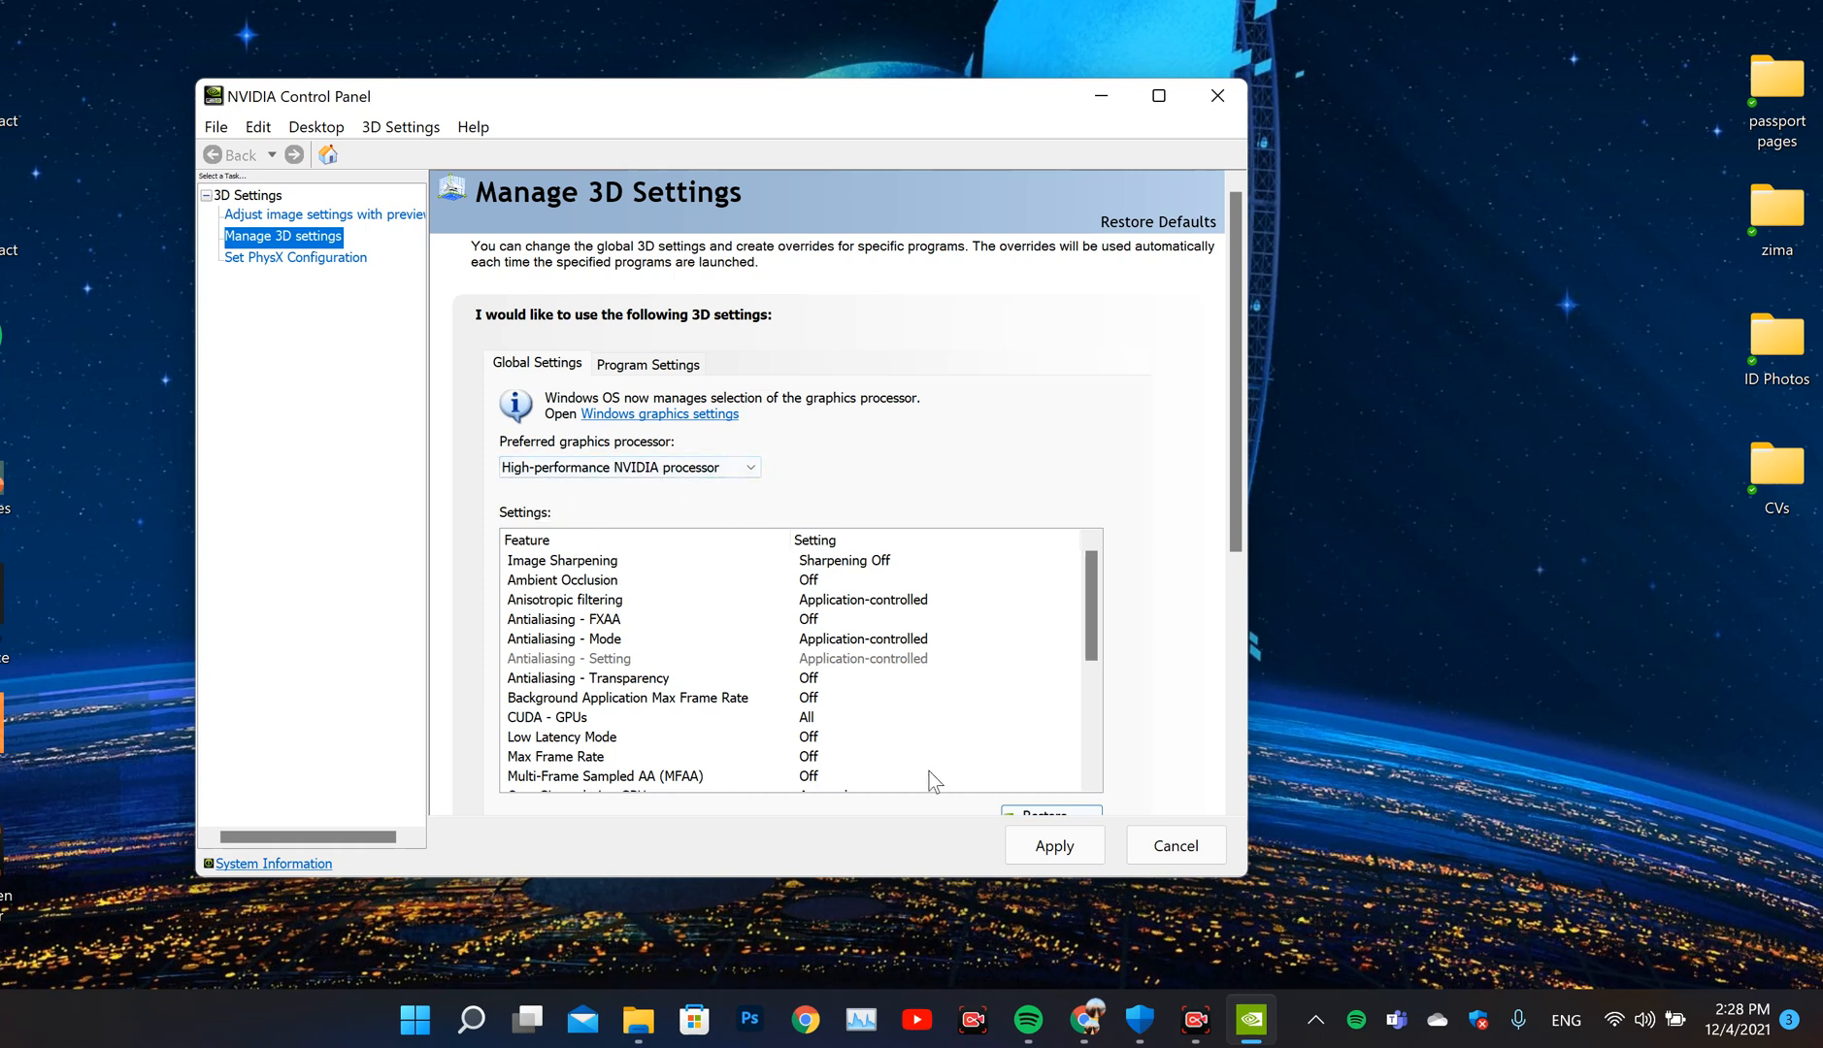
pyautogui.moveTo(1054, 844)
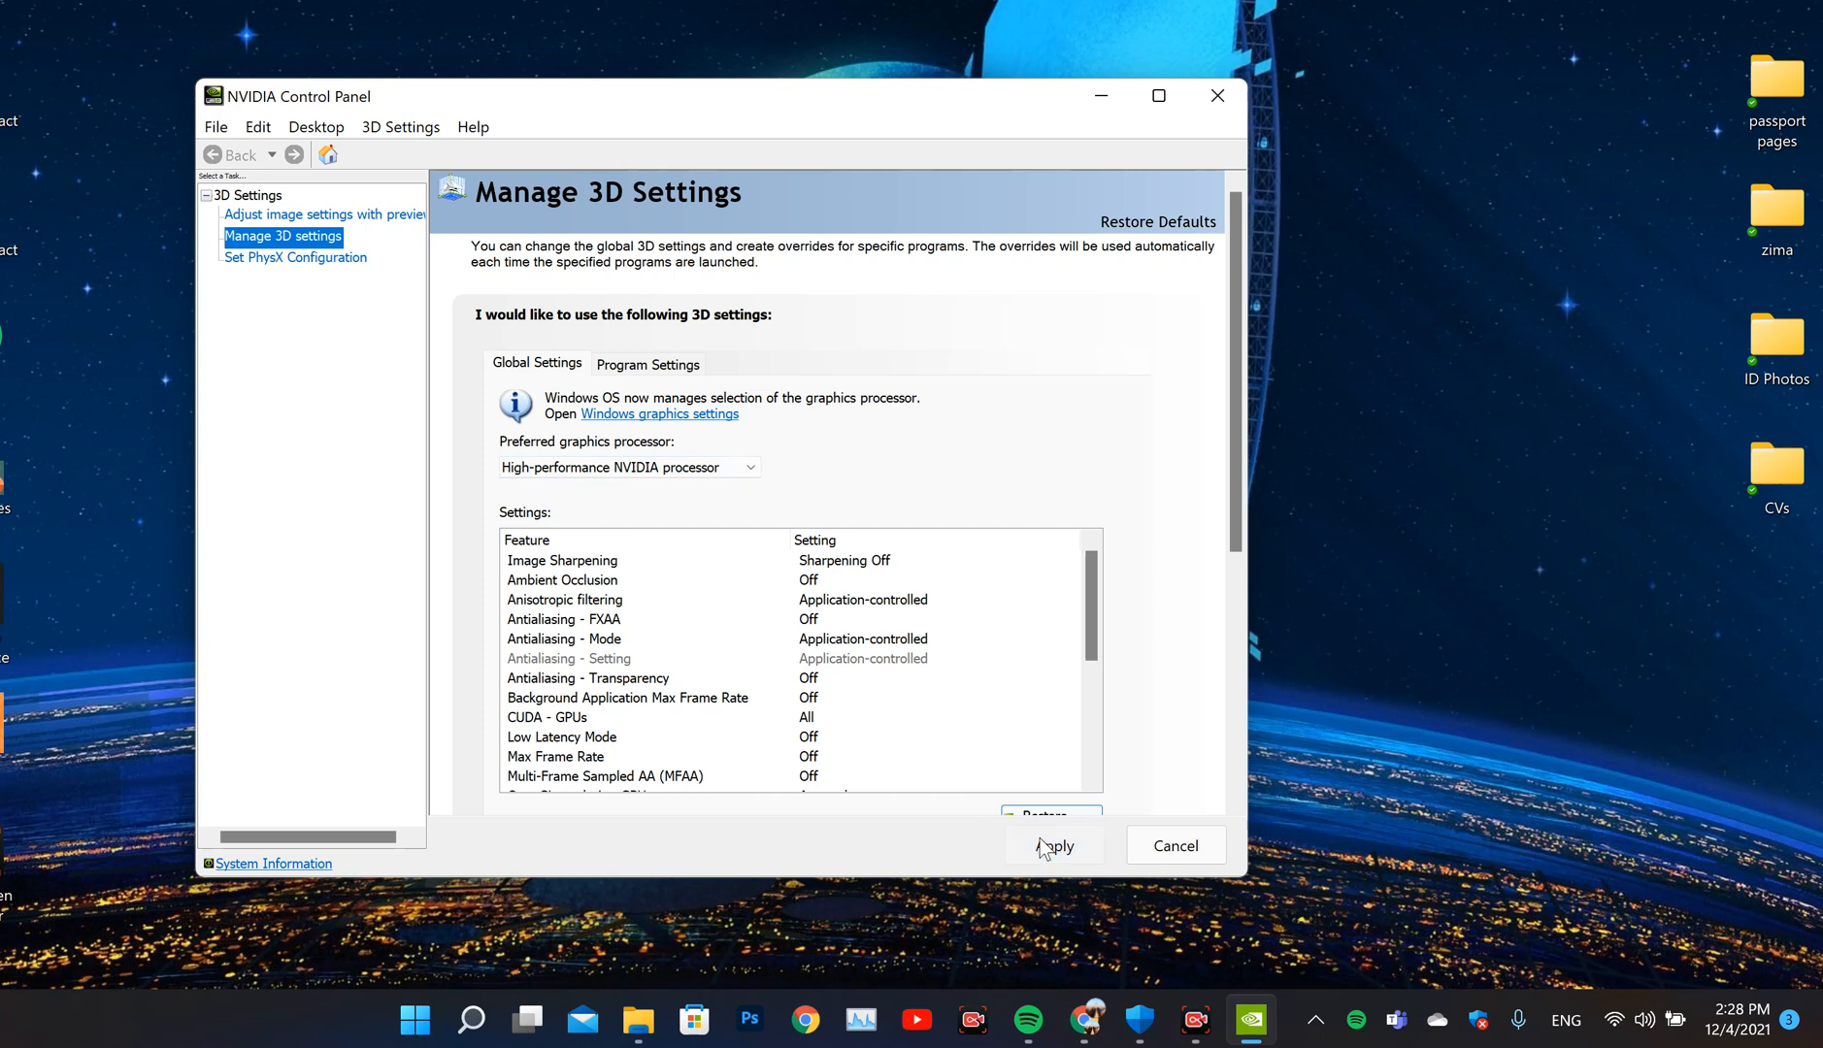
pyautogui.moveTo(1149, 858)
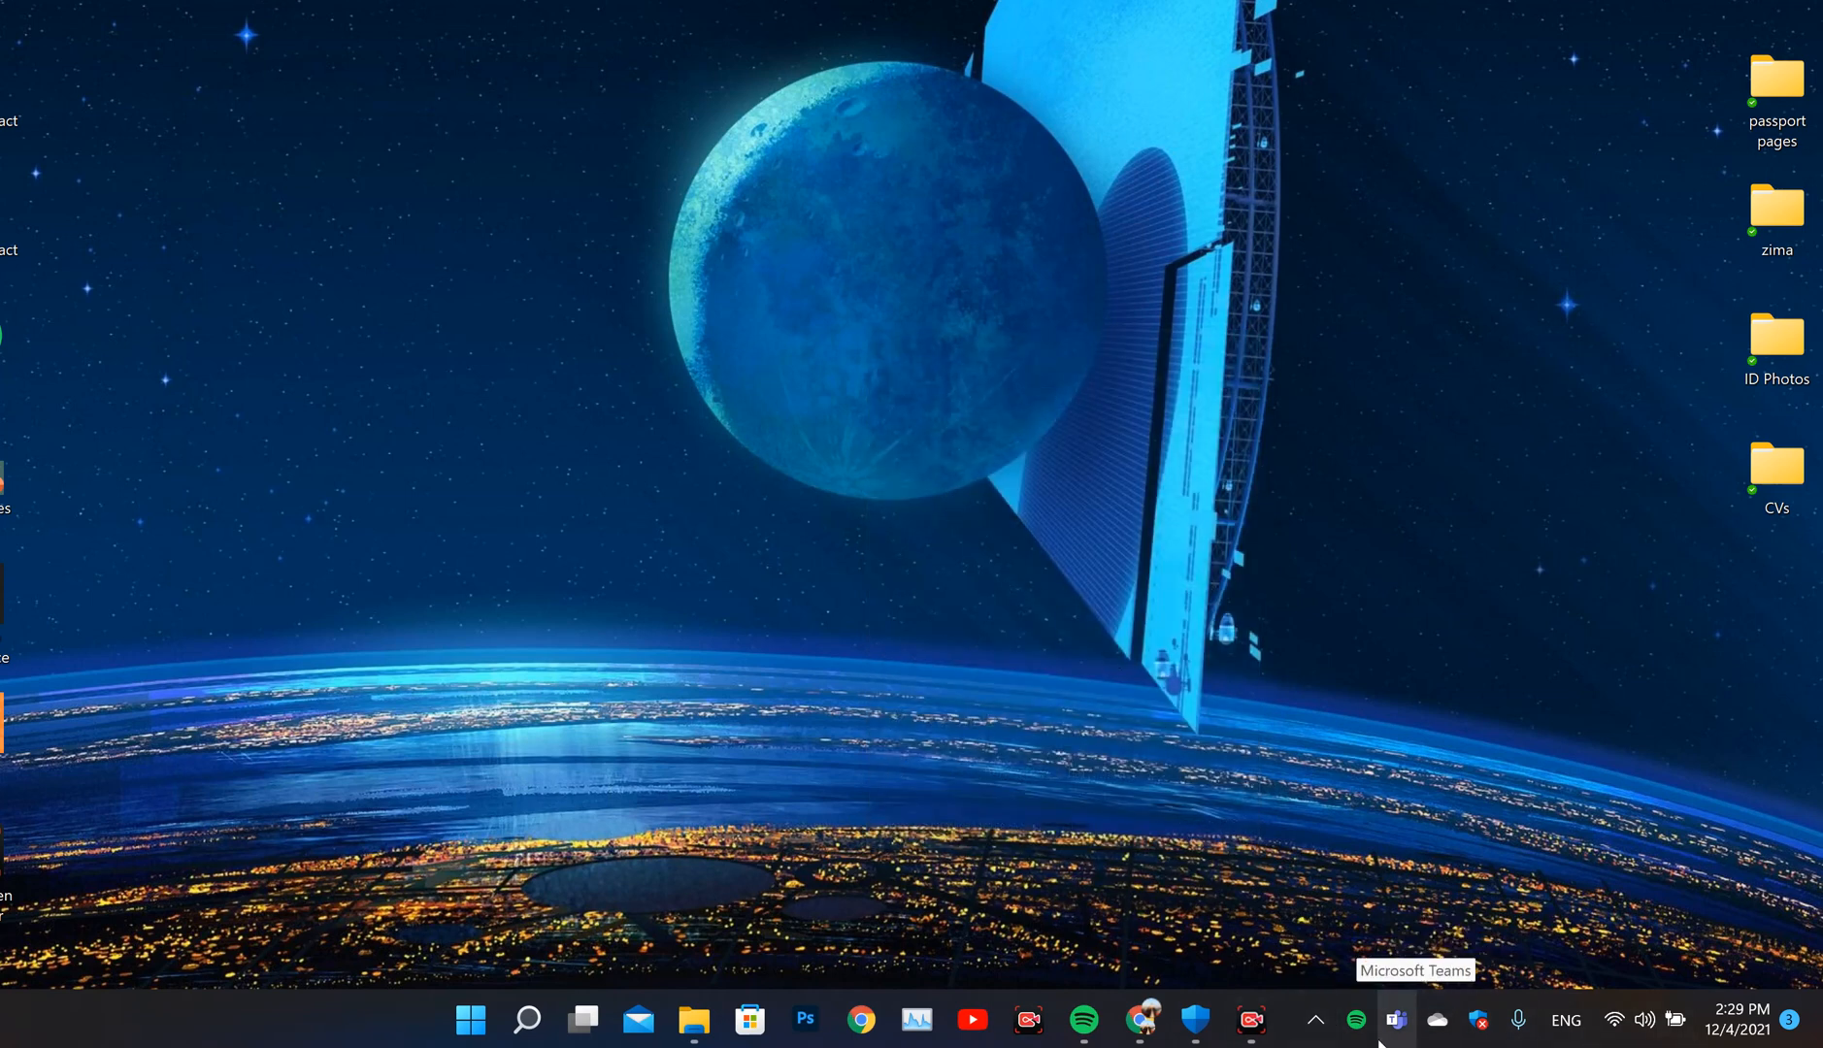
pyautogui.moveTo(938, 482)
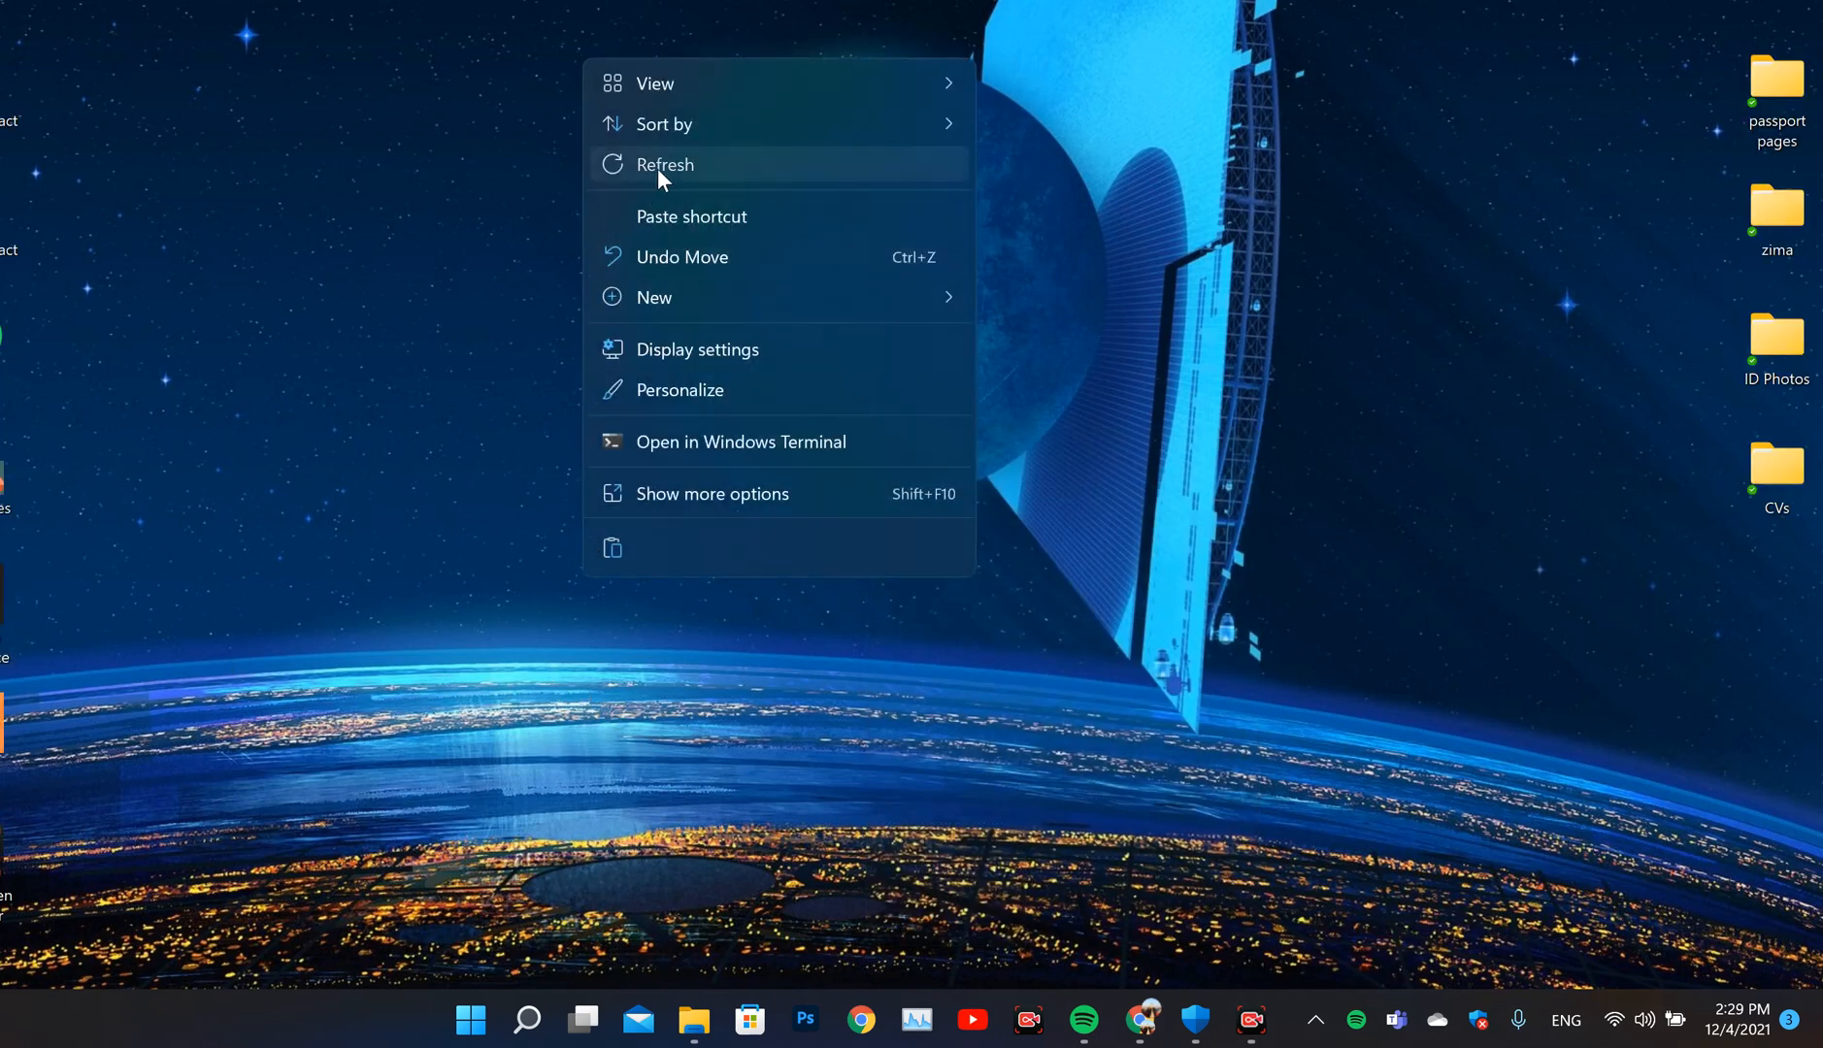
# Refresh the Windows desktop after closing the NVIDIA Control Panel
pyautogui.click(666, 163)
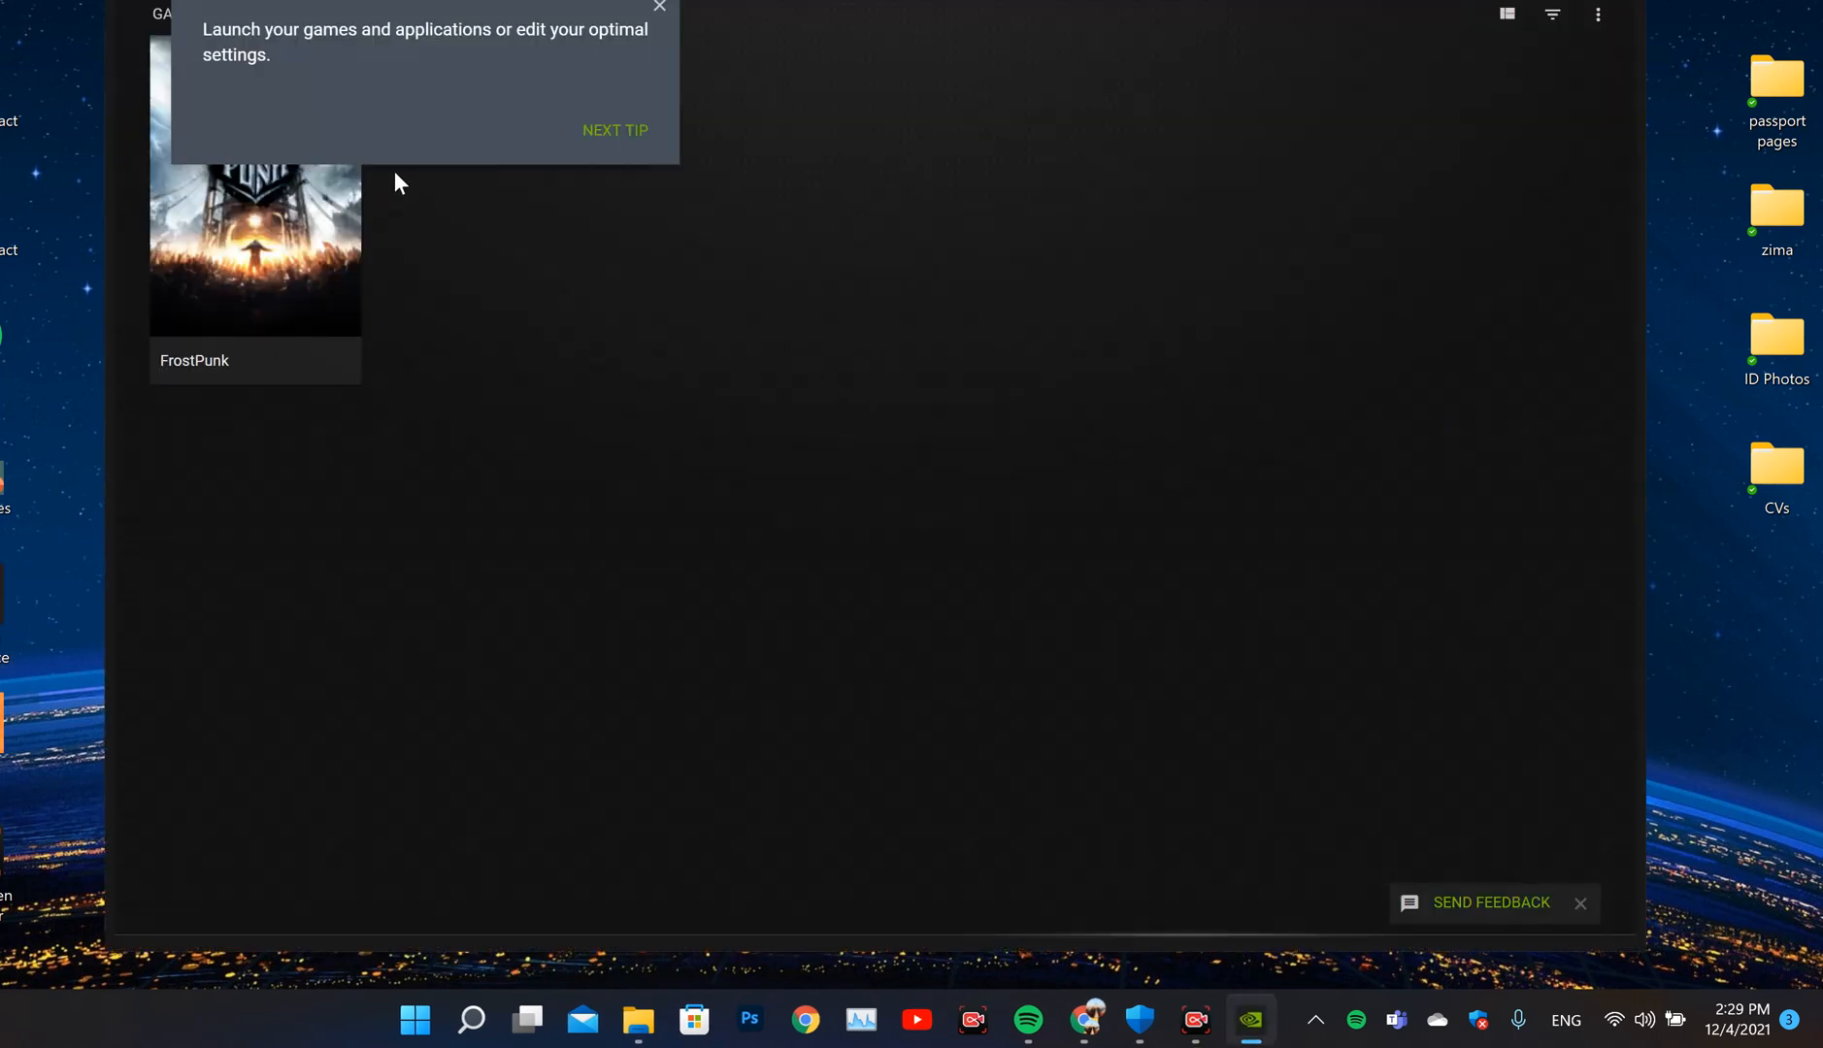
# View FrostPunk's details in GeForce Experience, then return to the Games & Apps library
pyautogui.click(660, 8)
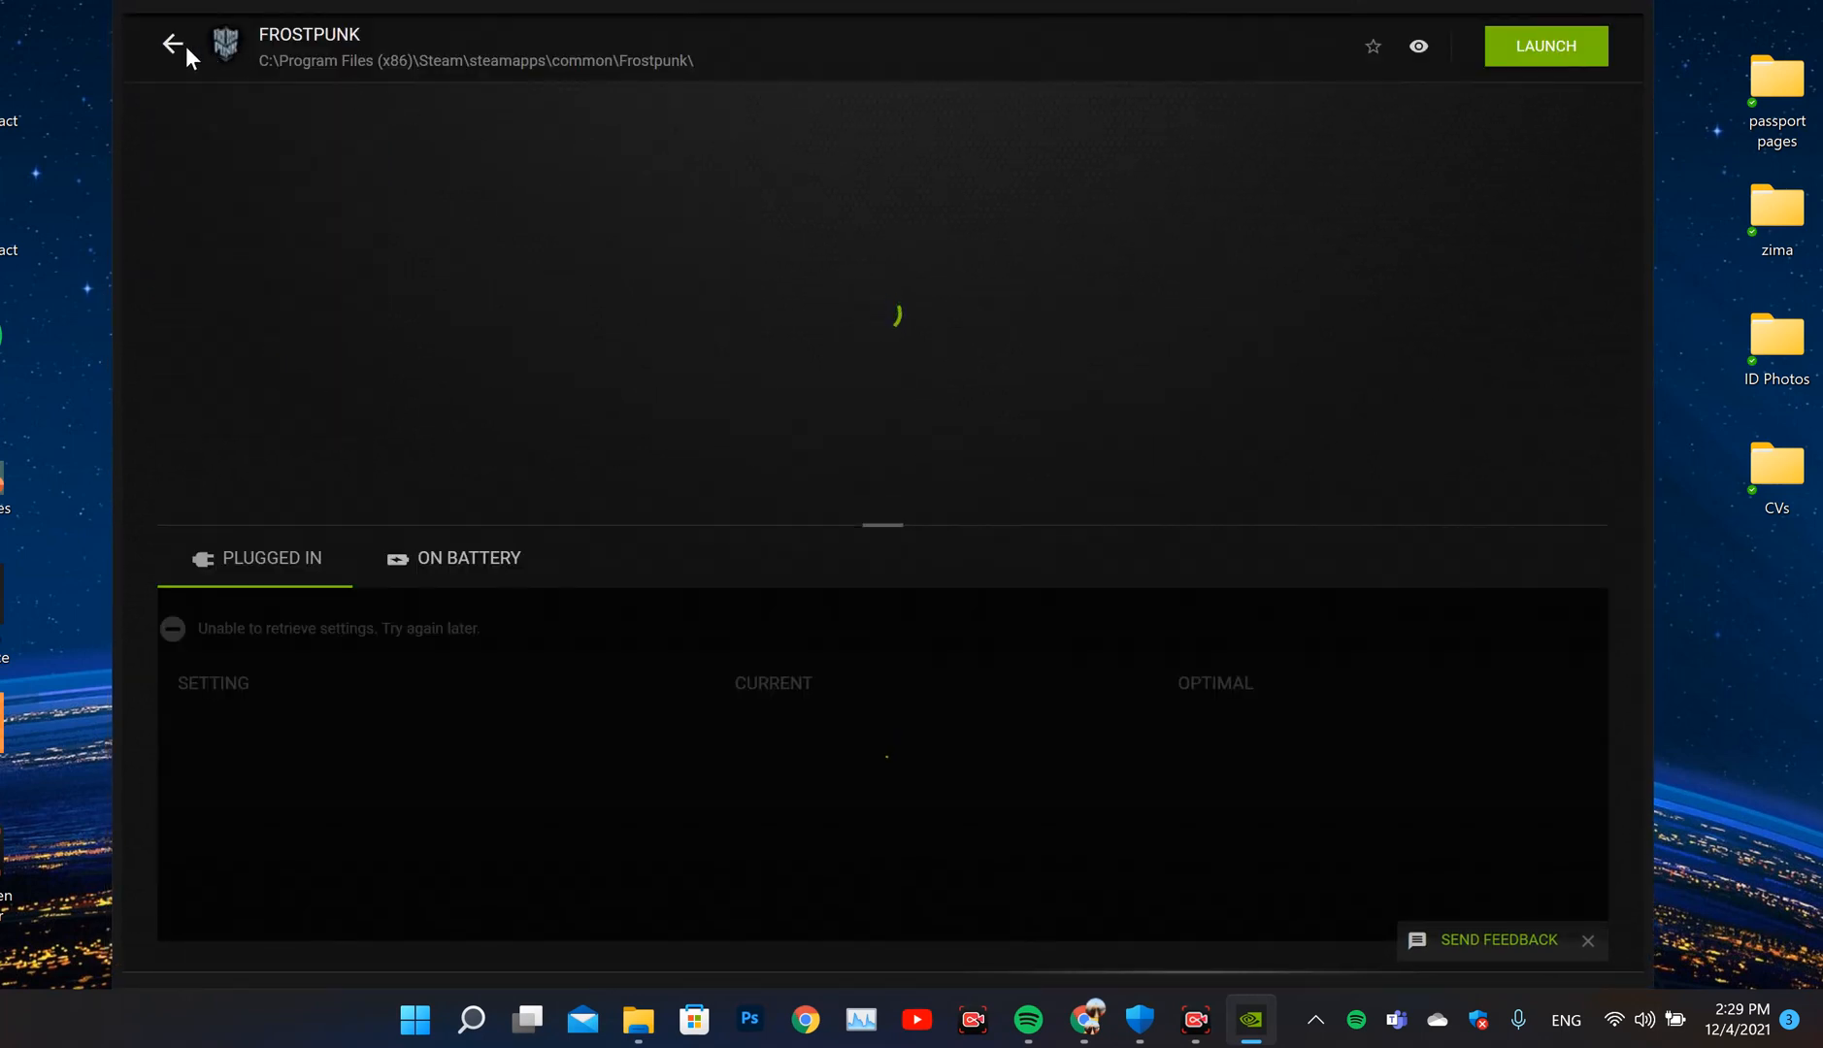
pyautogui.click(172, 44)
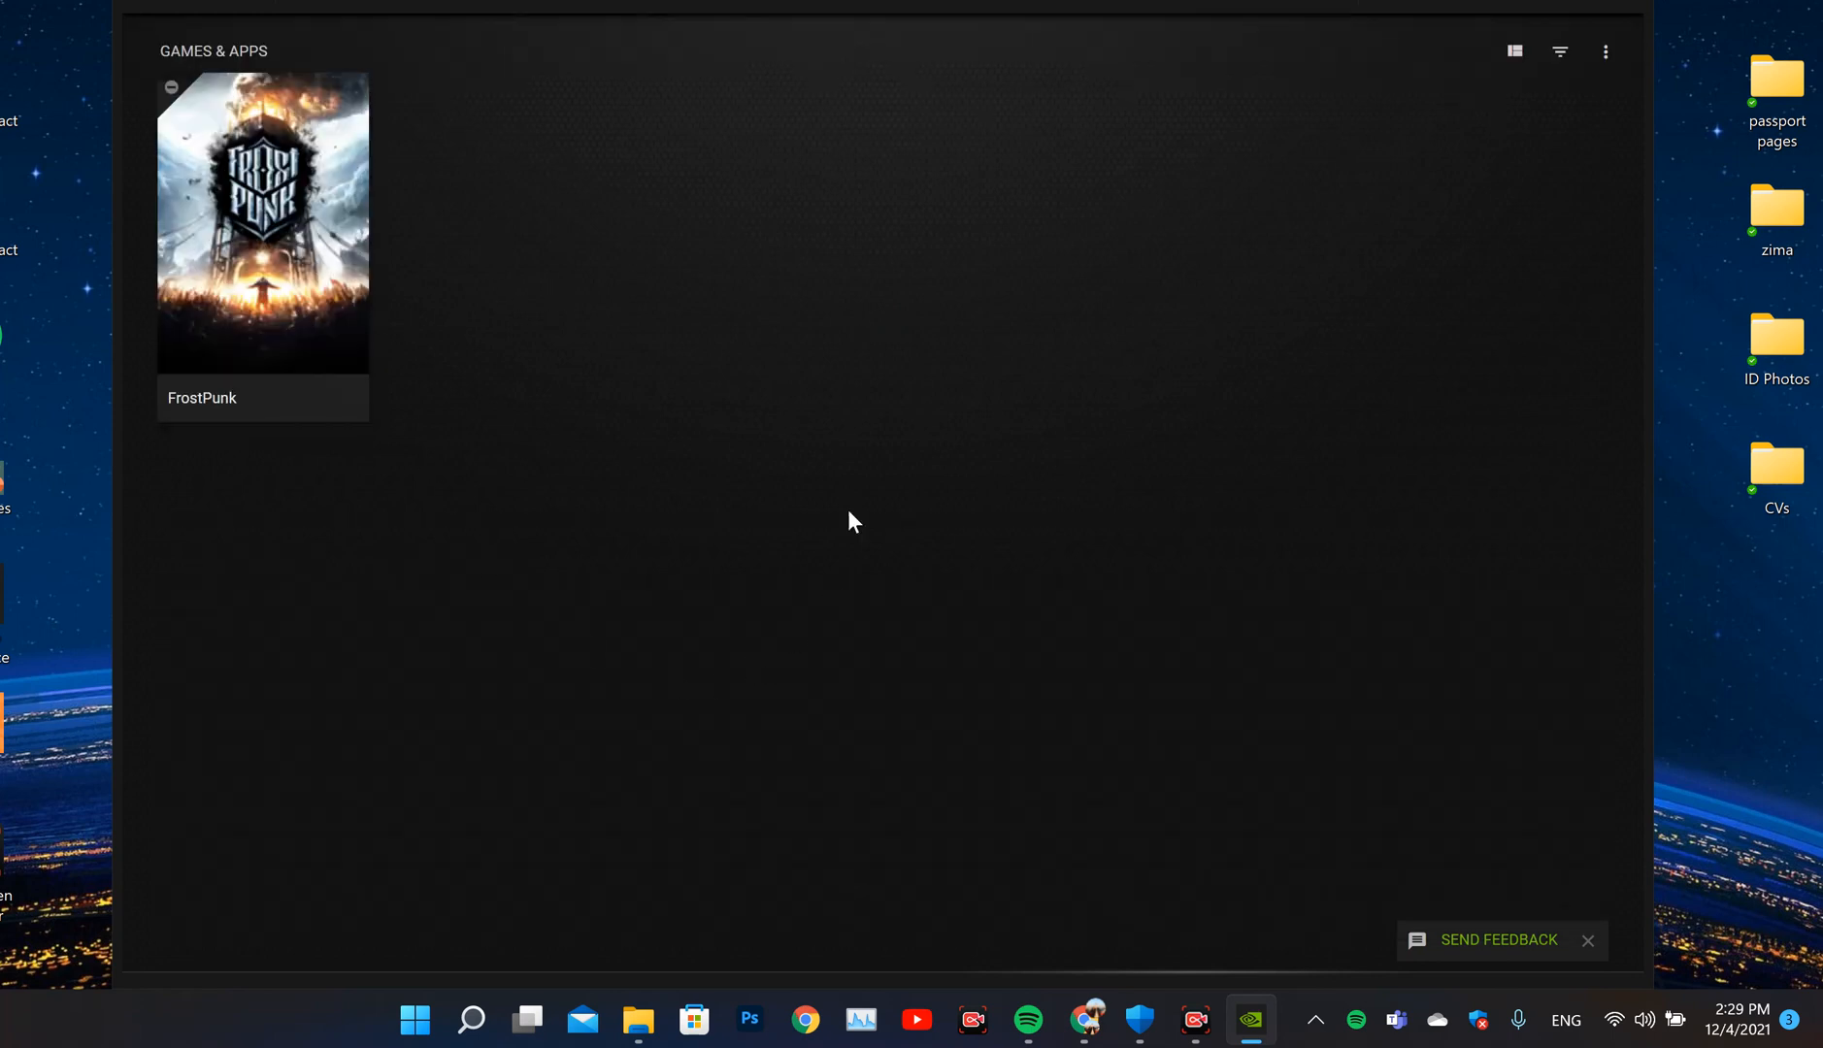
pyautogui.moveTo(1163, 587)
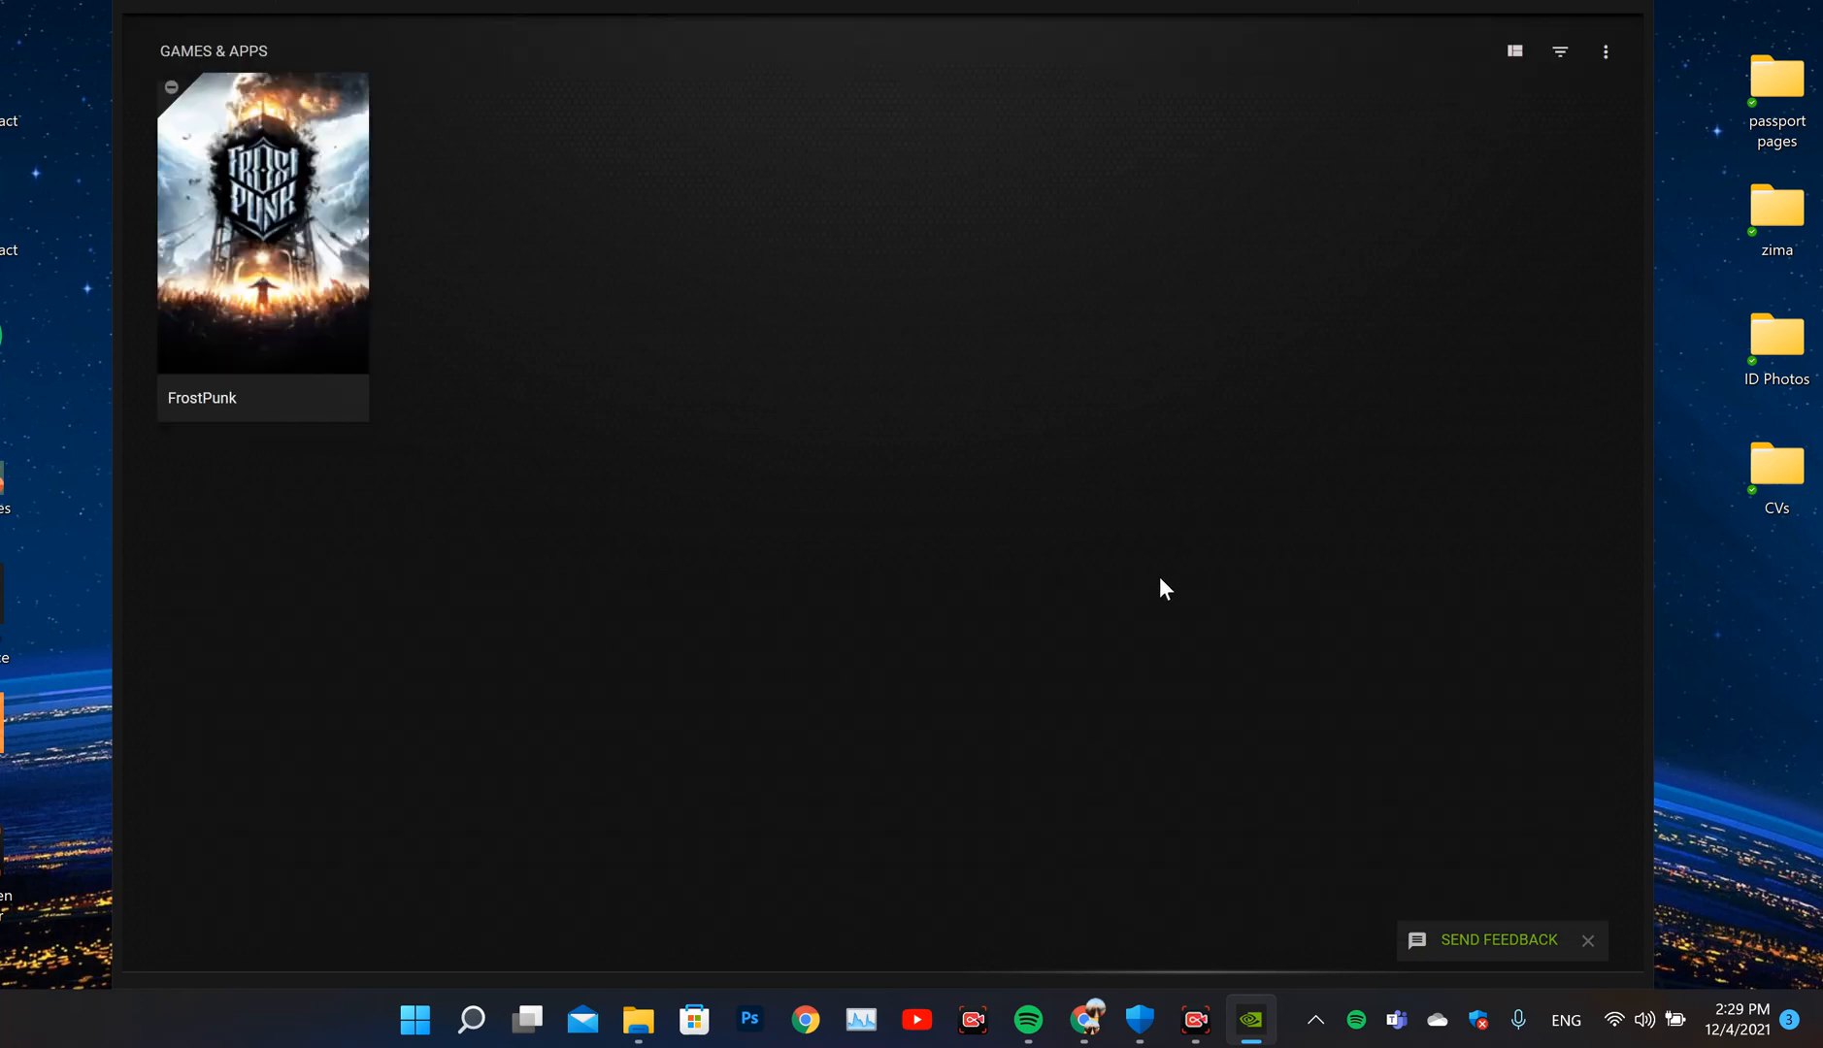
pyautogui.rightClick(1167, 590)
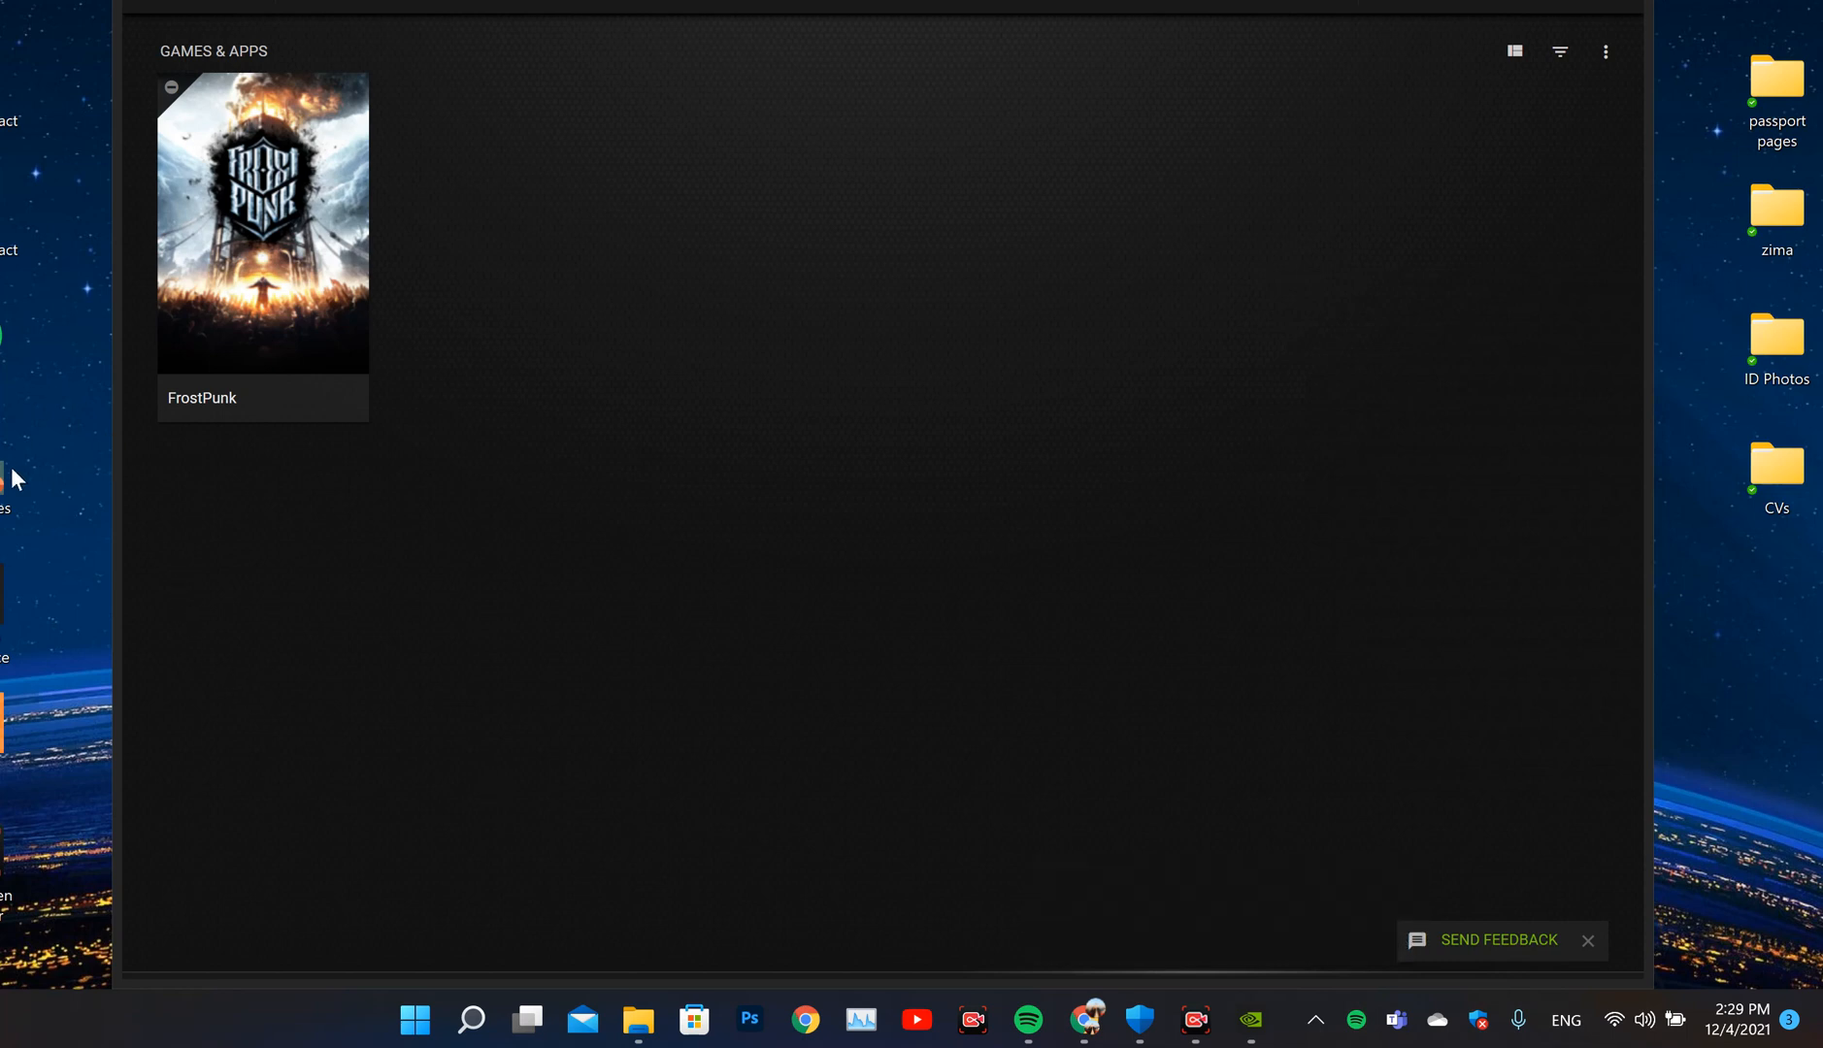
pyautogui.moveTo(90, 438)
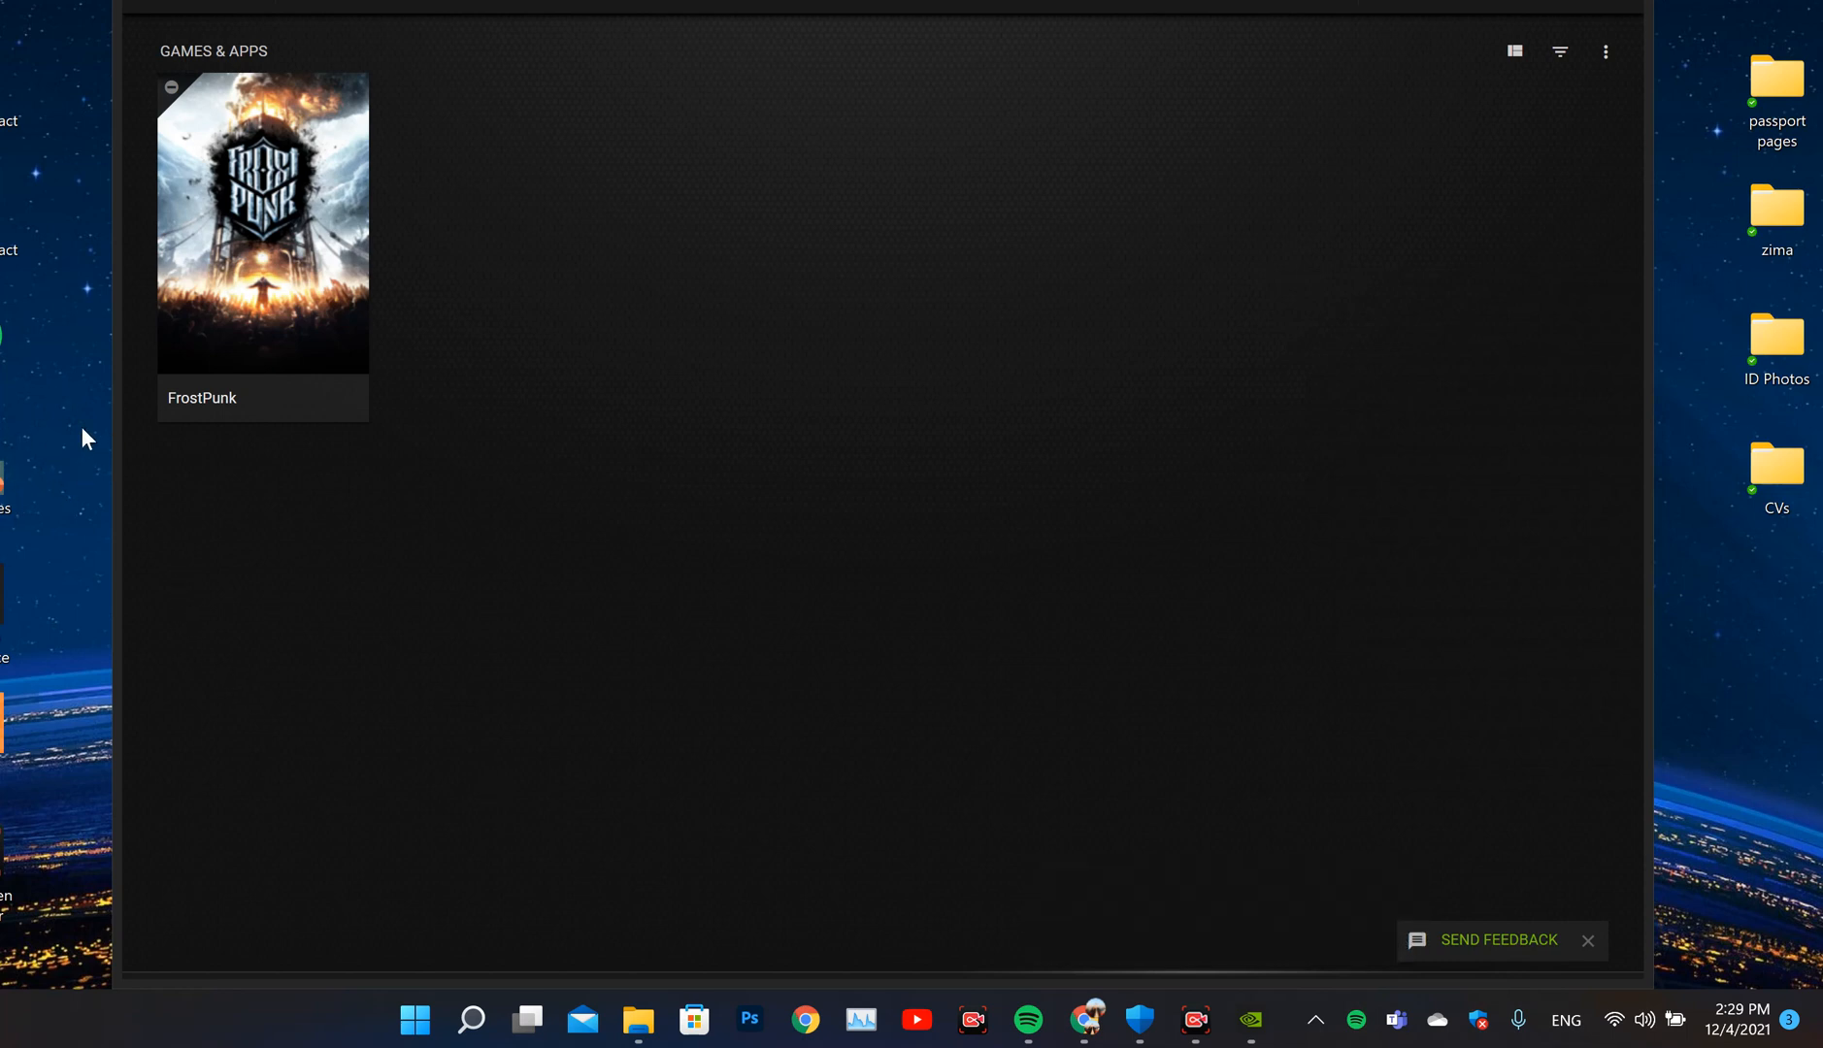
pyautogui.moveTo(1100, 270)
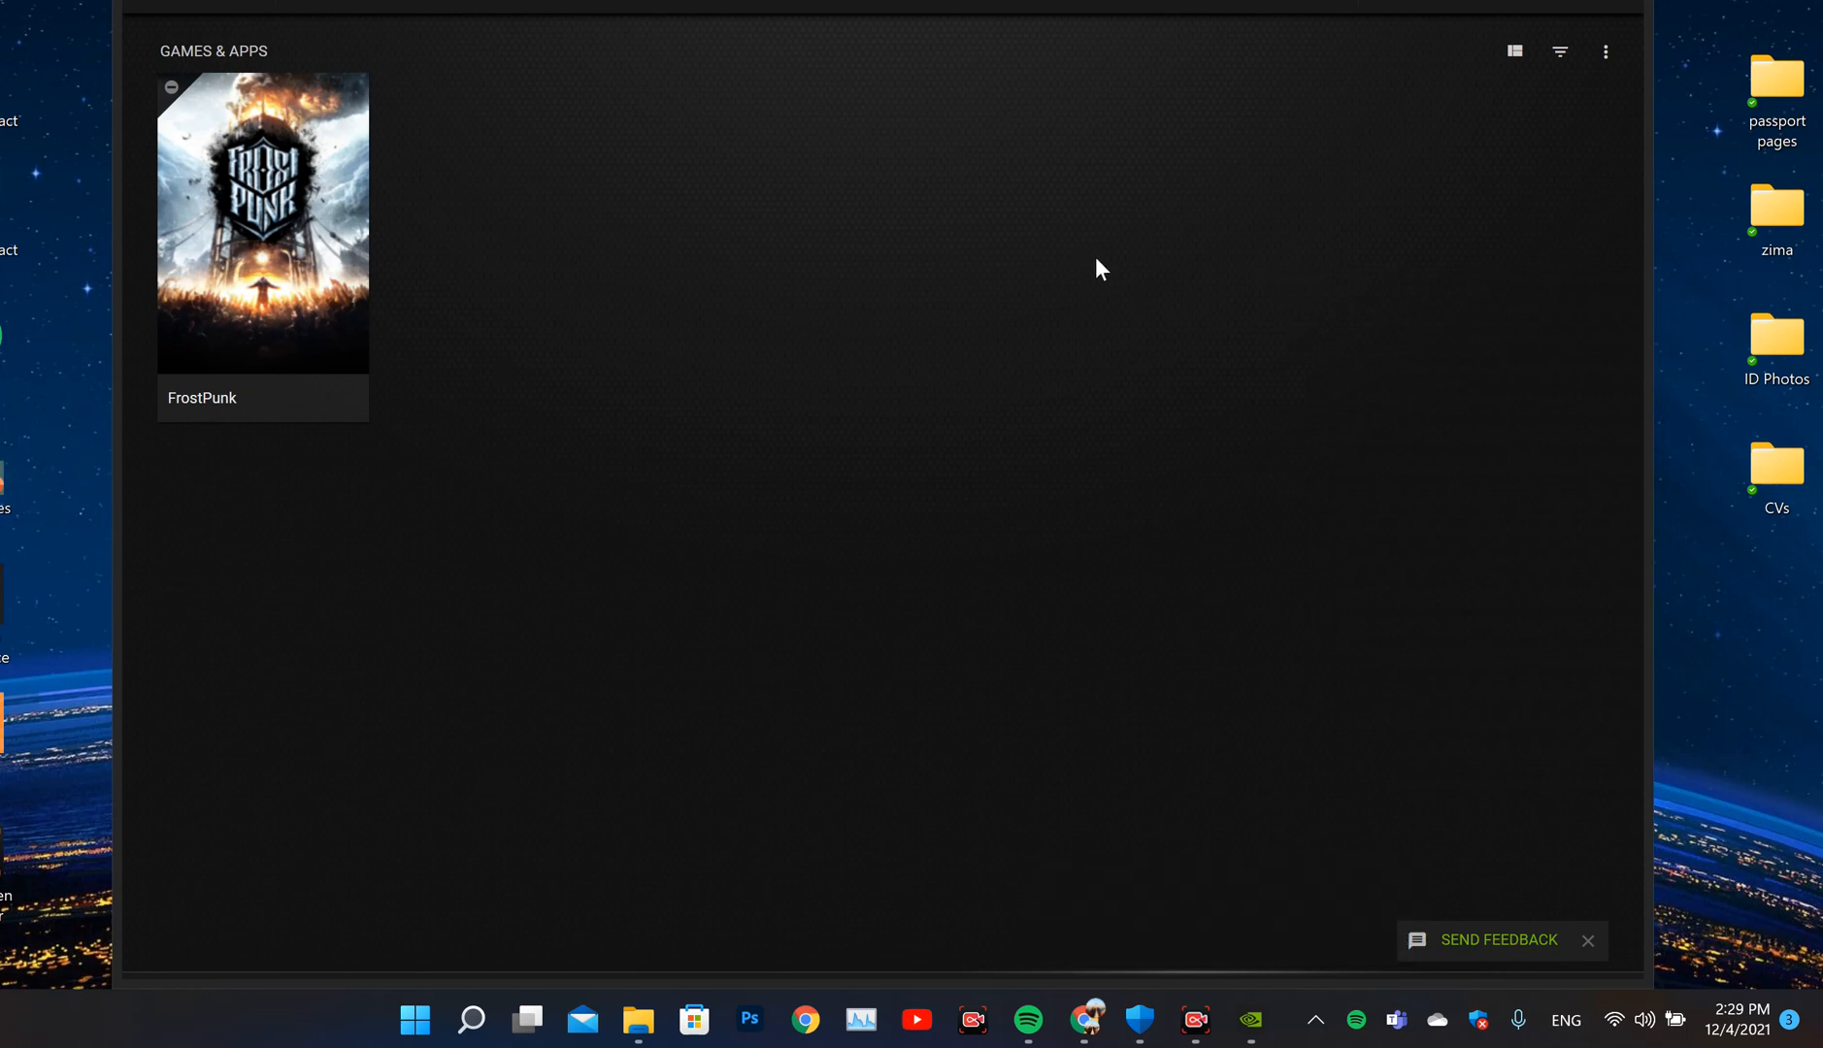
pyautogui.moveTo(1369, 235)
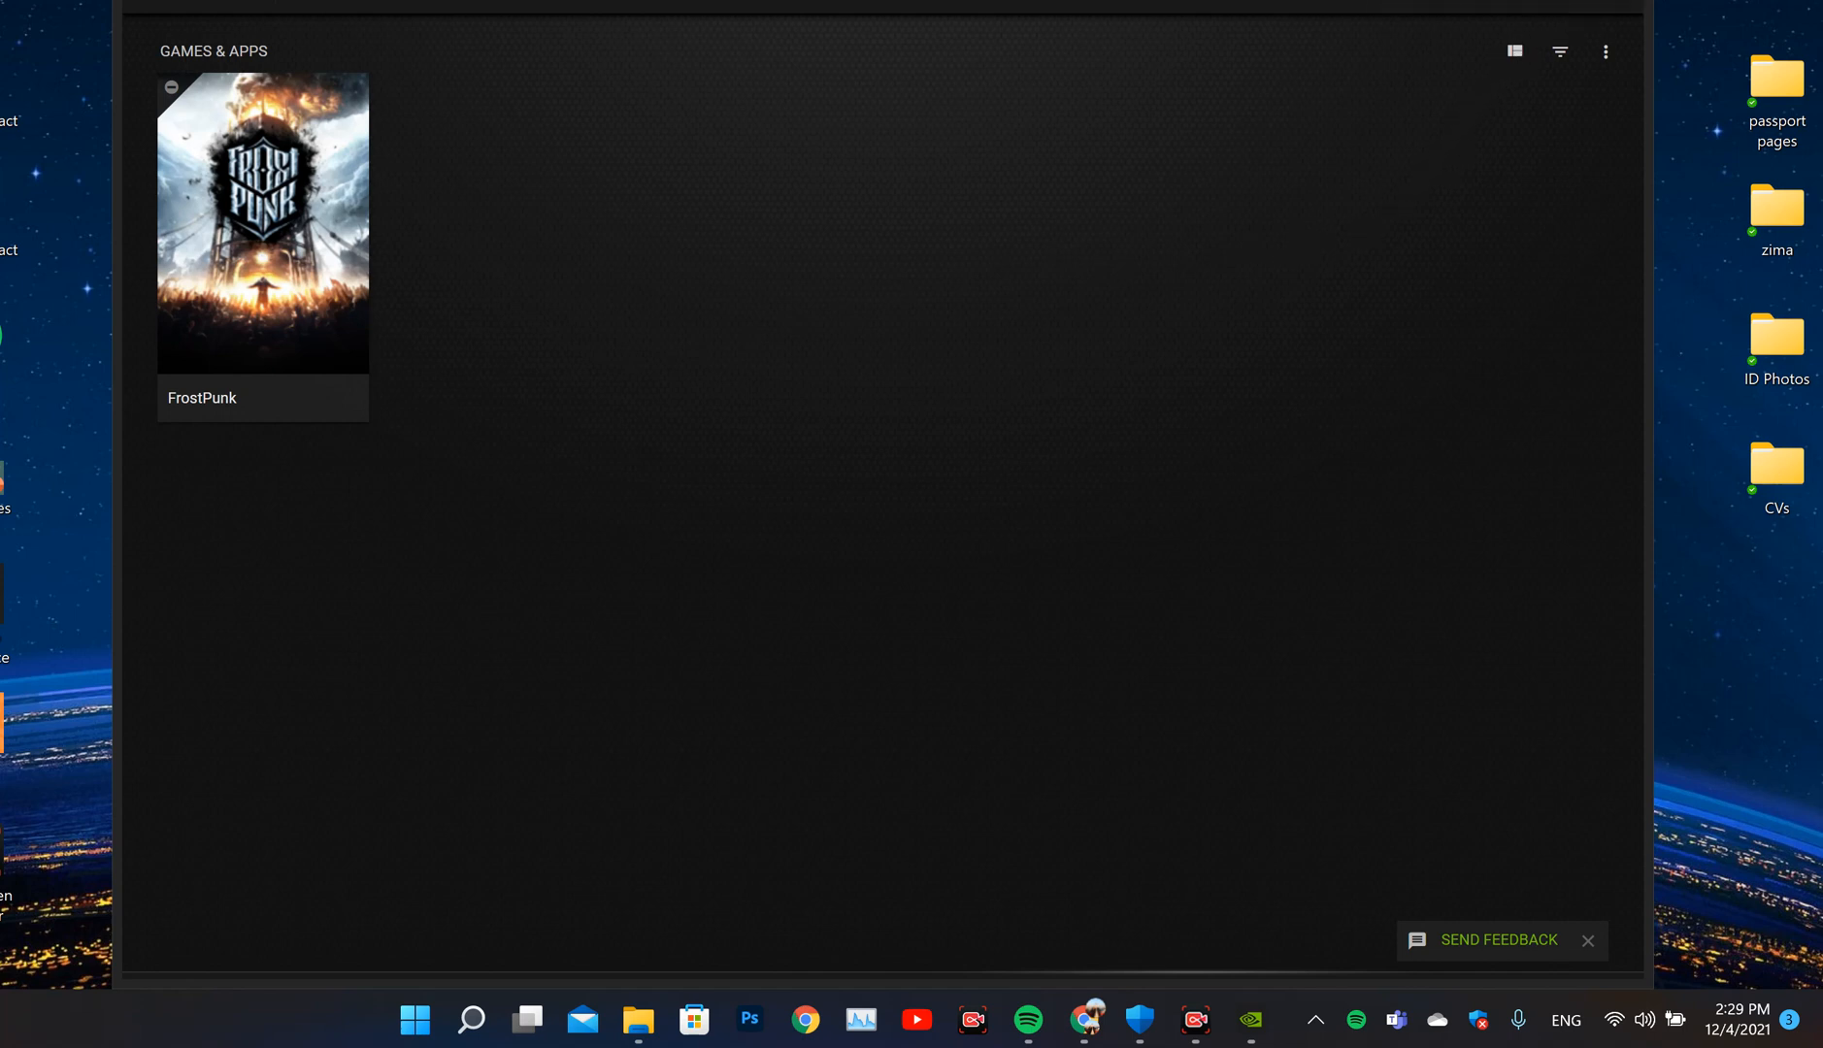
pyautogui.moveTo(1122, 550)
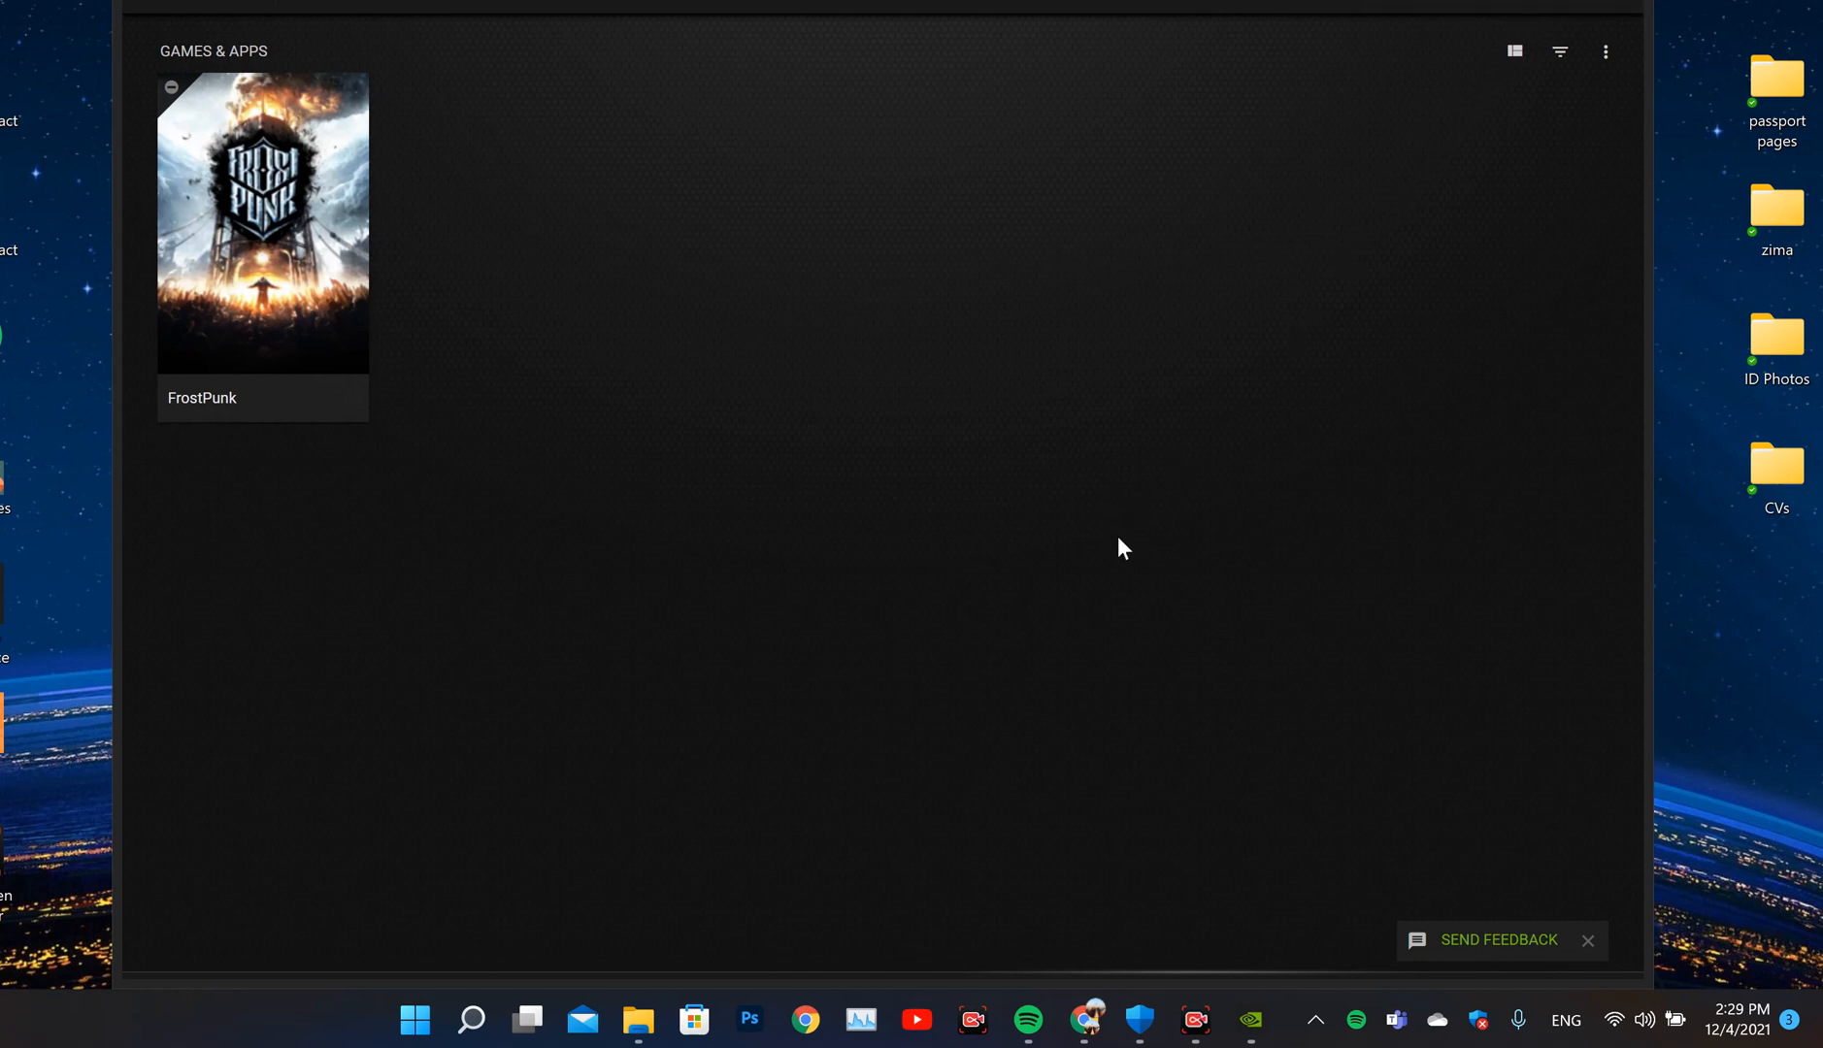
pyautogui.moveTo(1163, 497)
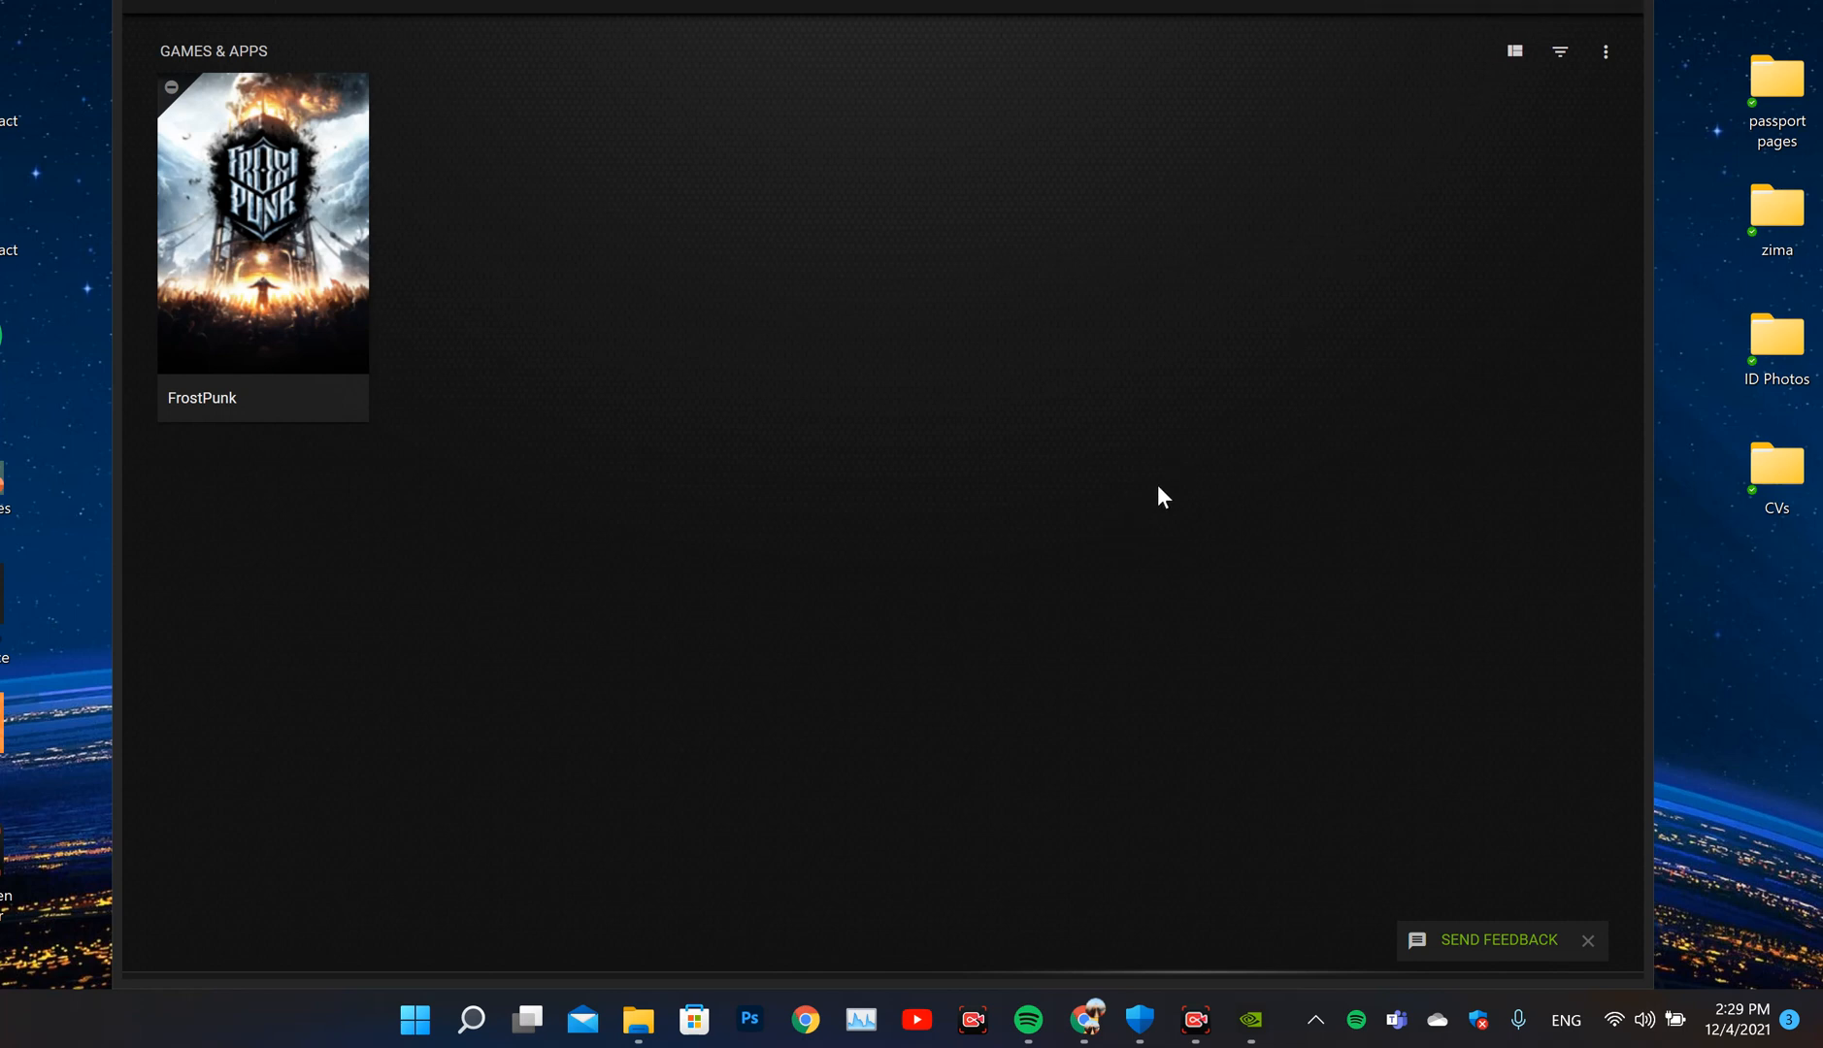
pyautogui.moveTo(1184, 416)
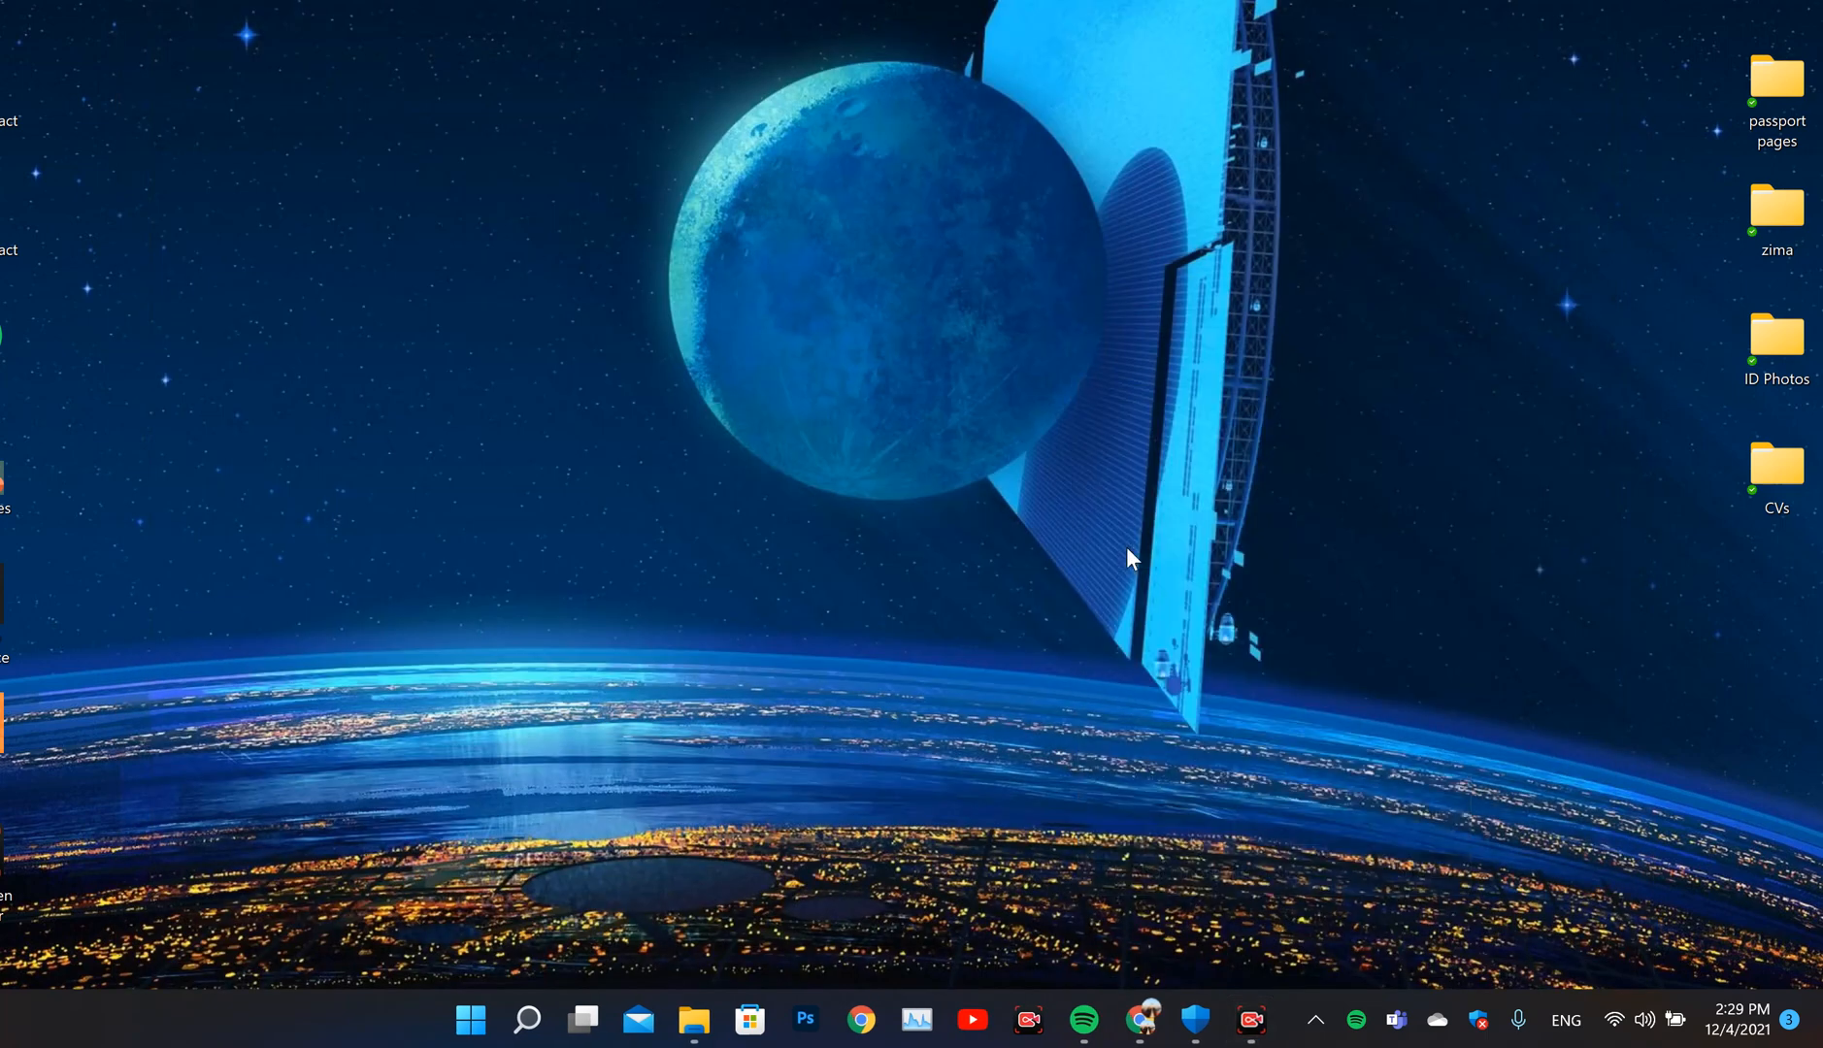
pyautogui.moveTo(963, 567)
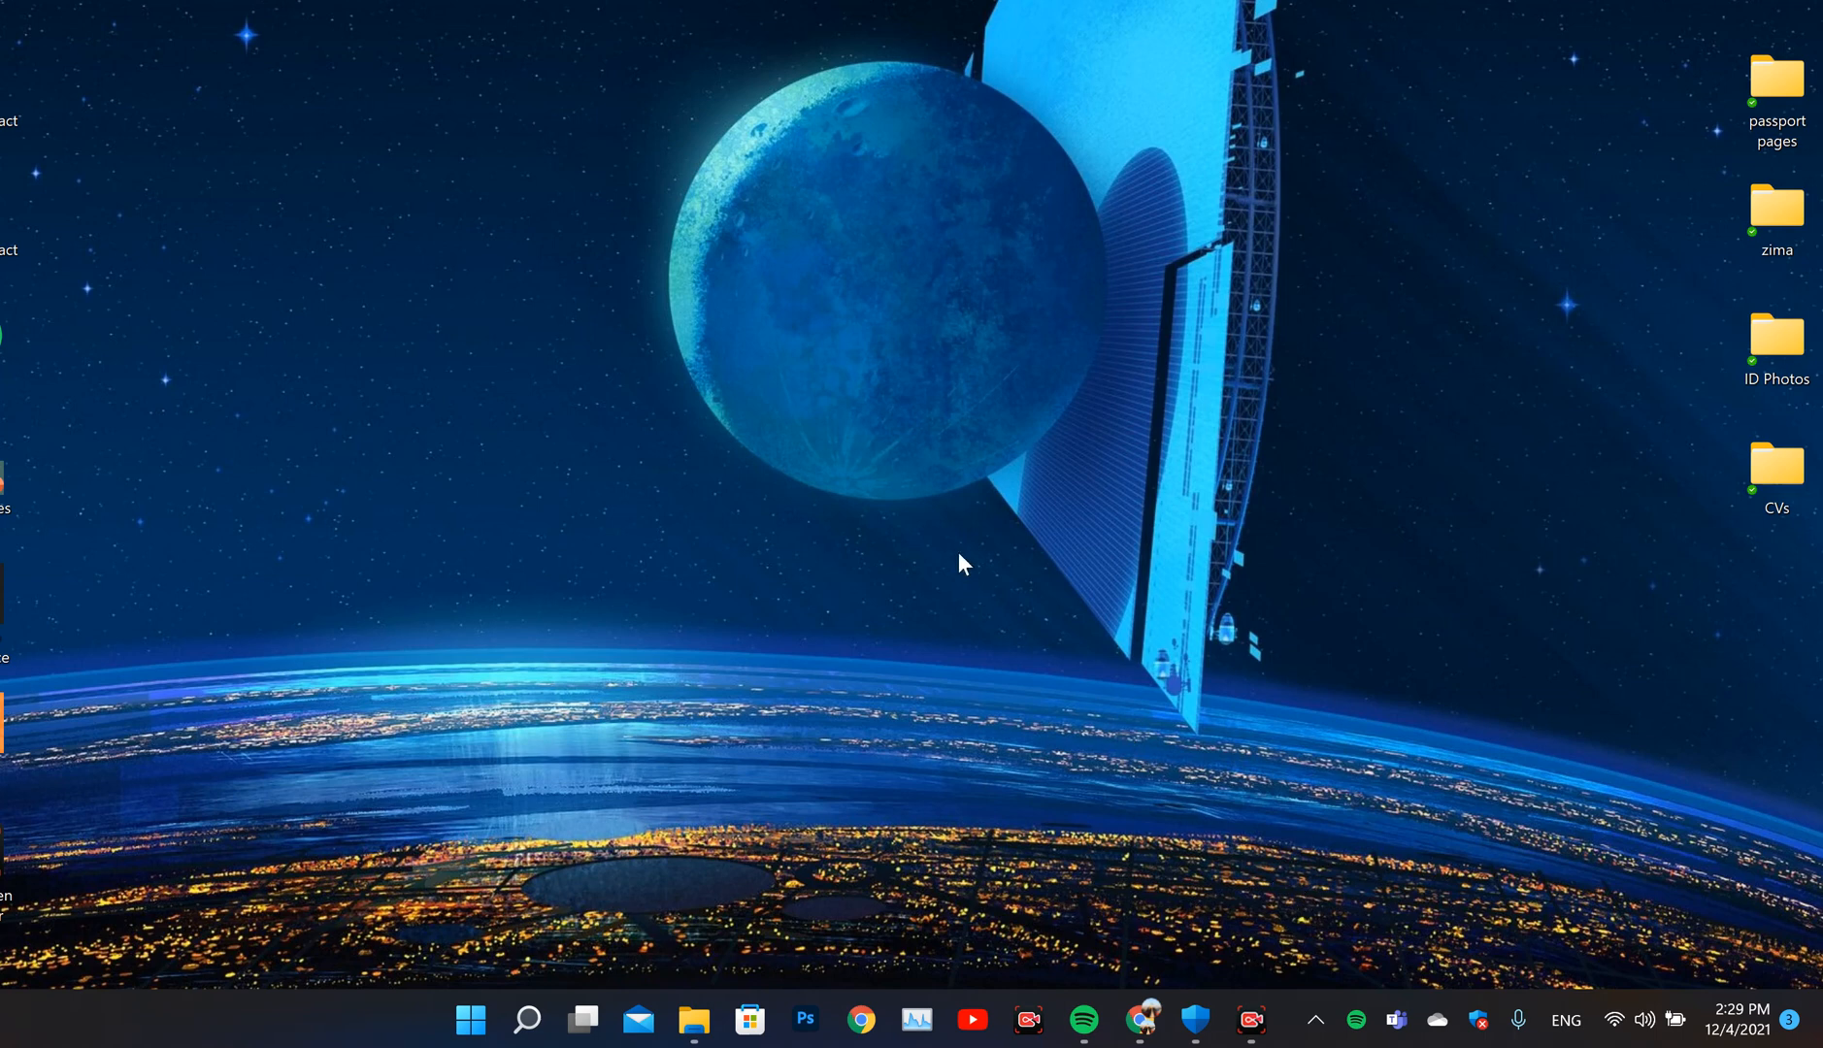
# Refresh the Windows desktop so only the wallpaper and folders show
pyautogui.rightClick(961, 564)
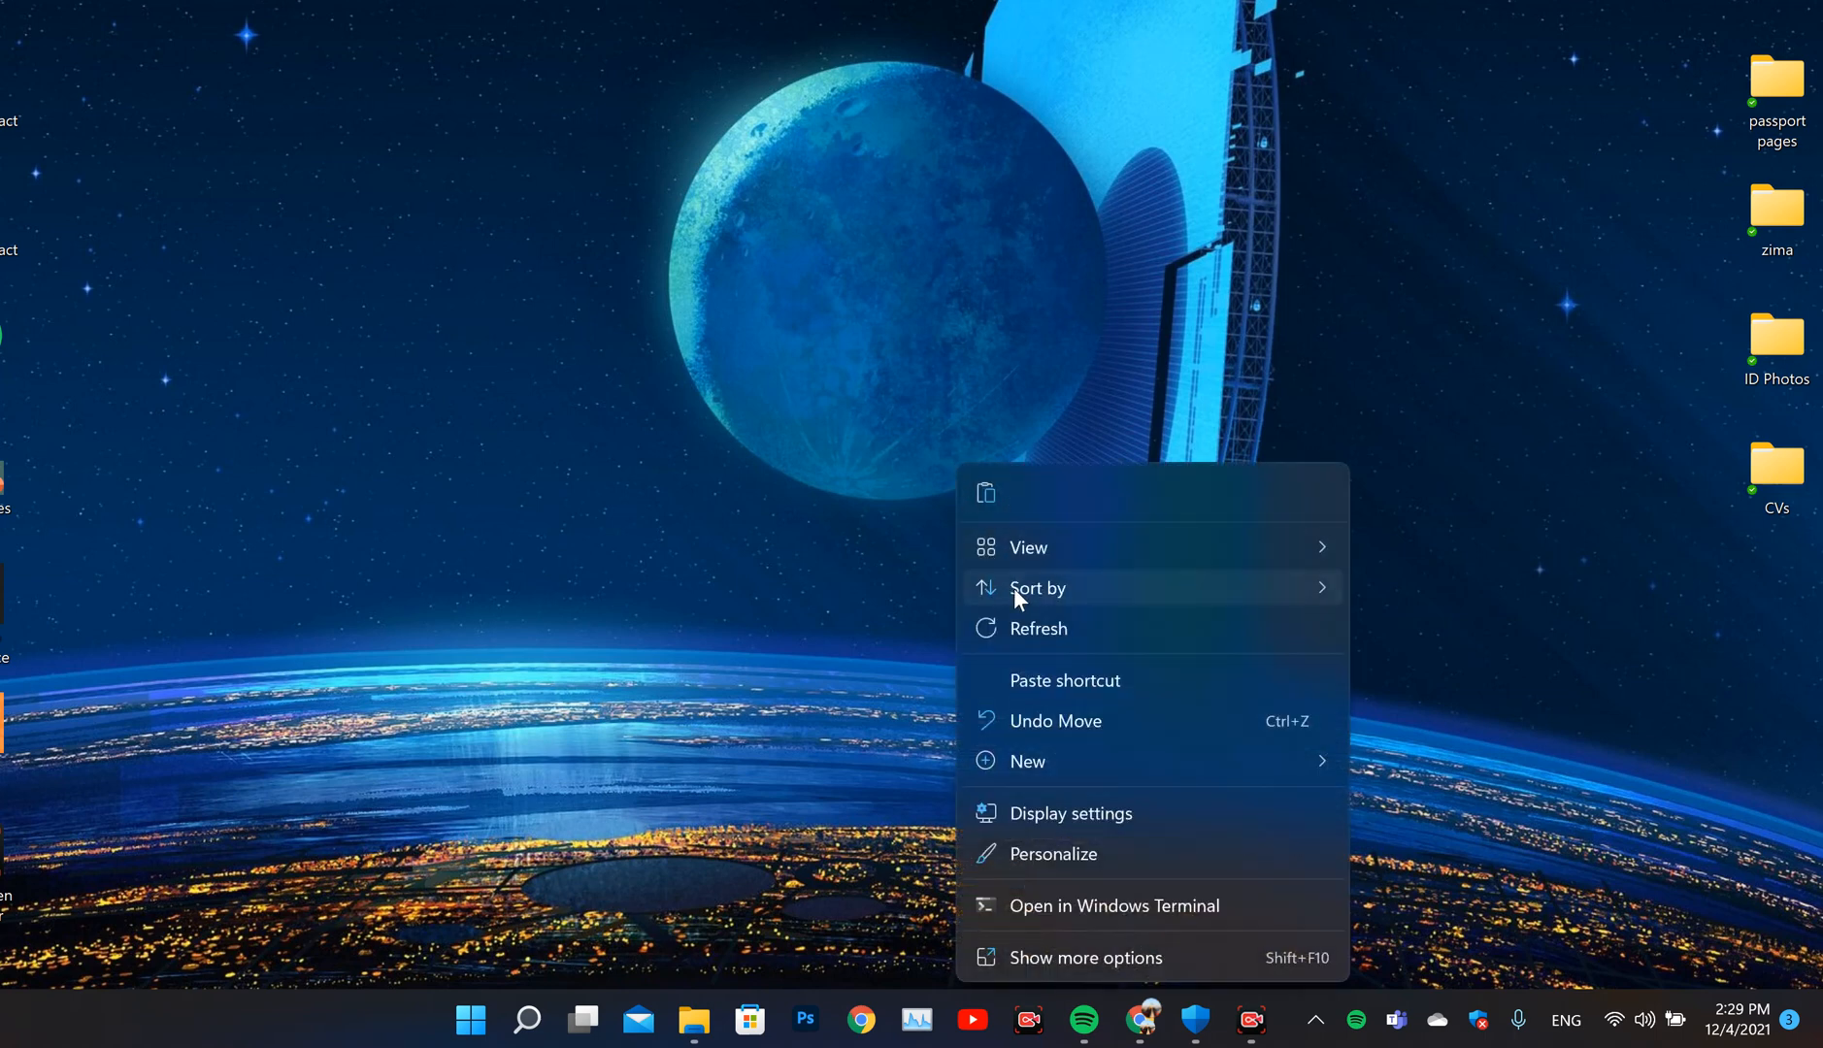
pyautogui.click(1146, 732)
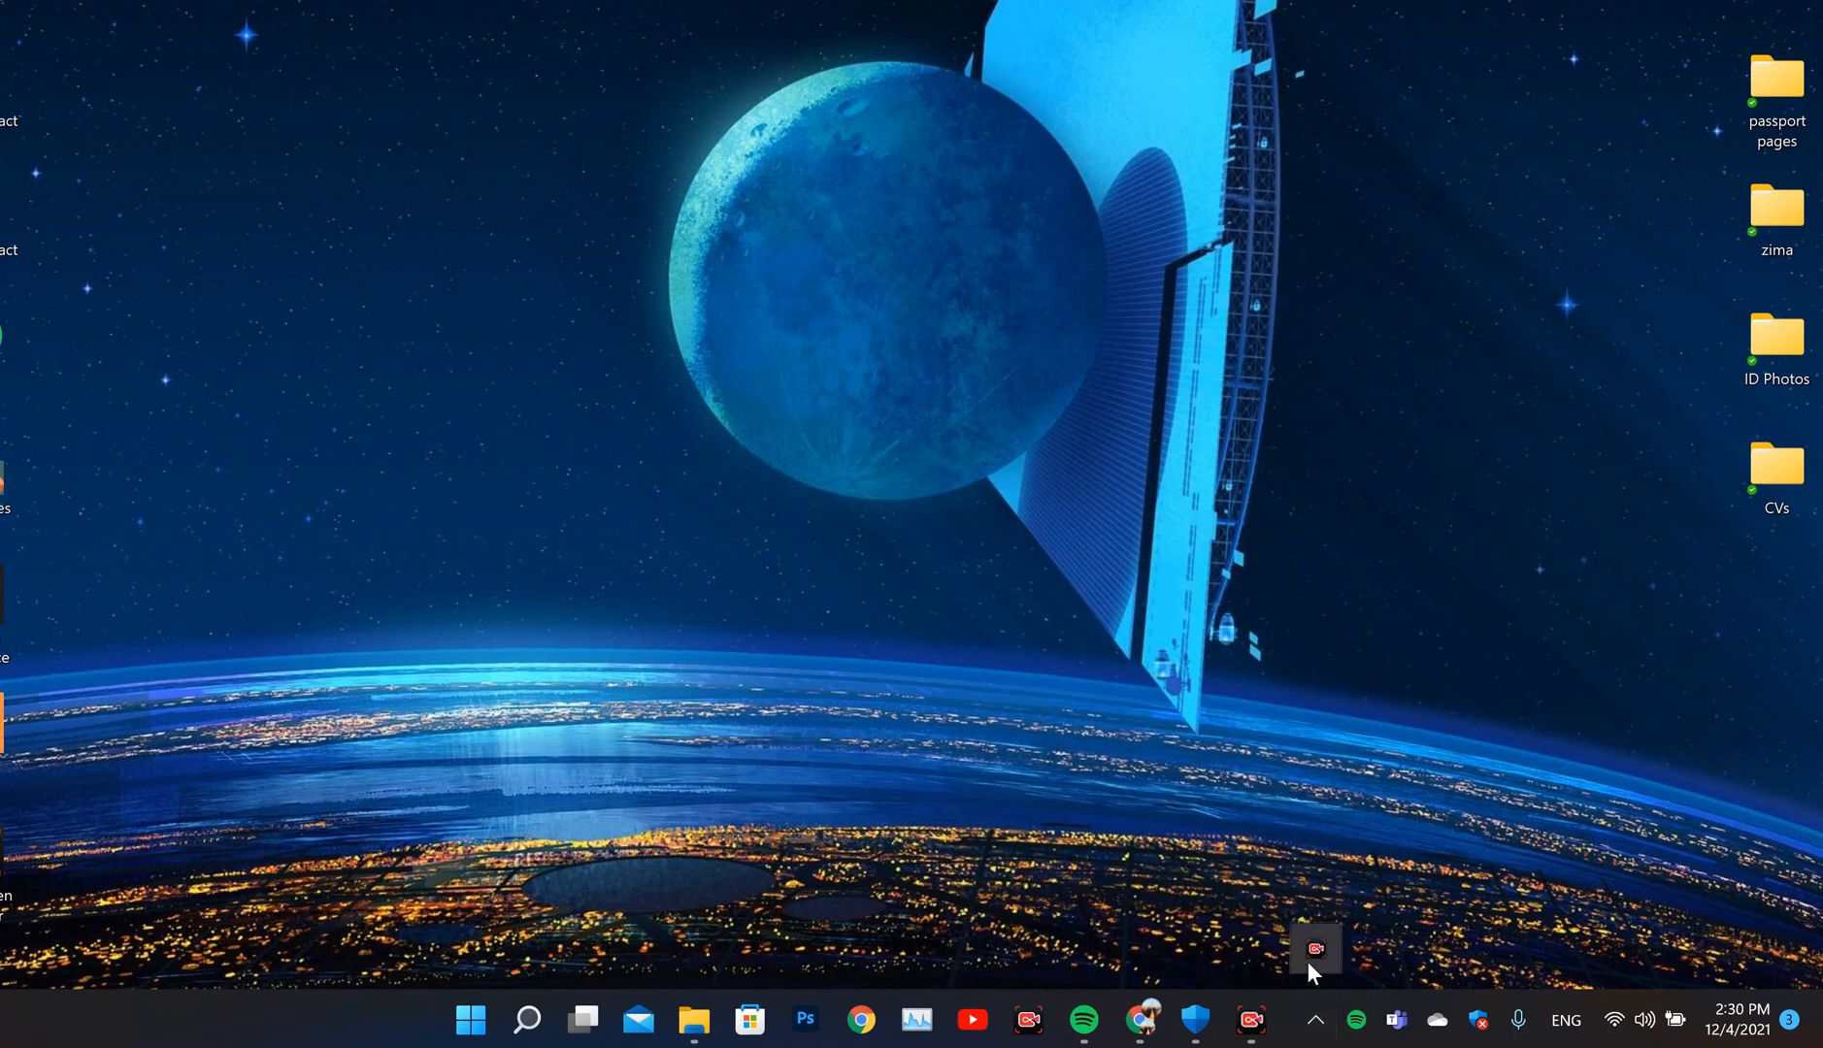
pyautogui.moveTo(1032, 457)
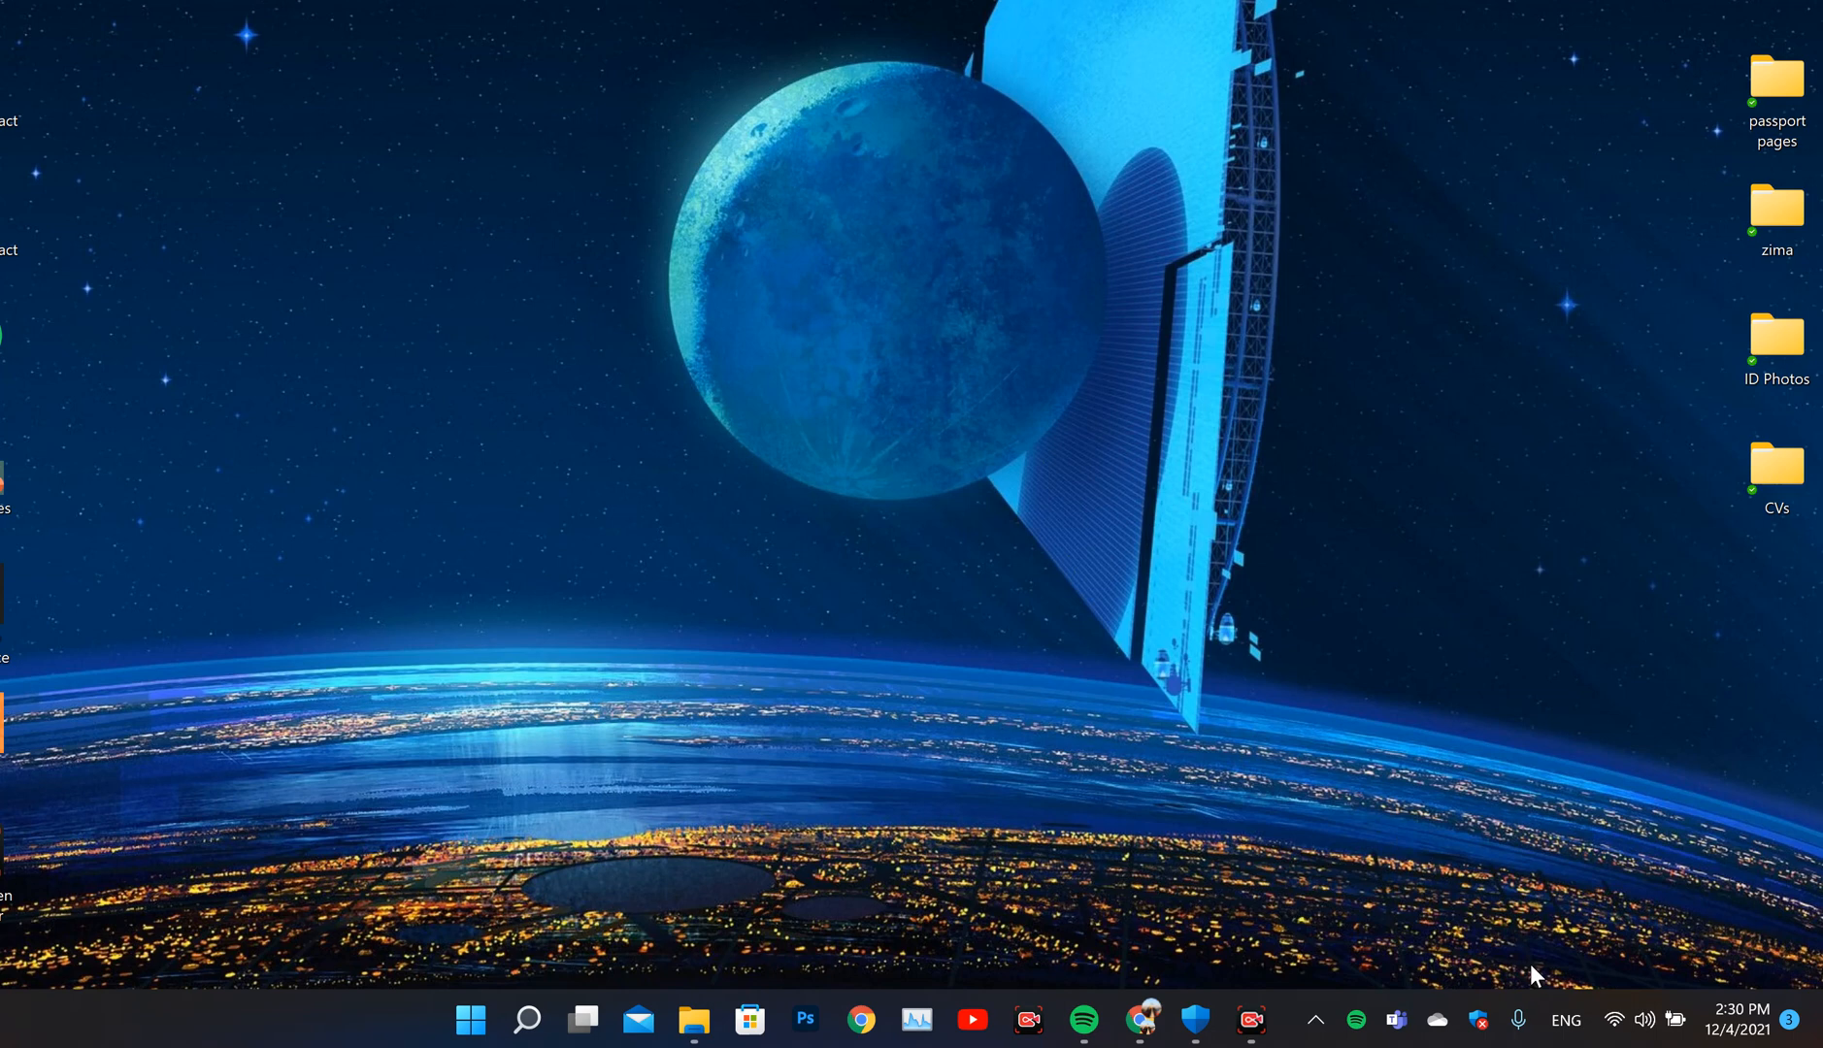
pyautogui.moveTo(1526, 969)
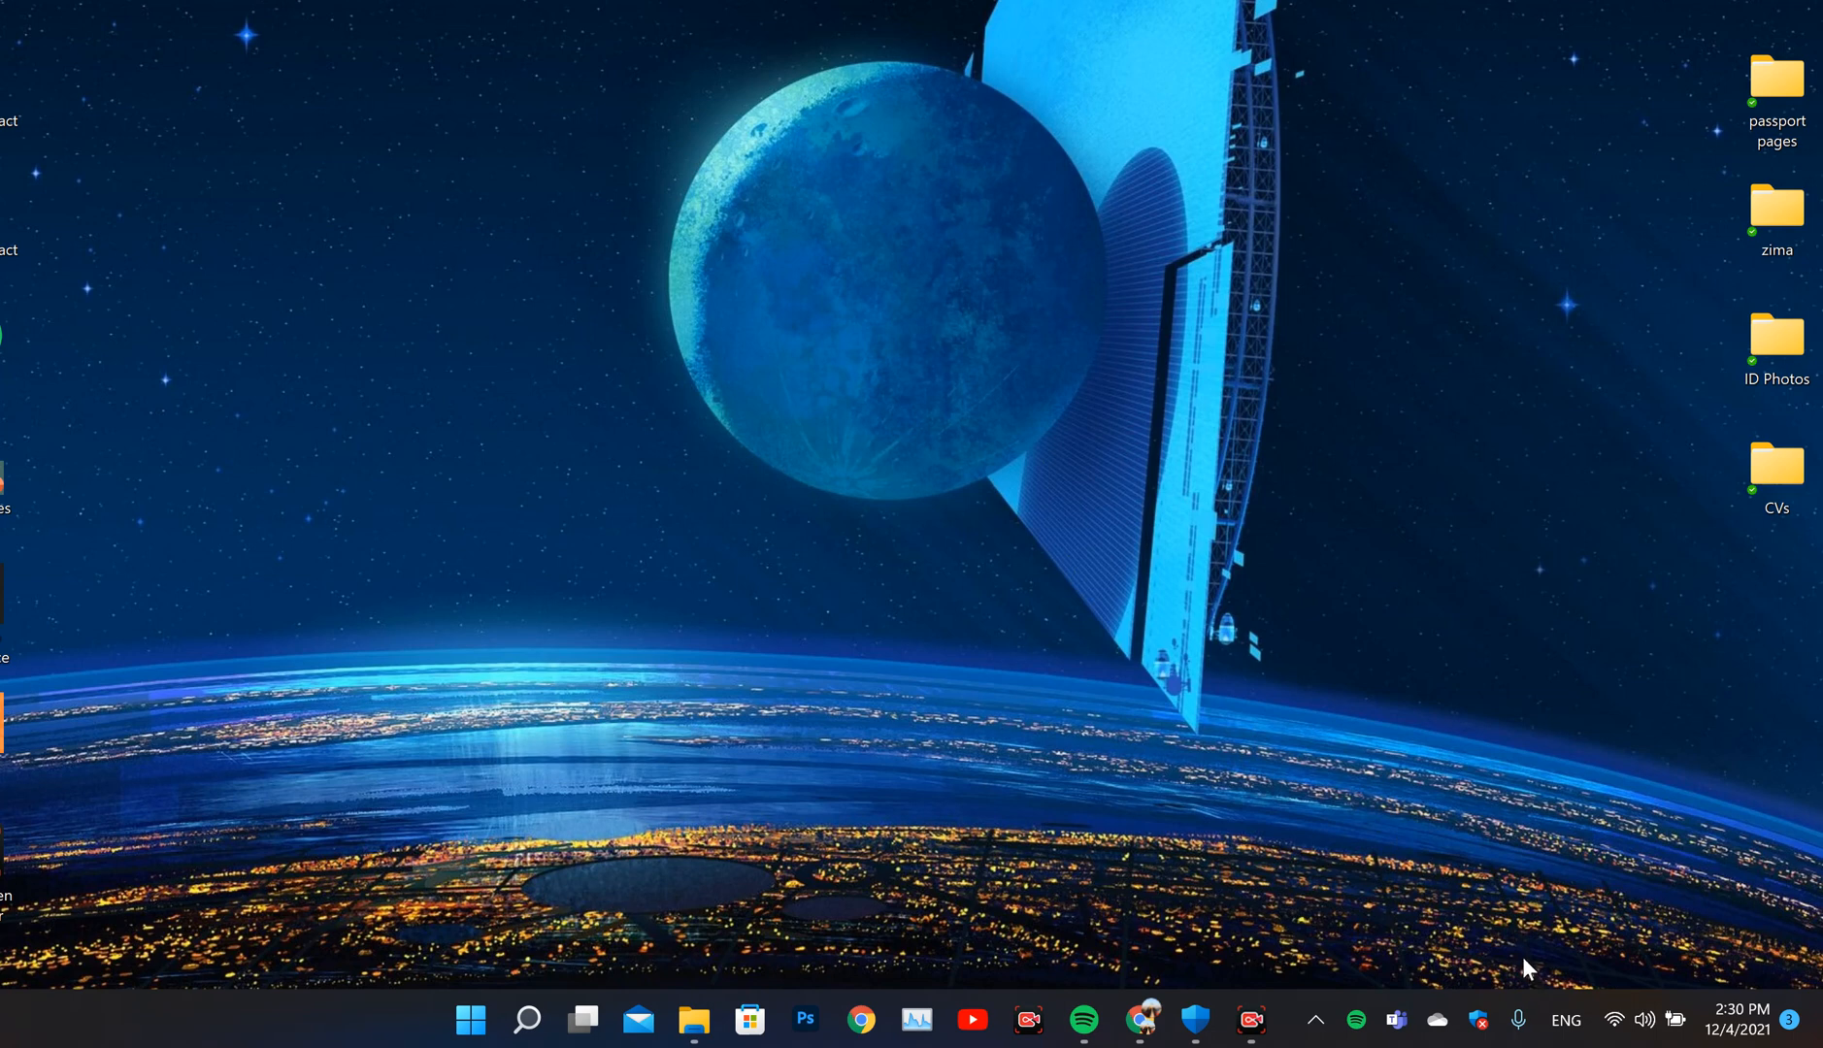